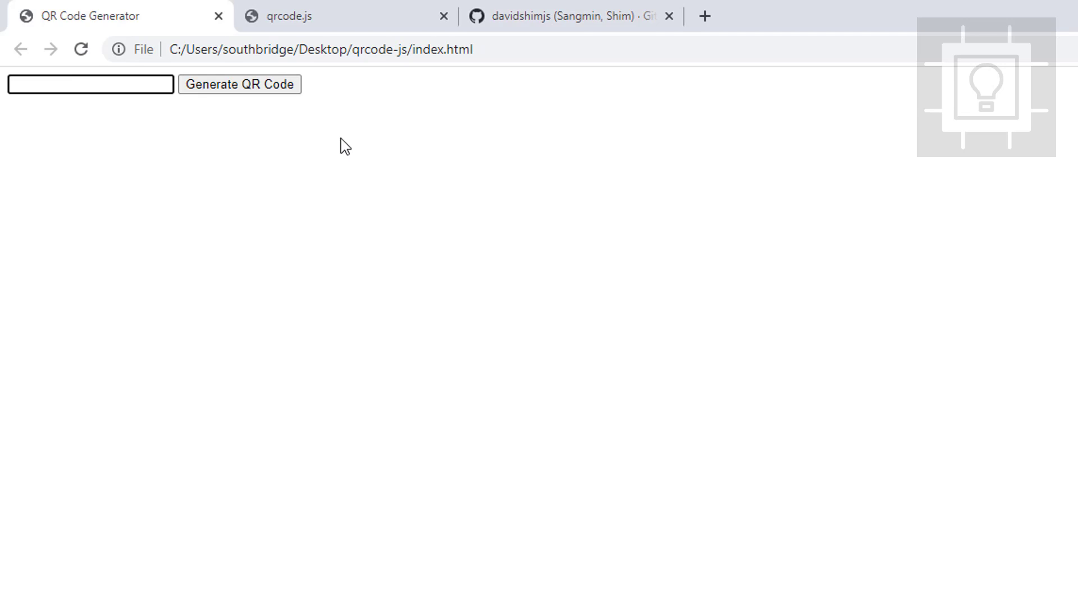
mouse_move(191, 108)
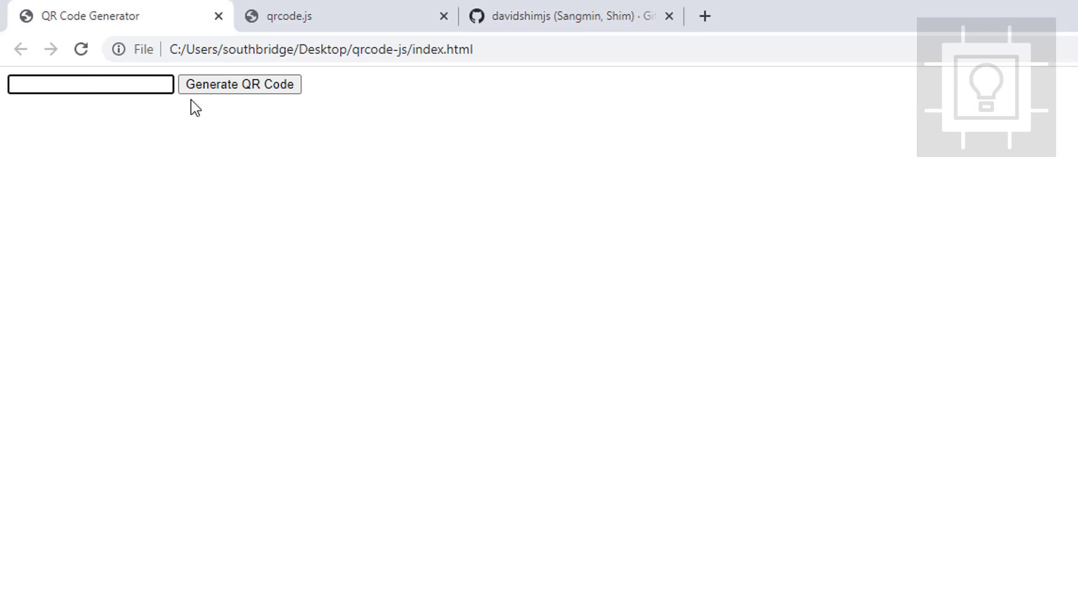
left_click(115, 84)
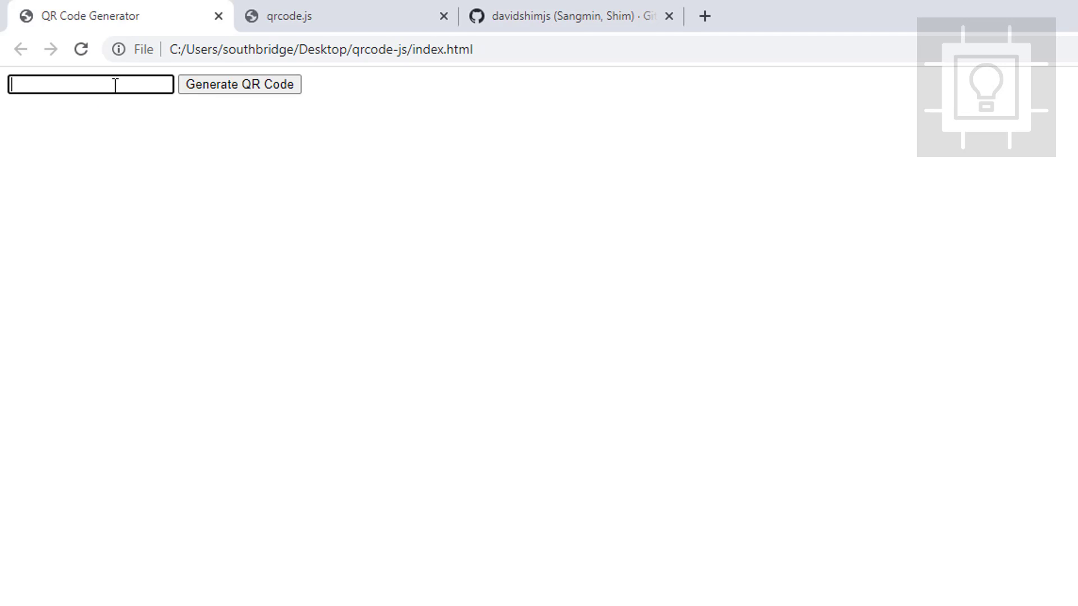
type("asdfasdf")
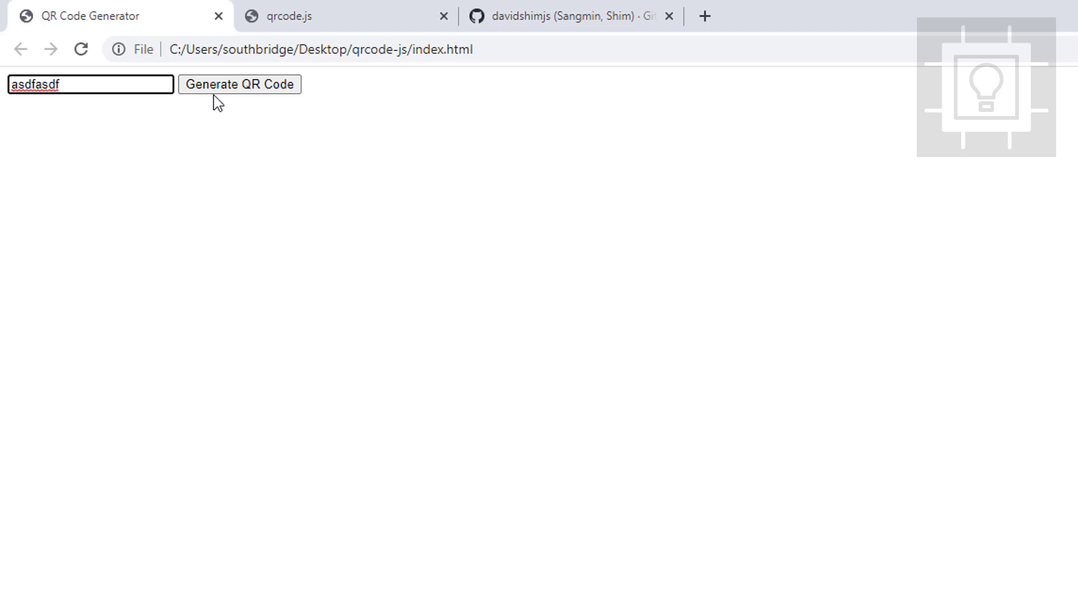
left_click(240, 84)
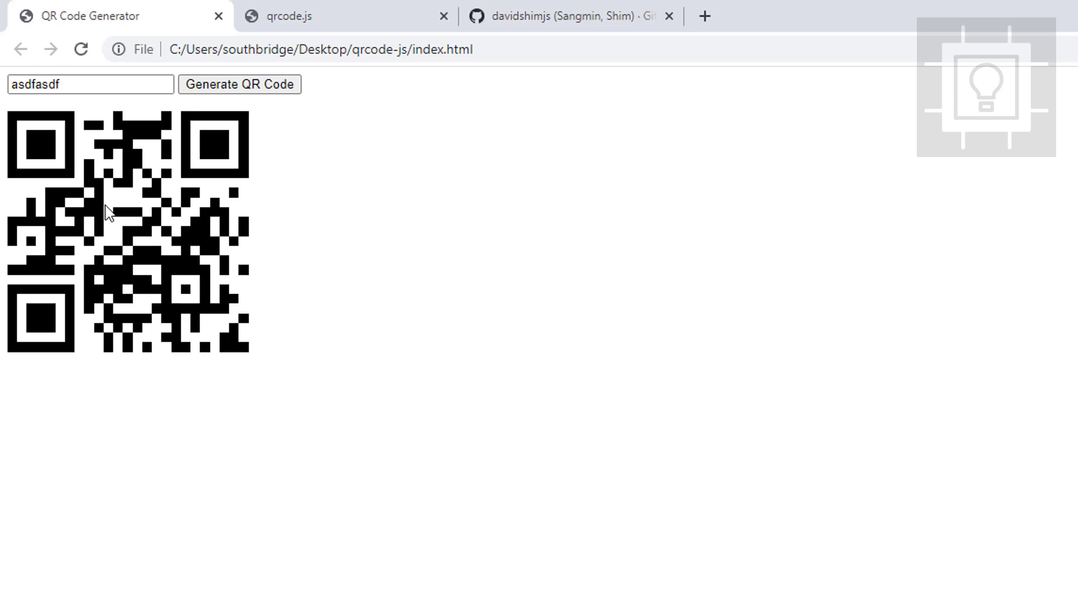
mouse_move(138, 204)
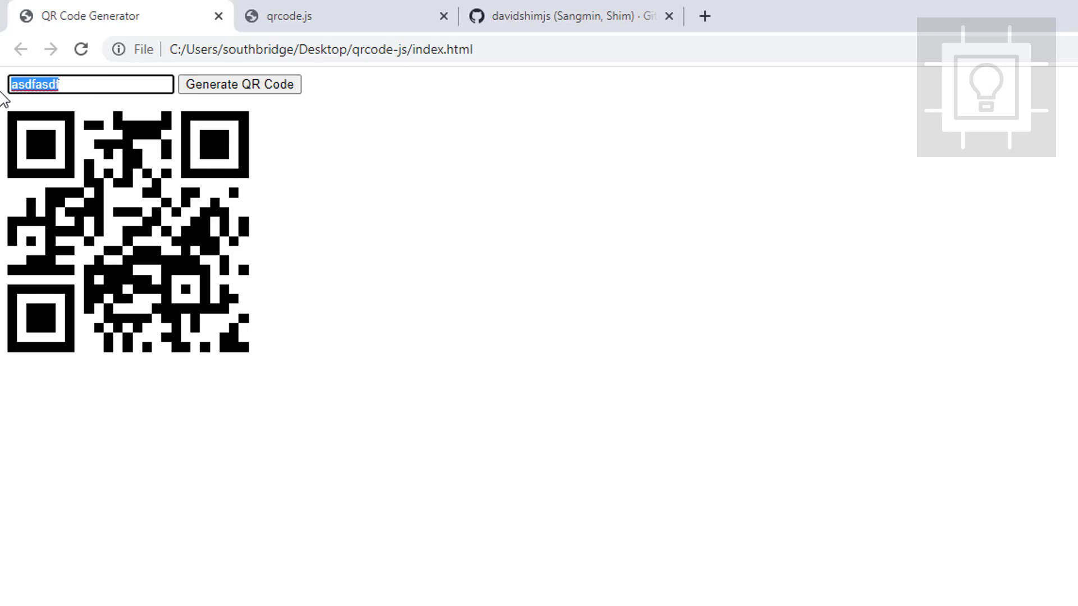
type("123412341341")
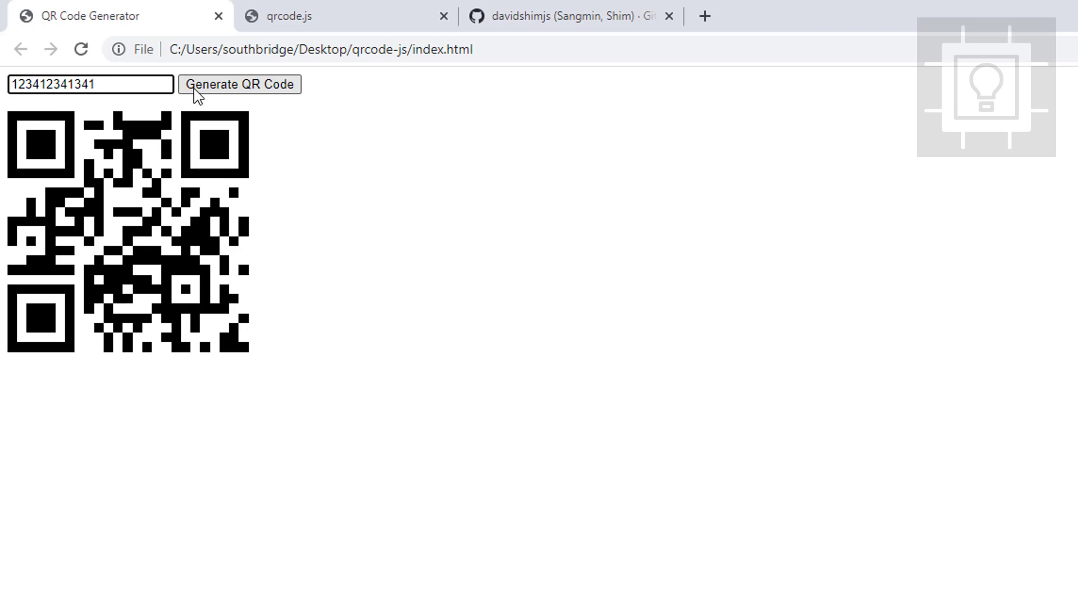
left_click(239, 84)
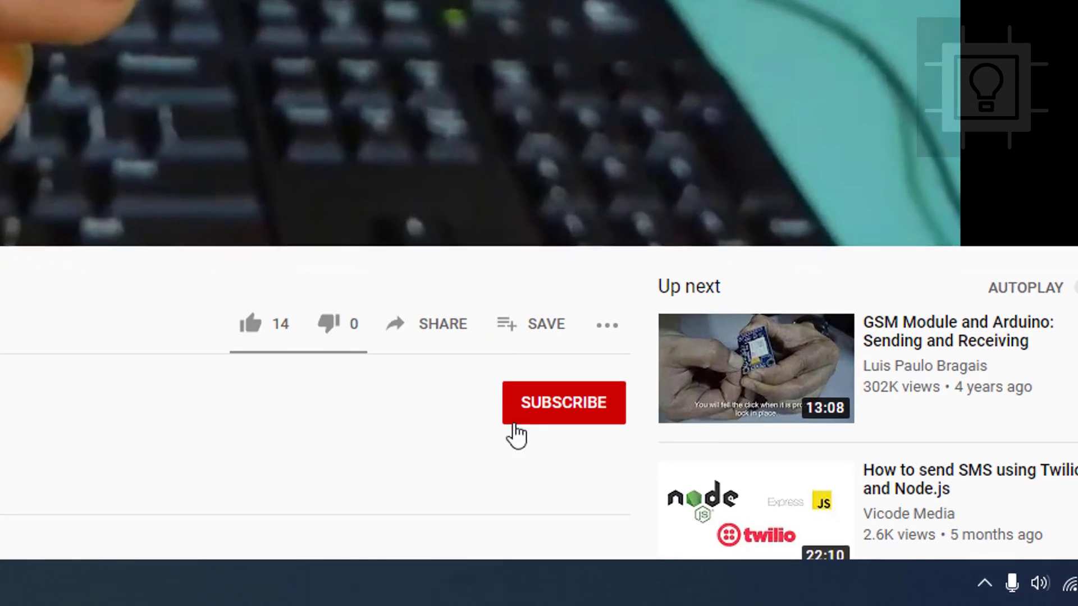
Click the red SUBSCRIBE button below the YouTube video.
left_click(564, 403)
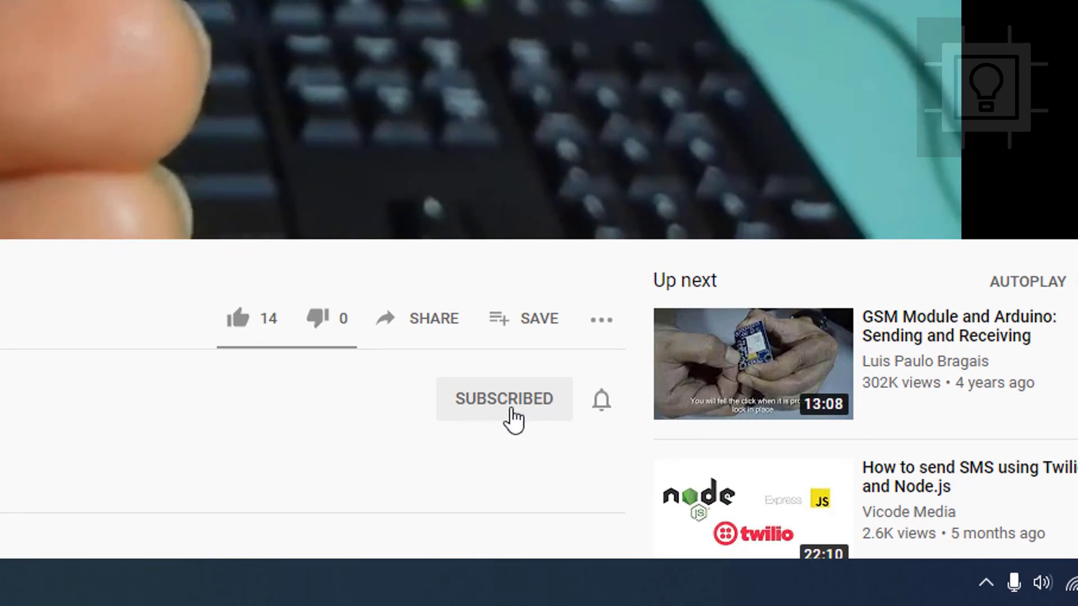
left_click(602, 400)
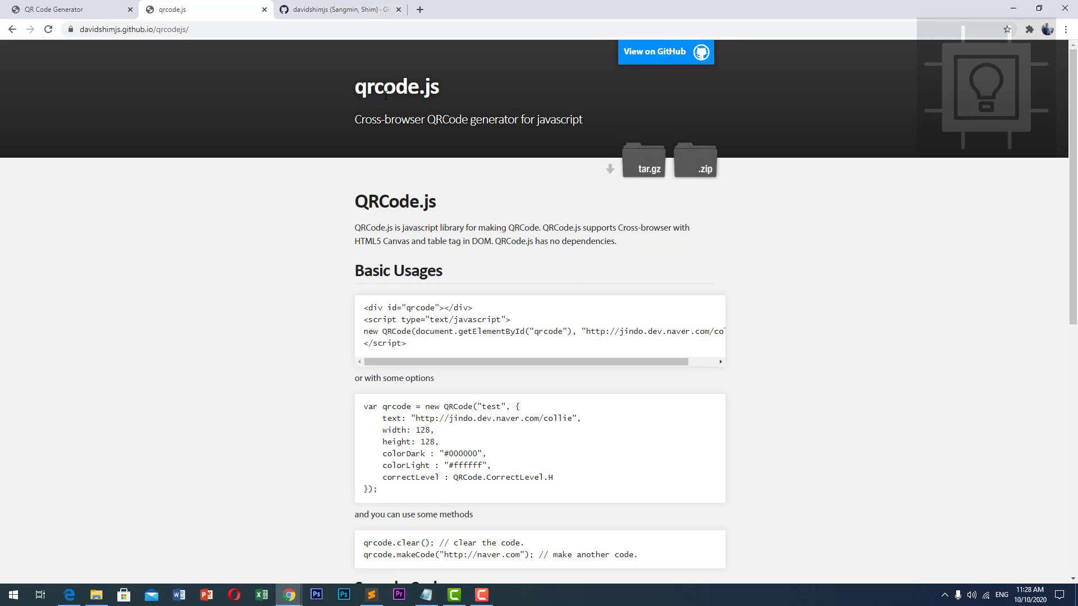
mouse_move(757, 336)
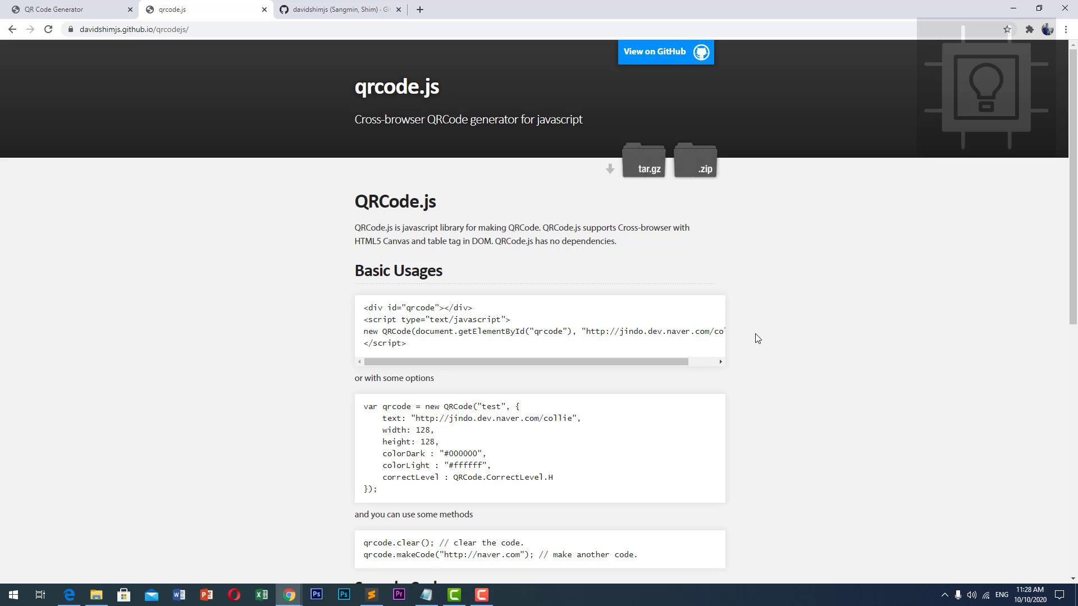
Visit the author's GitHub profile, return to qrcode.js, and download it as .zip.
scroll("down", 3)
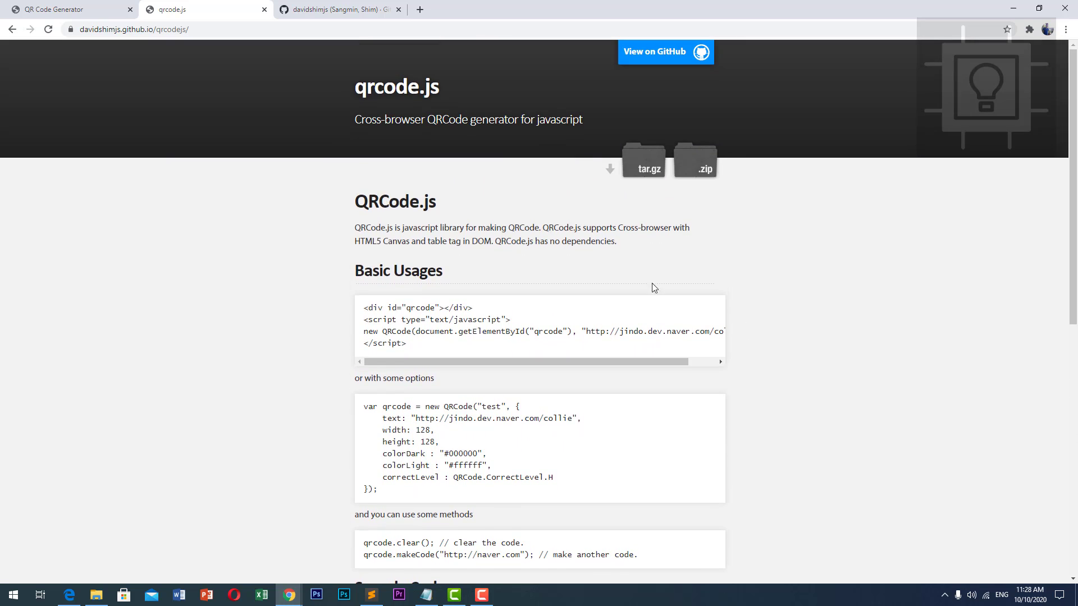
mouse_move(449, 238)
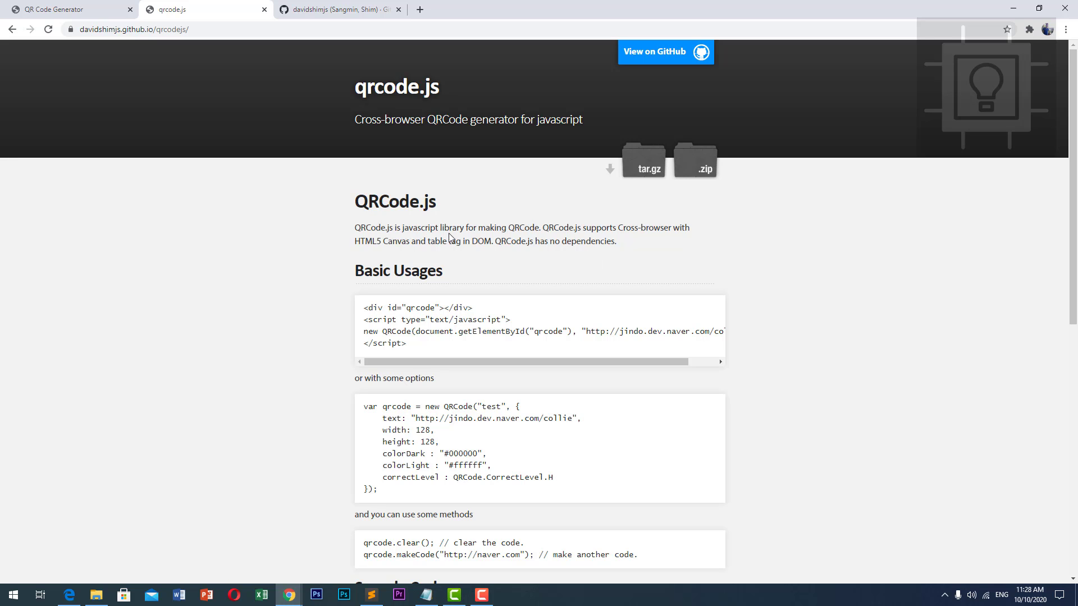
left_click(343, 10)
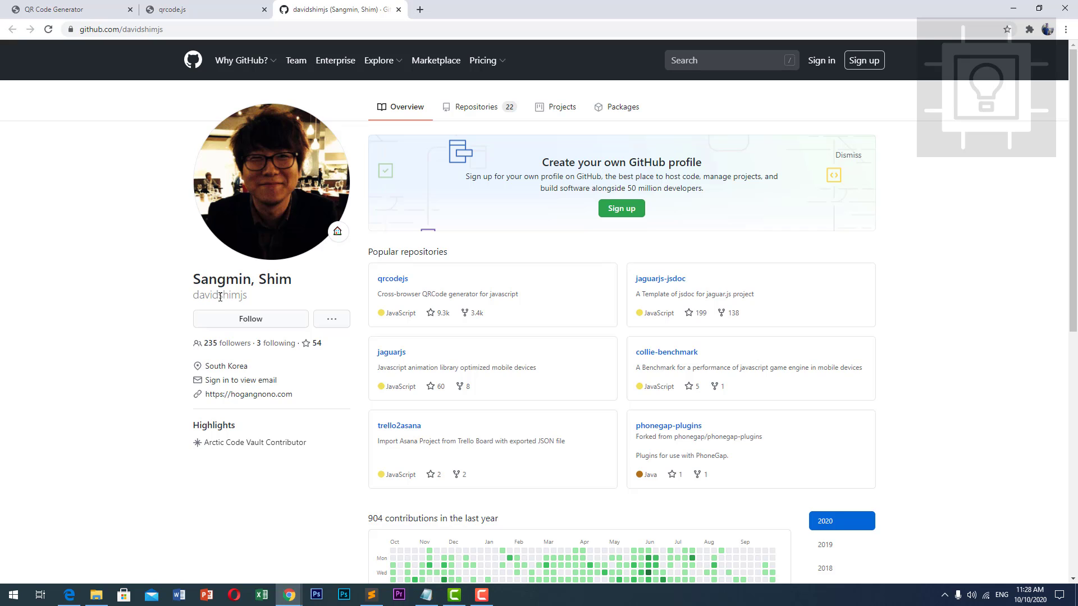
left_click(180, 9)
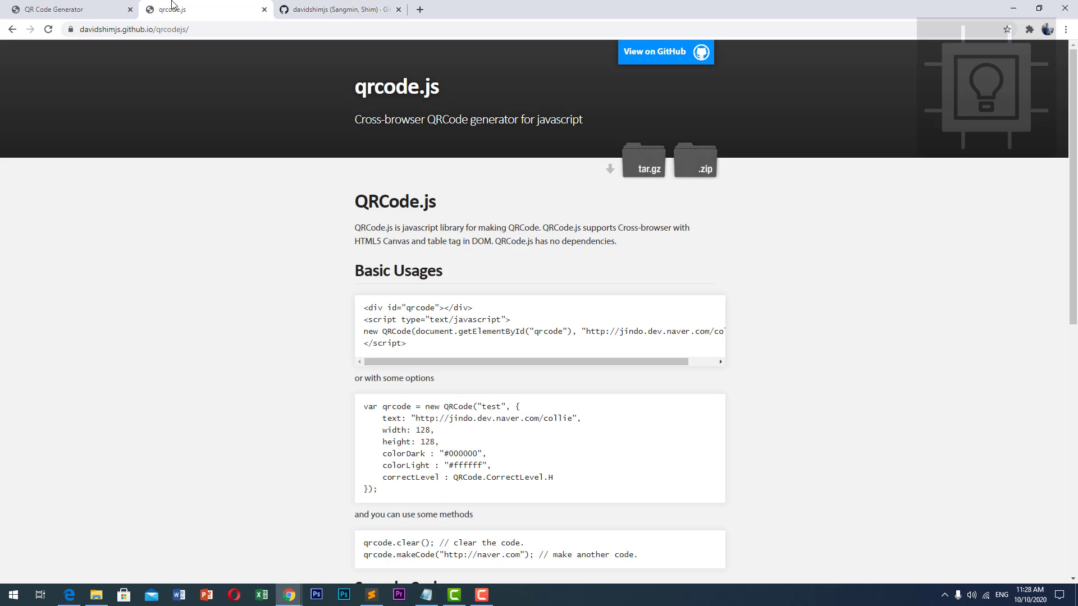
mouse_move(685, 168)
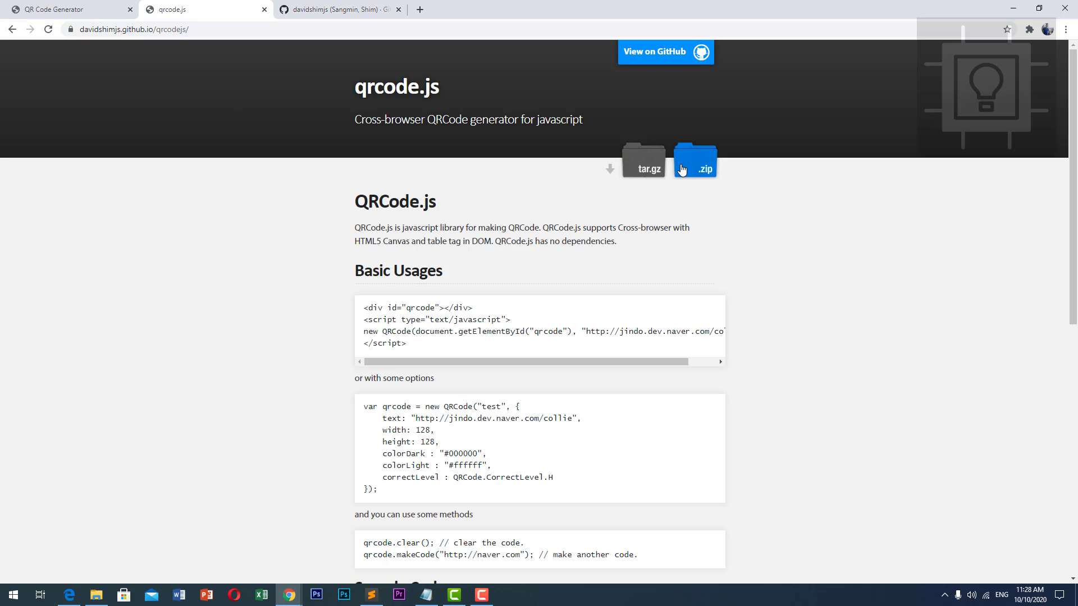
mouse_move(691, 175)
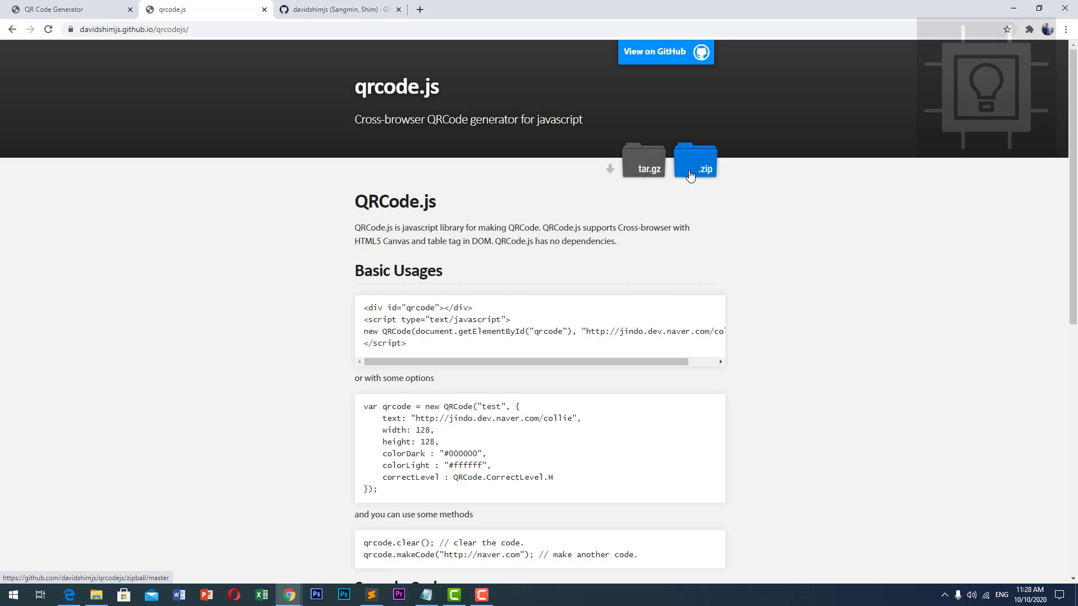
mouse_move(695, 172)
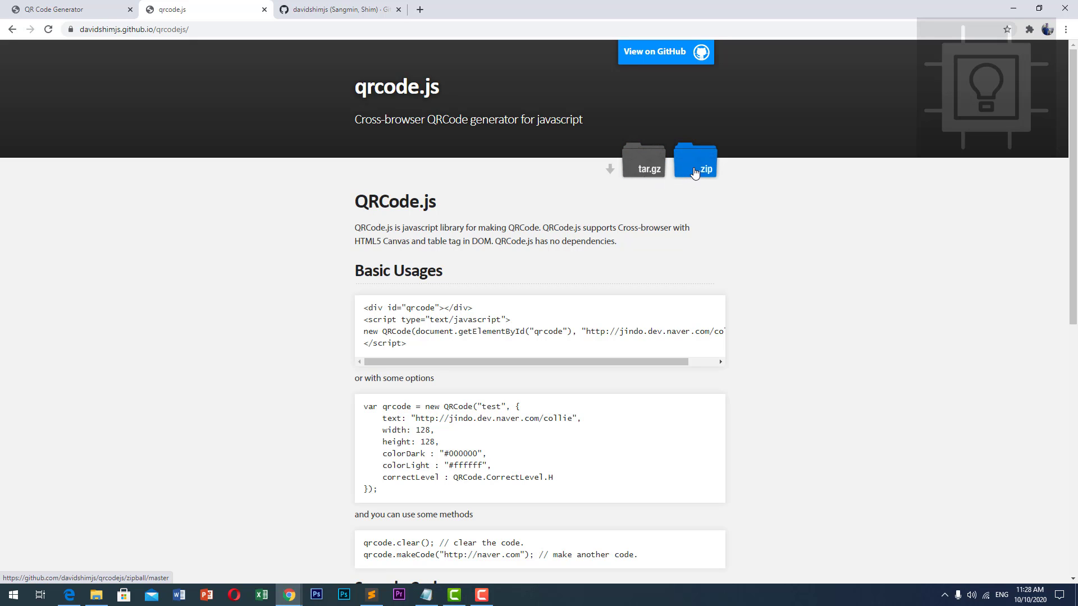
left_click(695, 163)
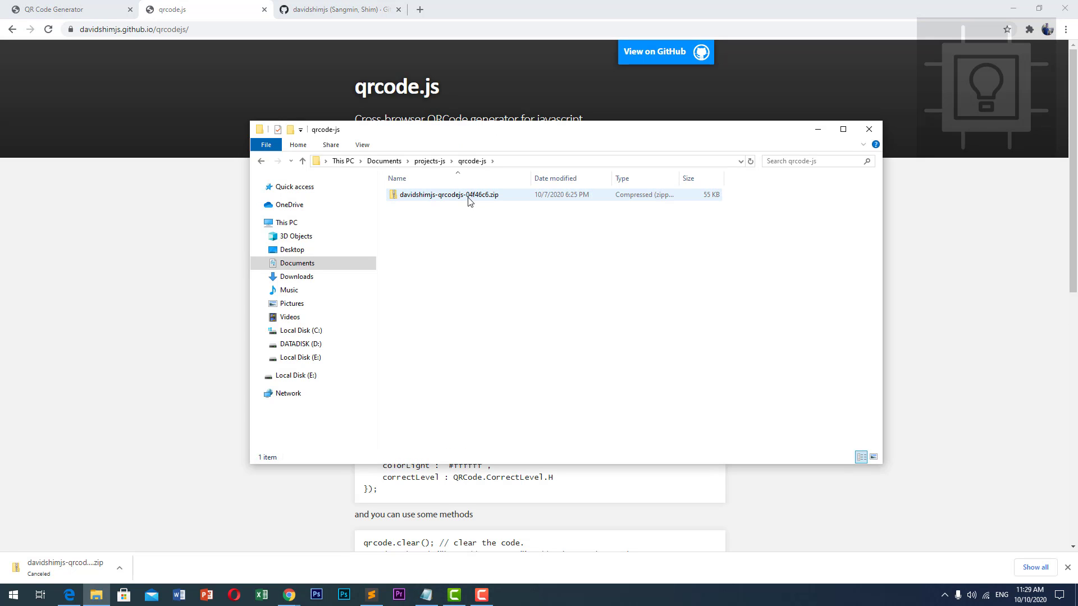
Extract the downloaded qrcode.js zip archive.
left_click(449, 194)
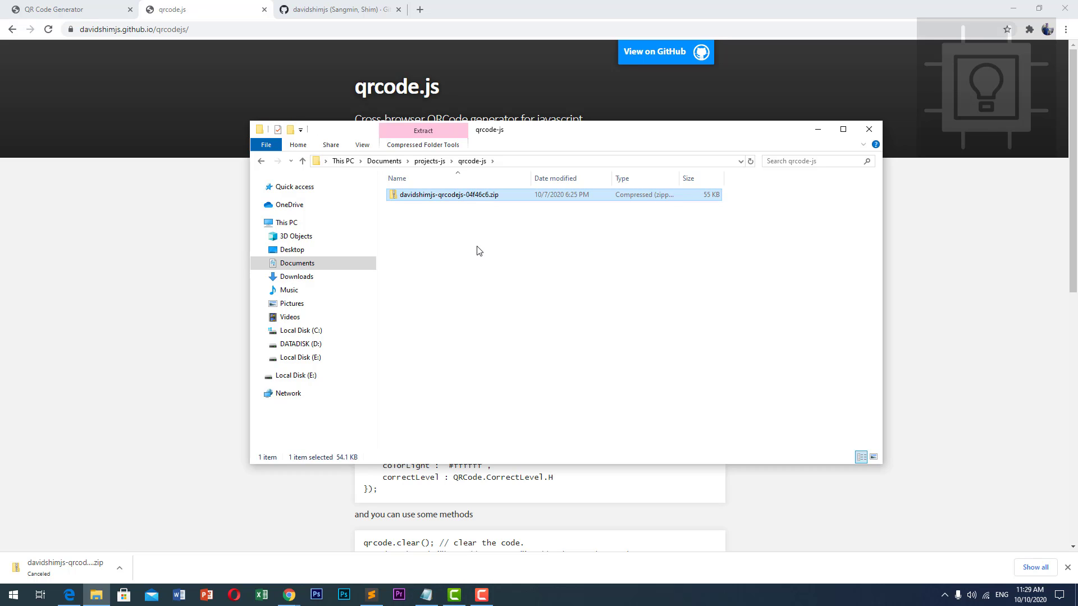
right_click(449, 195)
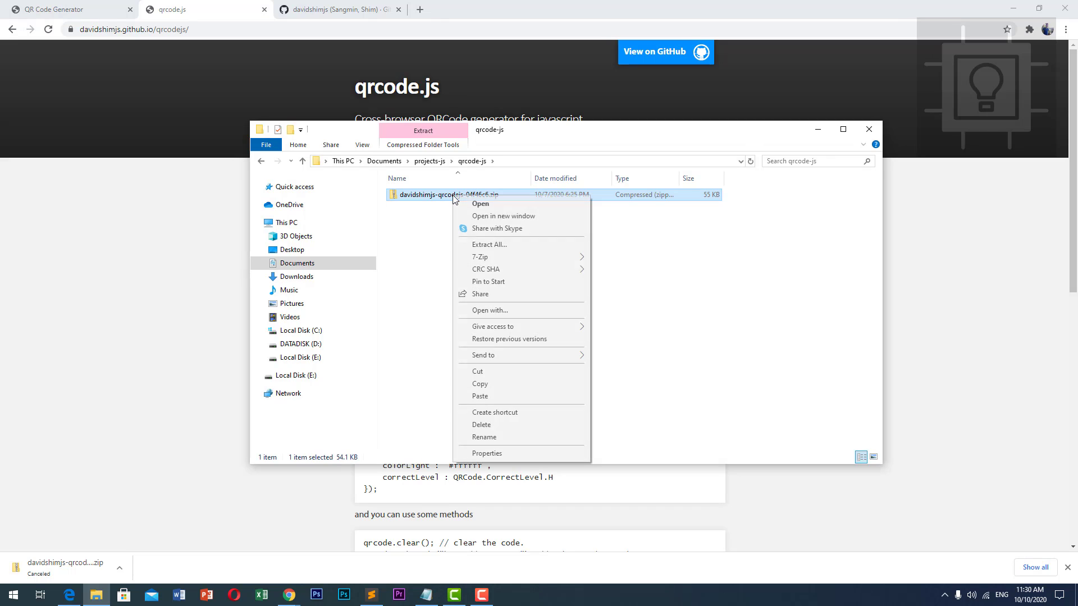
mouse_move(480, 257)
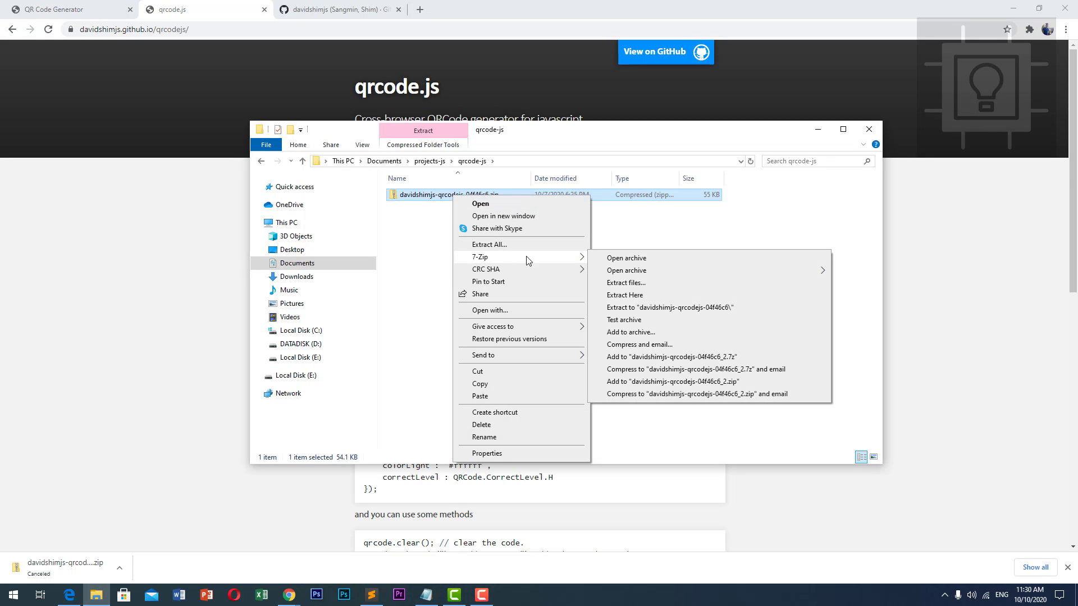
left_click(541, 287)
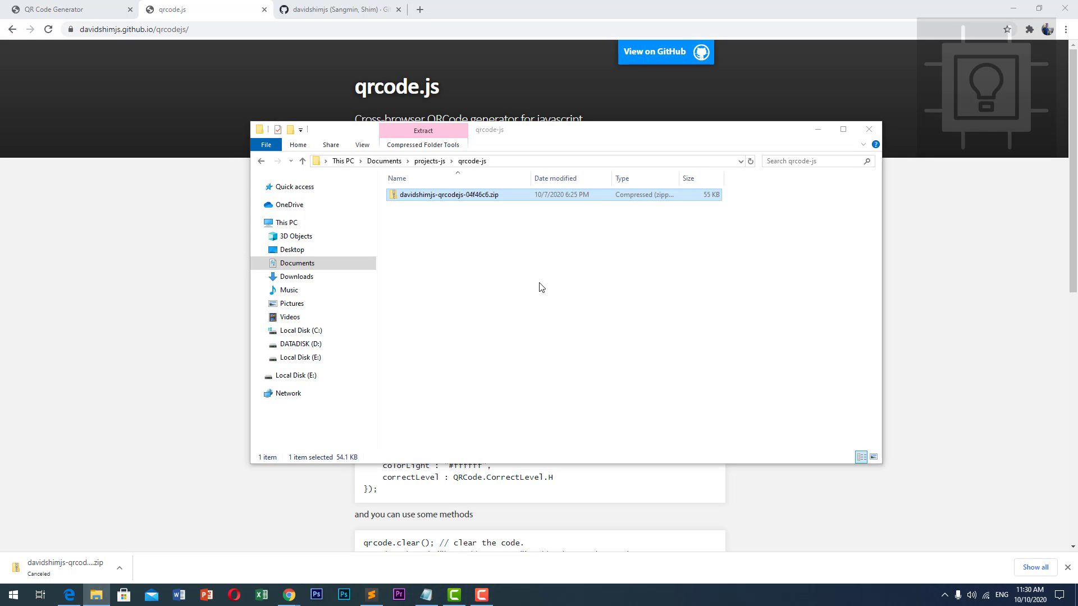
Open the extracted folder, select qrcode.min.js, then return to the qrcode-js folder.
double_click(449, 194)
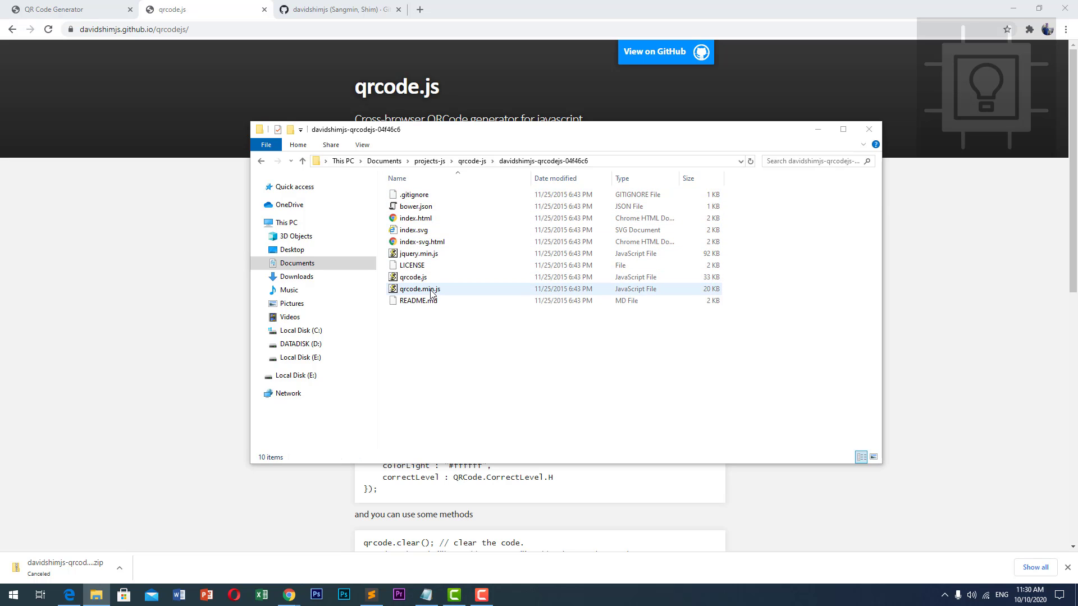
left_click(419, 289)
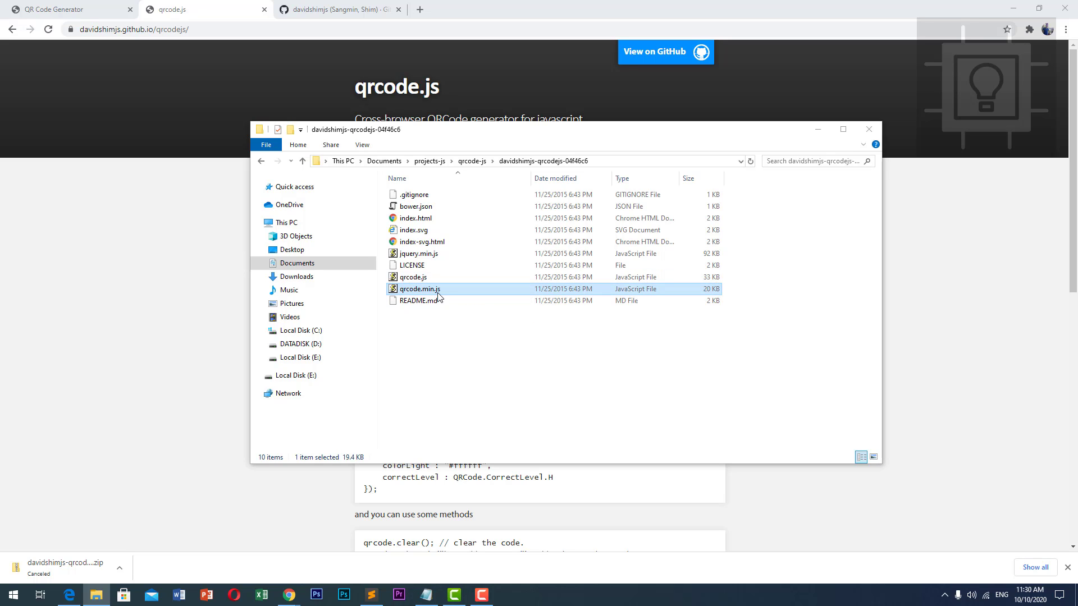
mouse_move(437, 292)
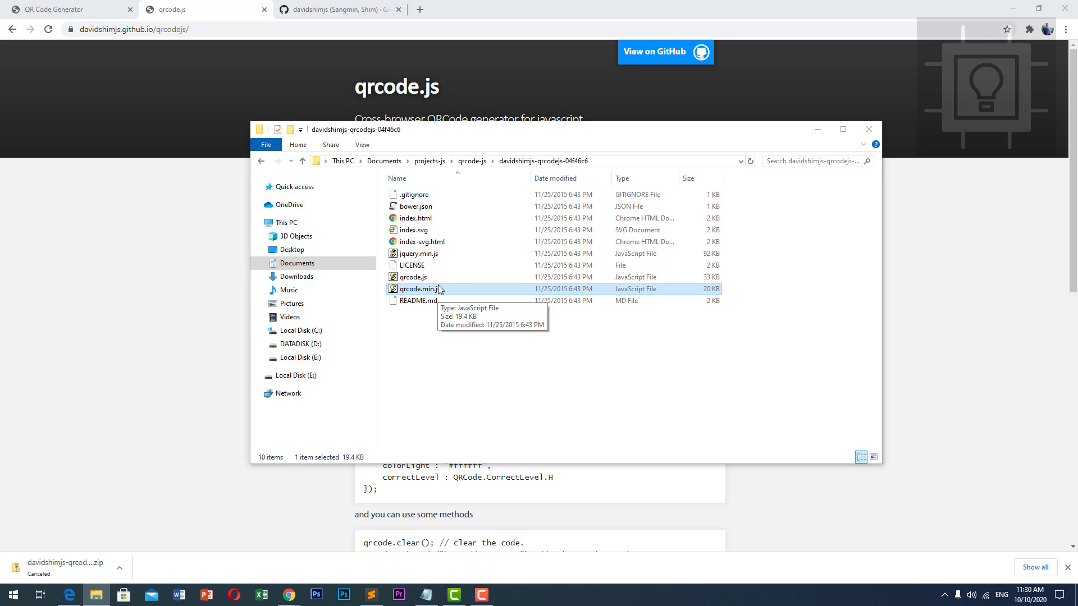
left_click(413, 277)
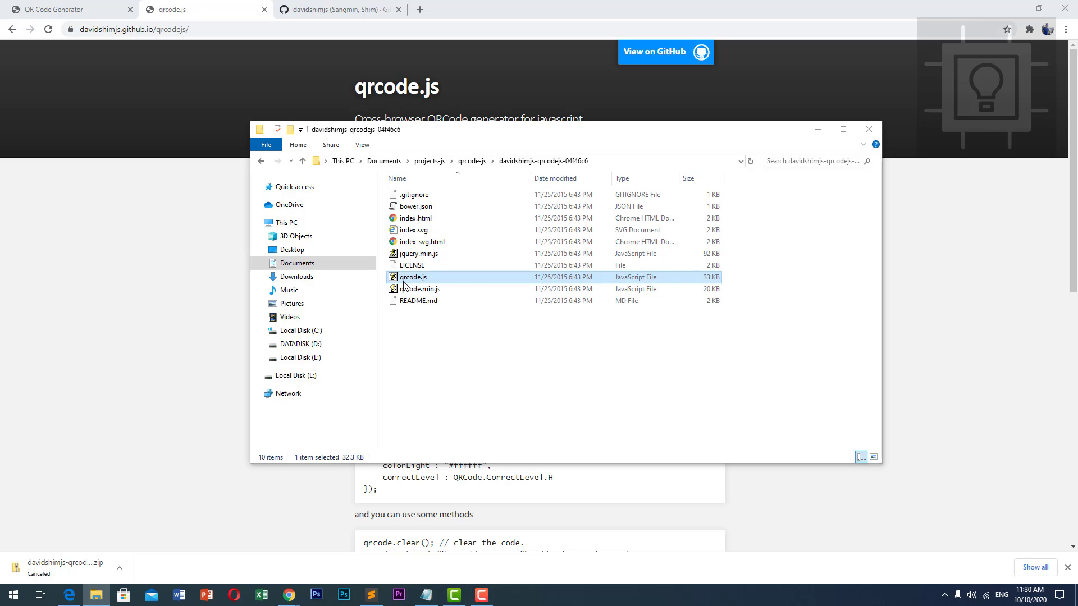
mouse_move(414, 277)
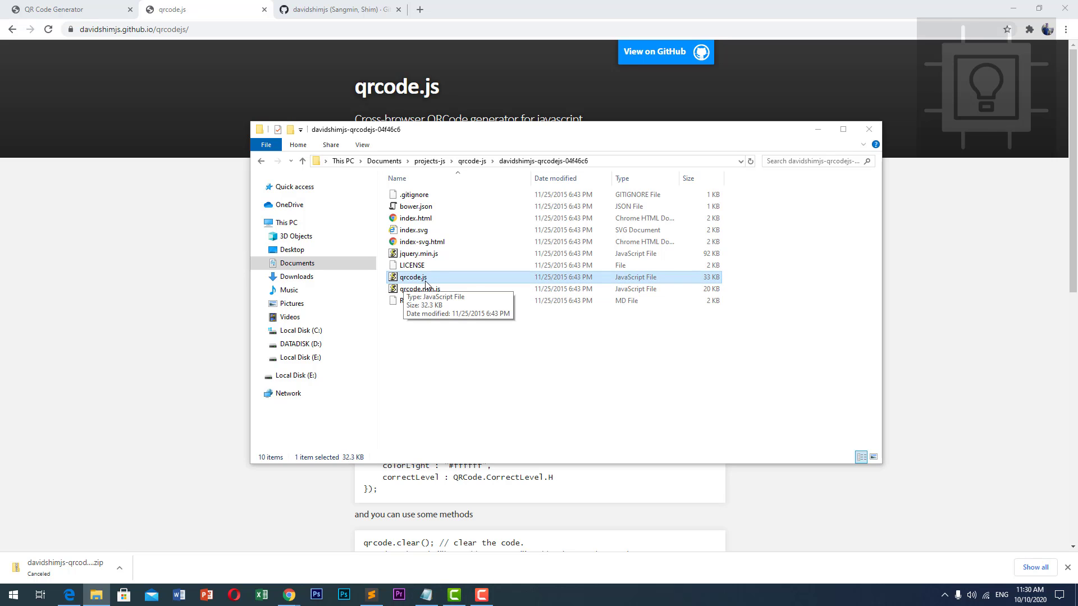
left_click(420, 289)
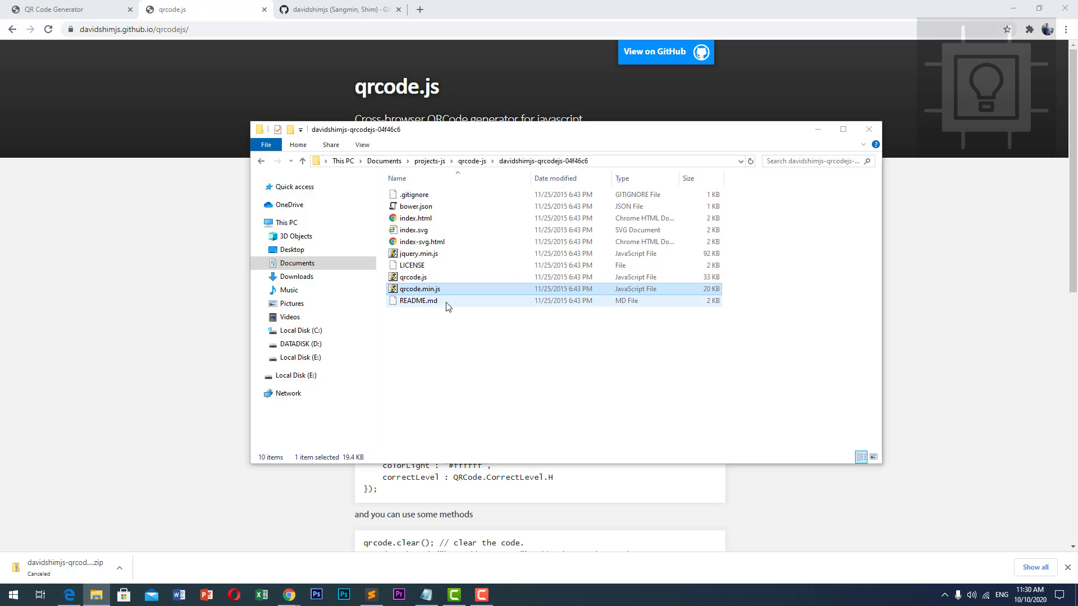
mouse_move(435, 295)
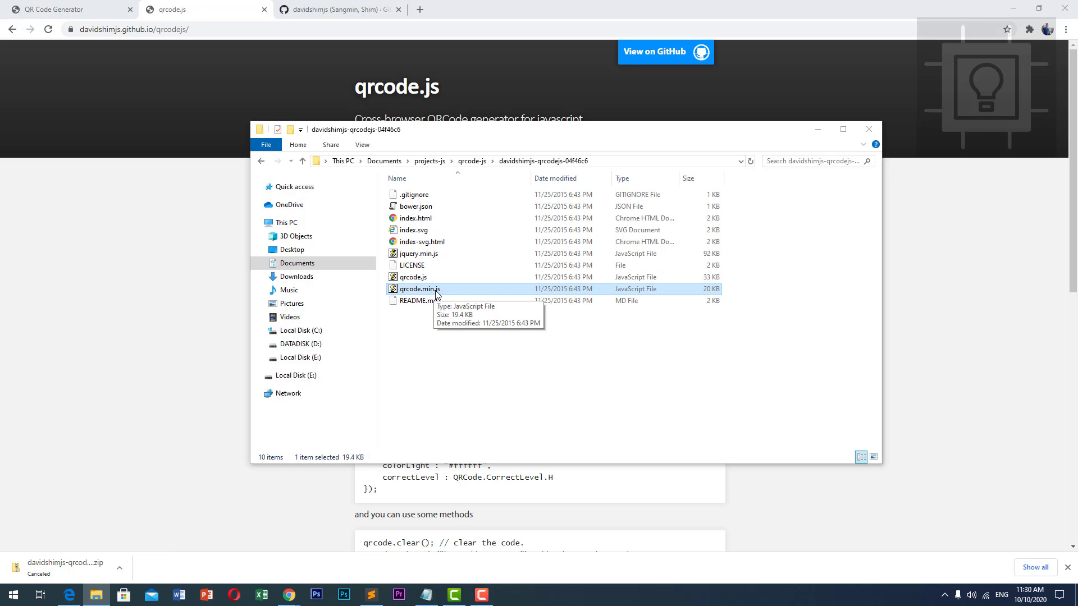
right_click(420, 289)
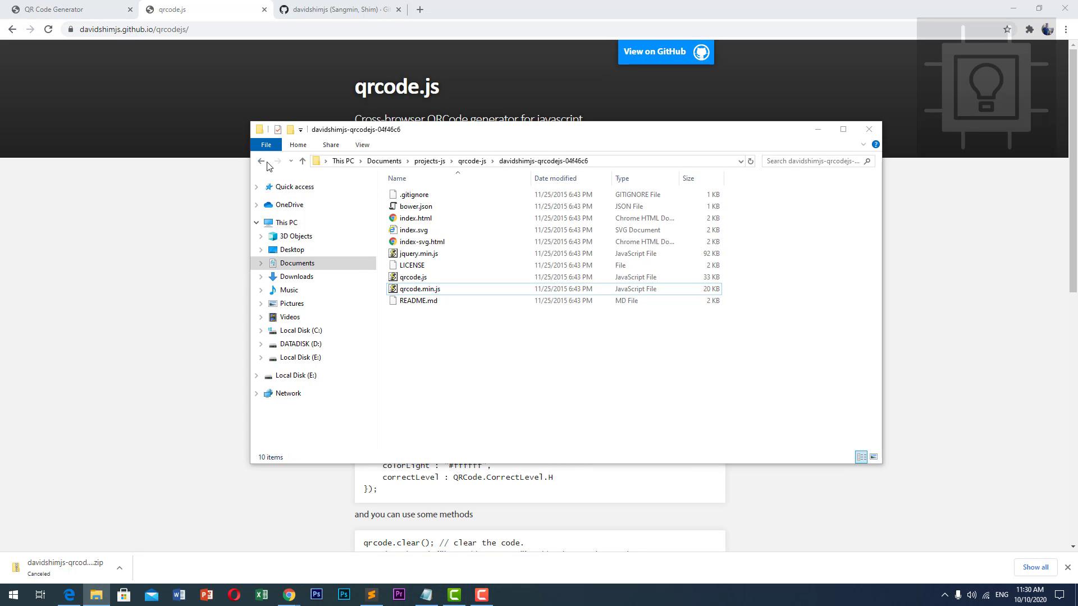
left_click(260, 161)
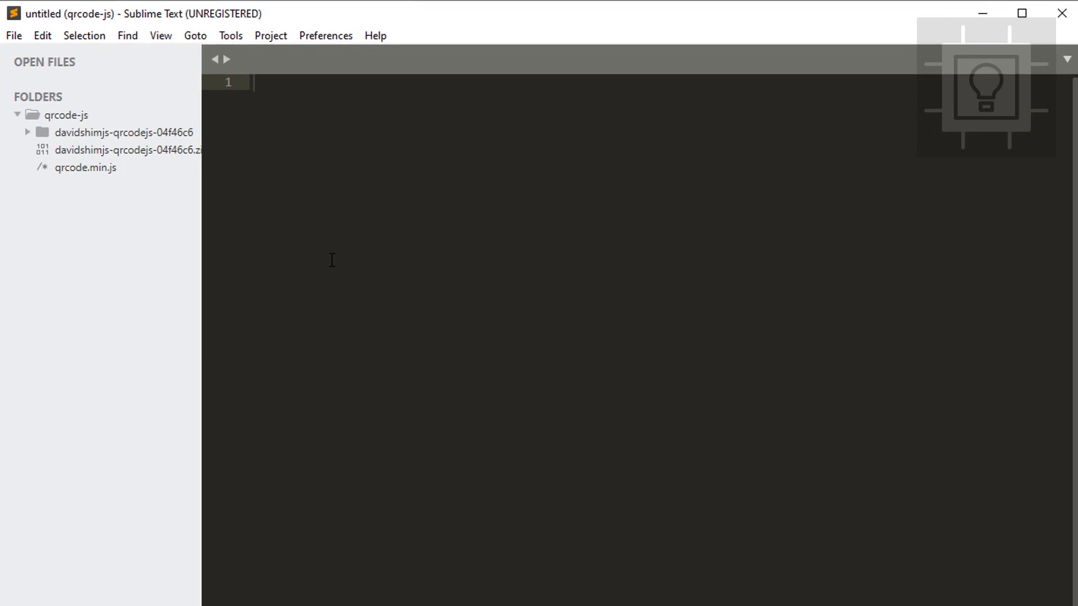
Save a new blank file as index.html in the qrcode-js folder.
right_click(60, 116)
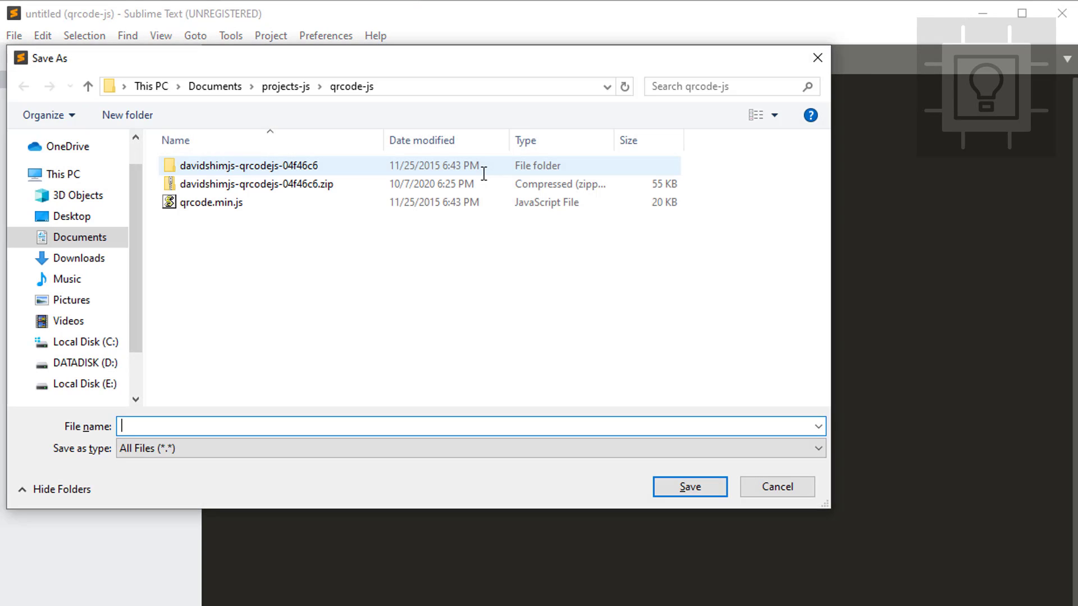
type("index.ht")
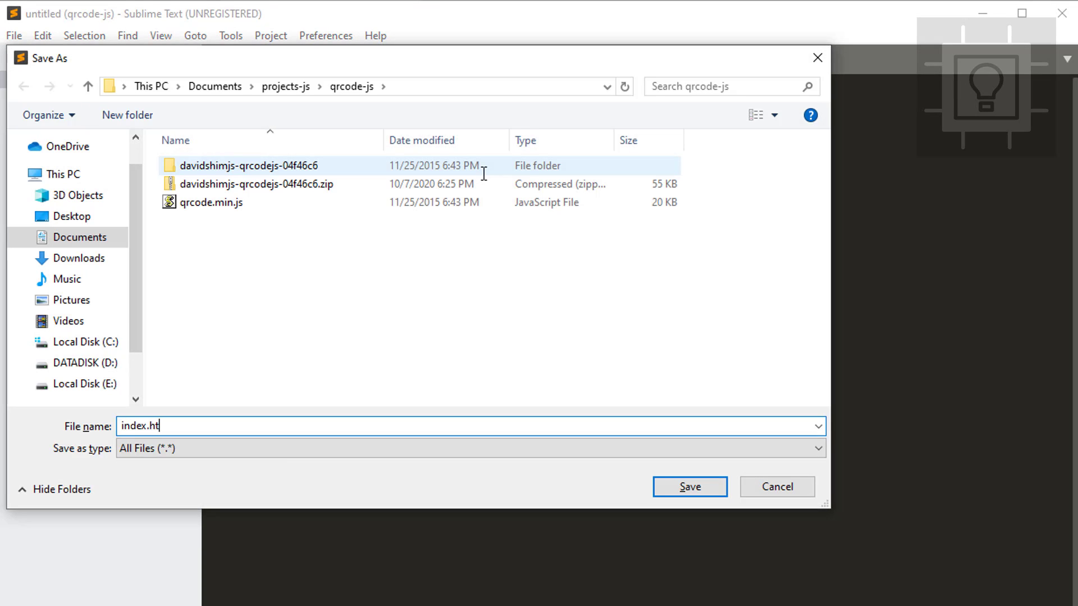
left_click(690, 487)
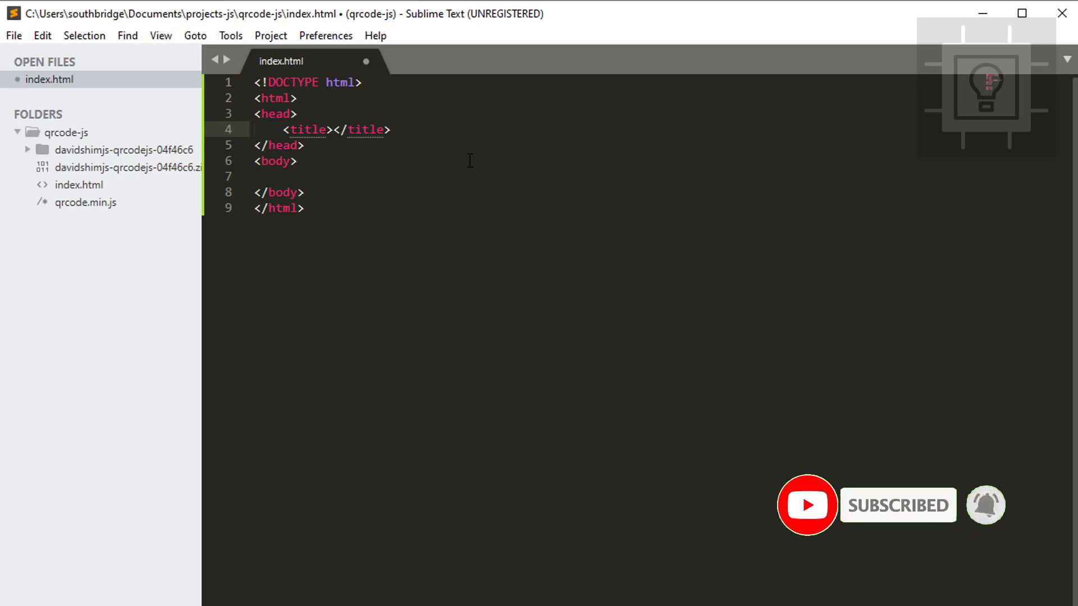
Set the page title to 'QR Code Generator' and start a new line.
type("QR Code Genera")
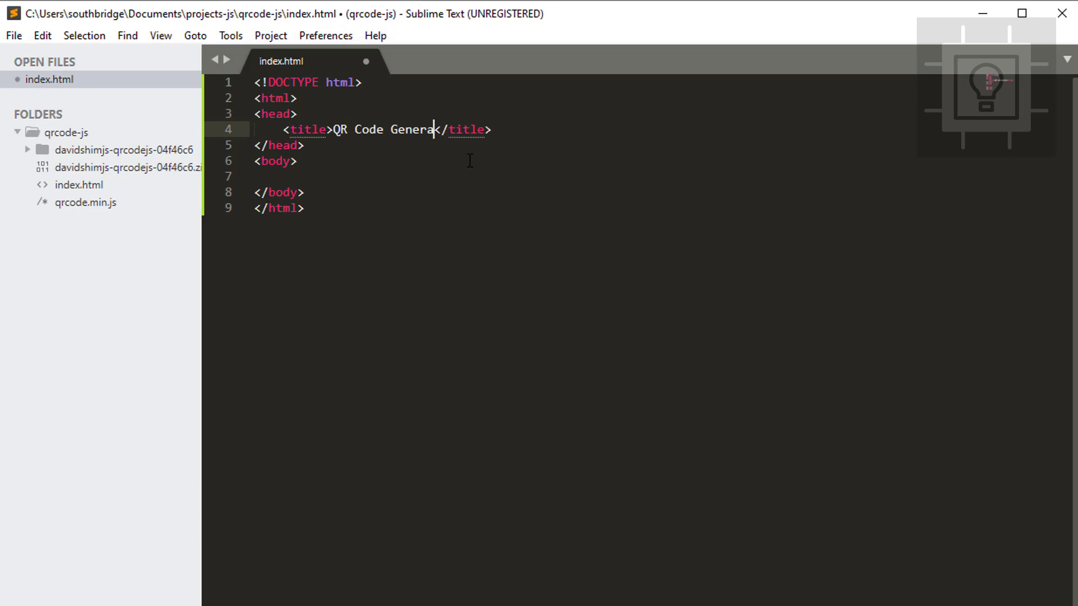
type("tor")
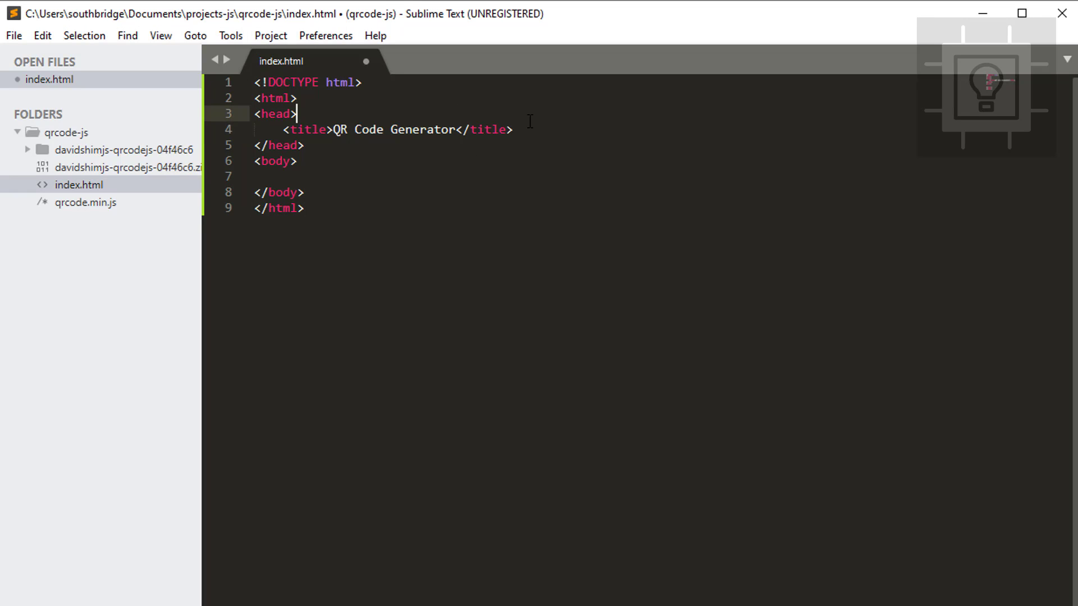
key("Enter")
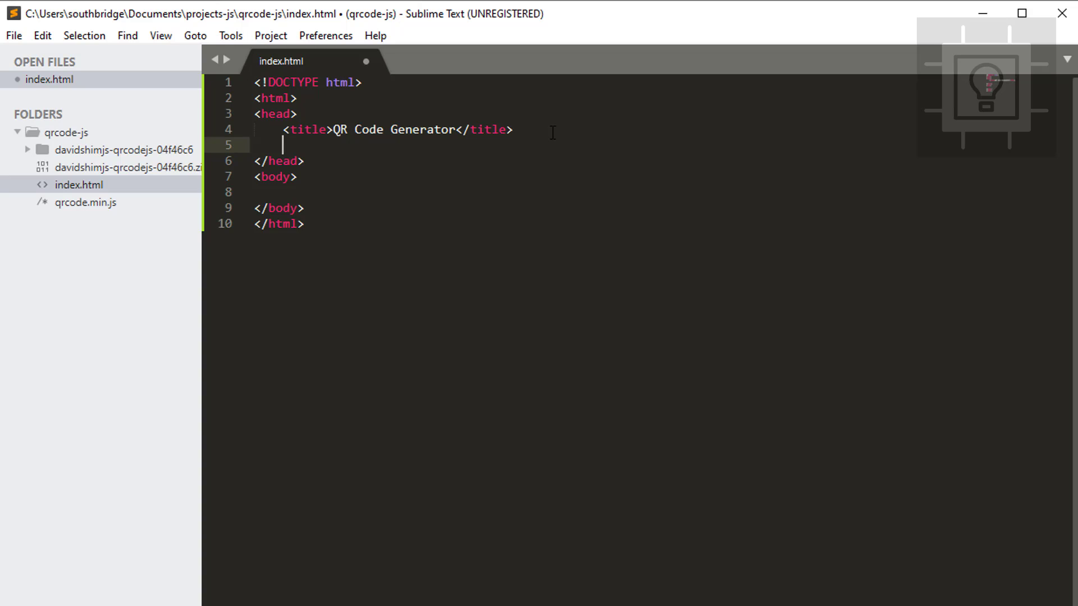
Glance at qrcode.min.js, then add a head script tag with src qrcode.min.js.
left_click(85, 202)
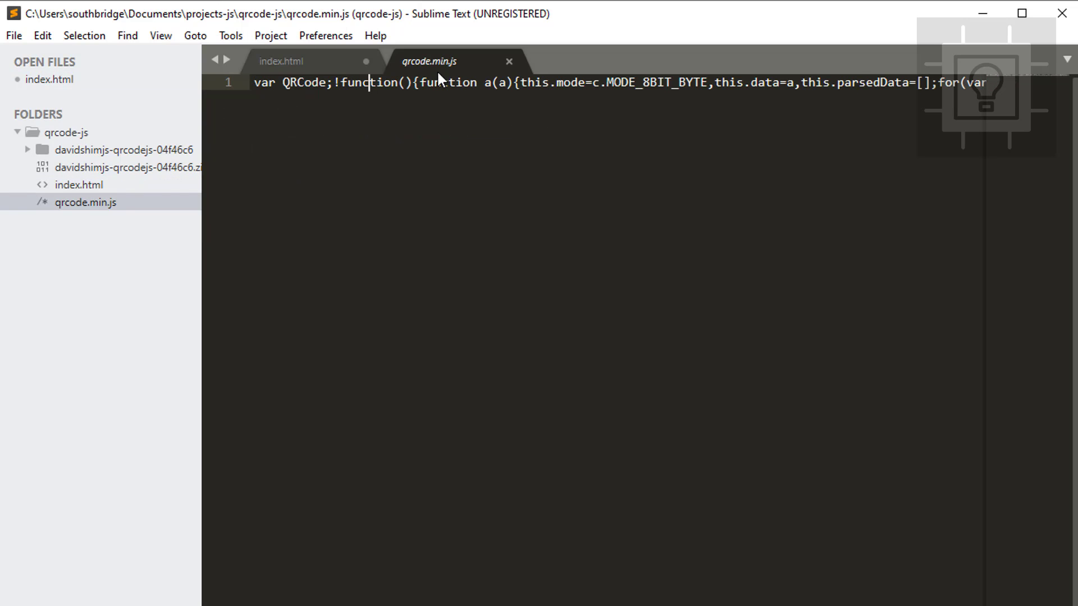
left_click(291, 60)
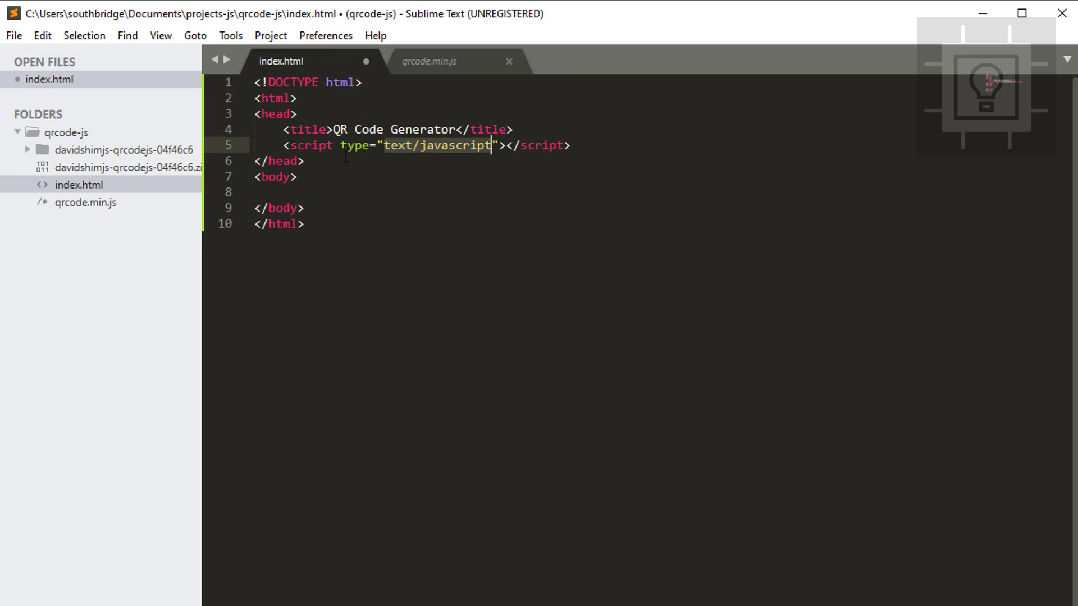
type("src=\"\"")
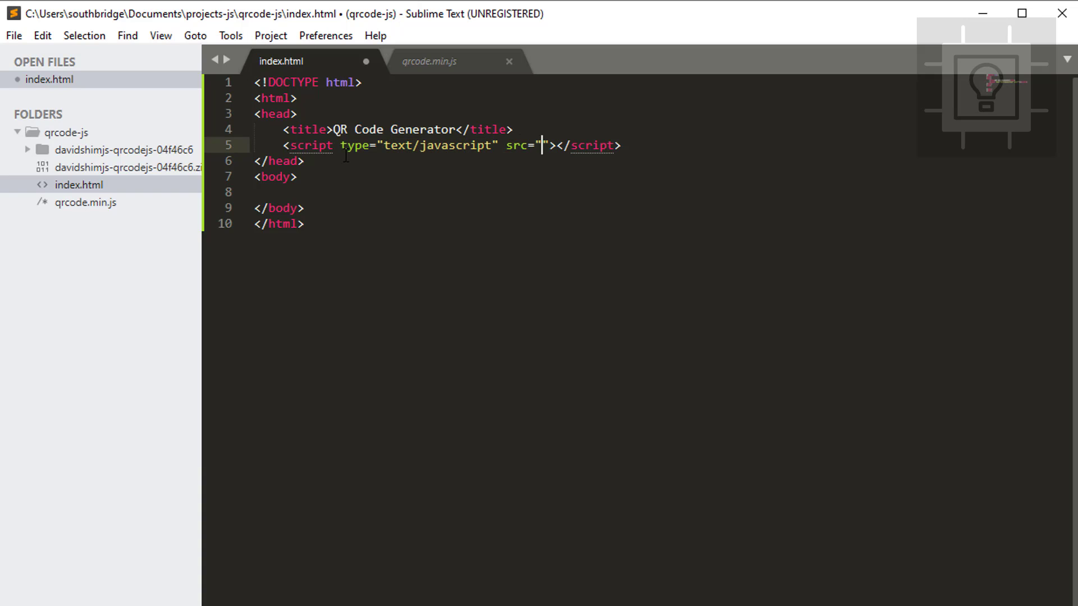
type("qrcode.min")
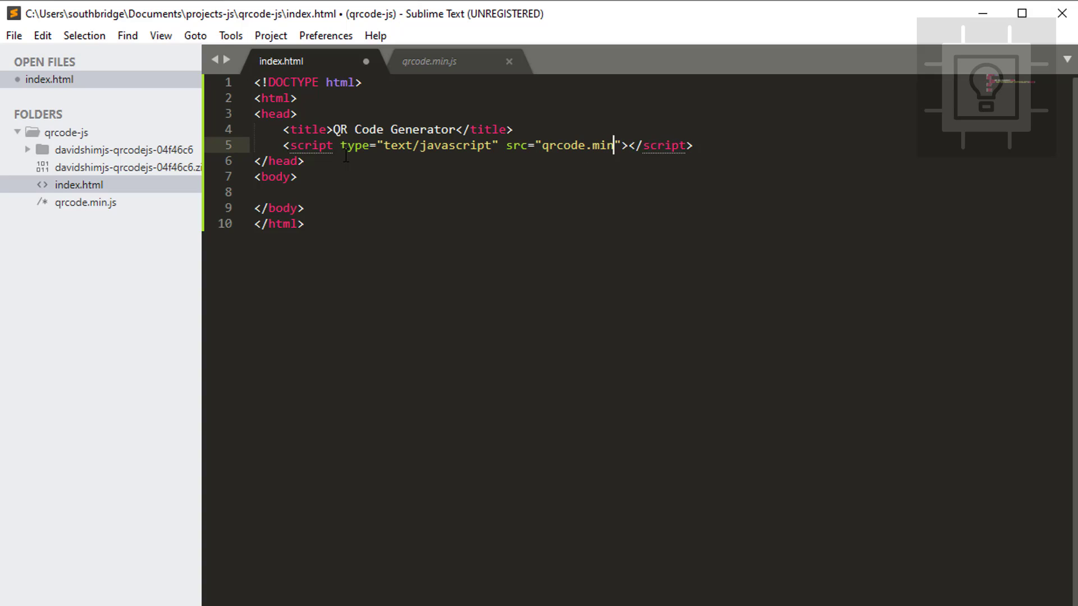
type(".js")
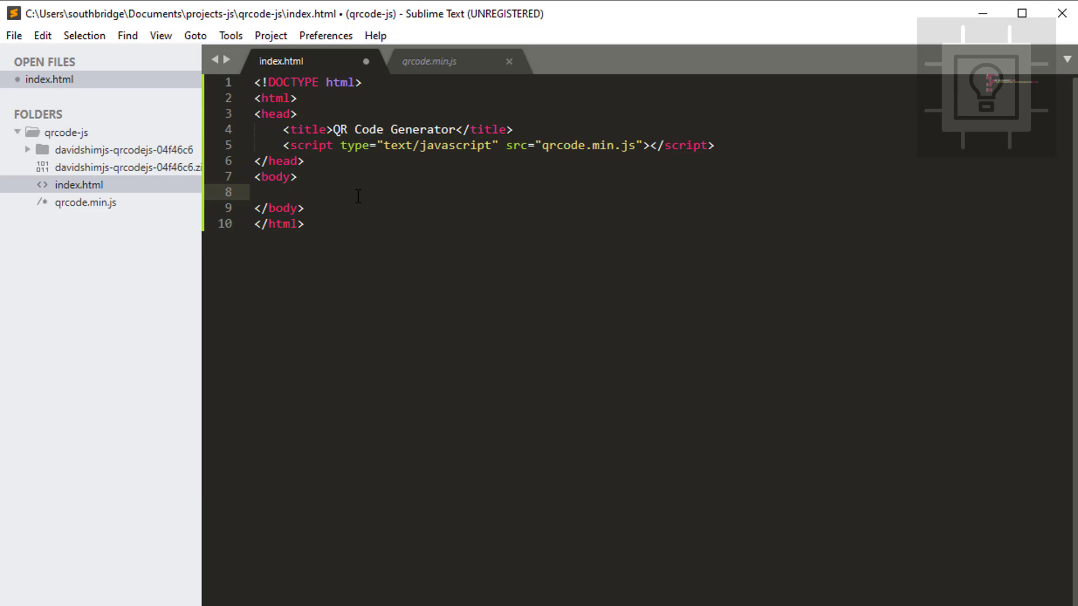
mouse_move(451, 182)
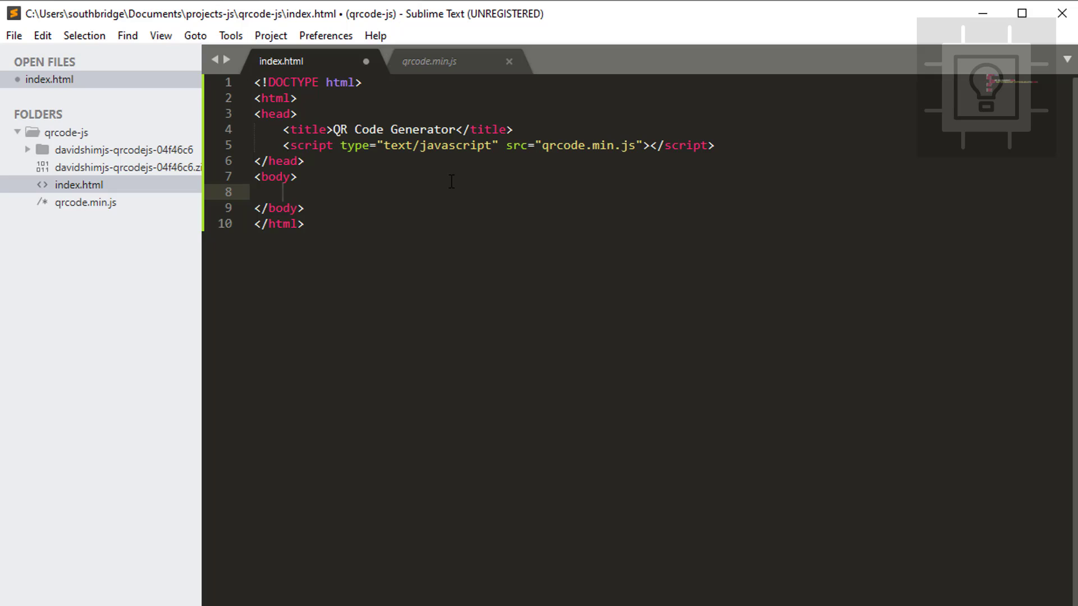
Add a text input with id txt_input and an empty button element.
type("<input type=\"\" name=\"\">")
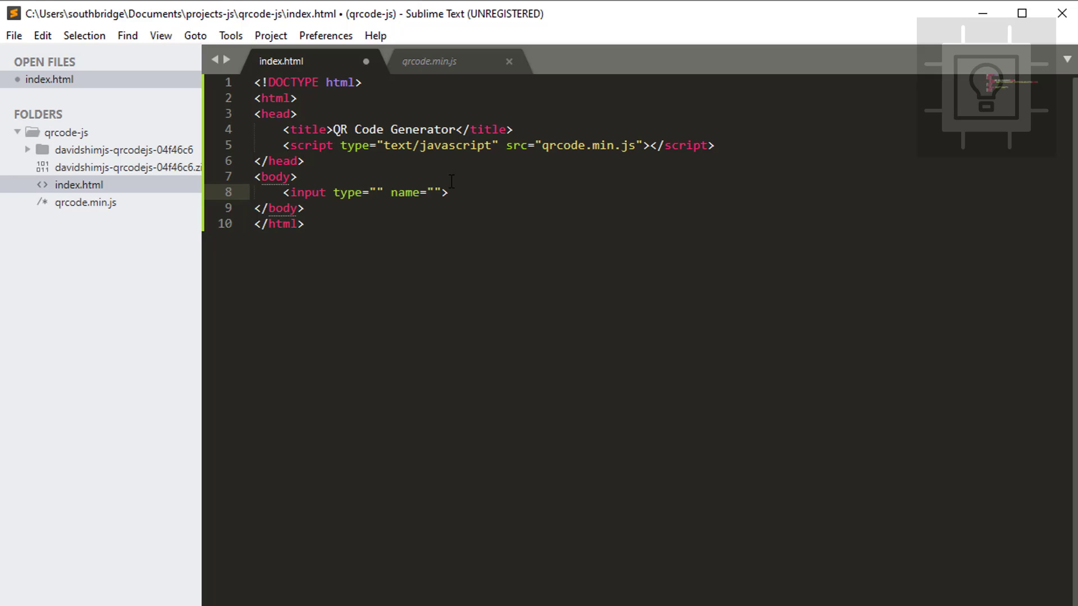
left_click(449, 192)
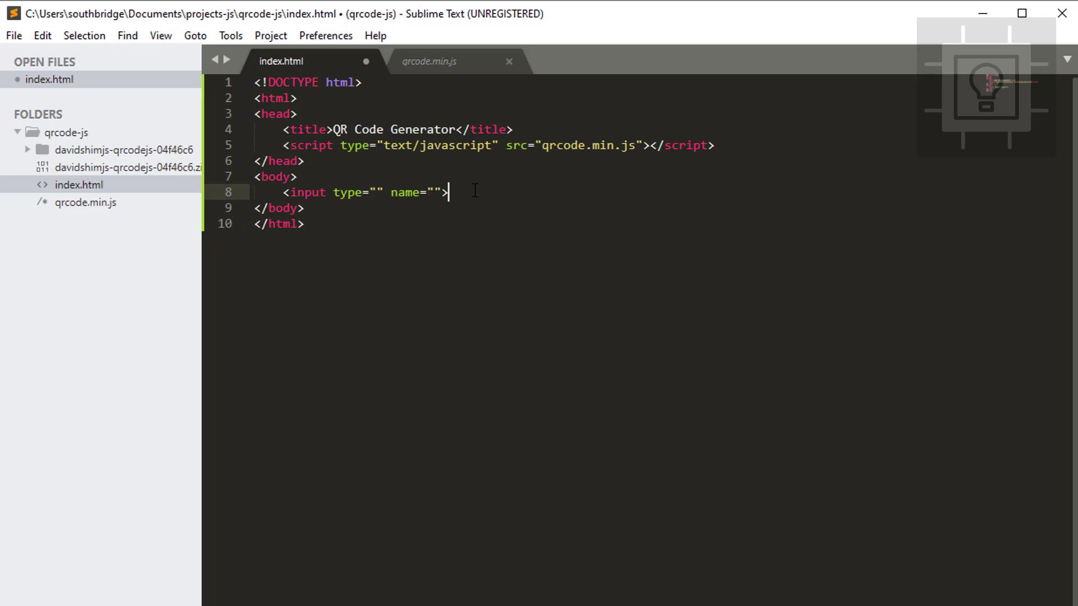
type("<button></button>")
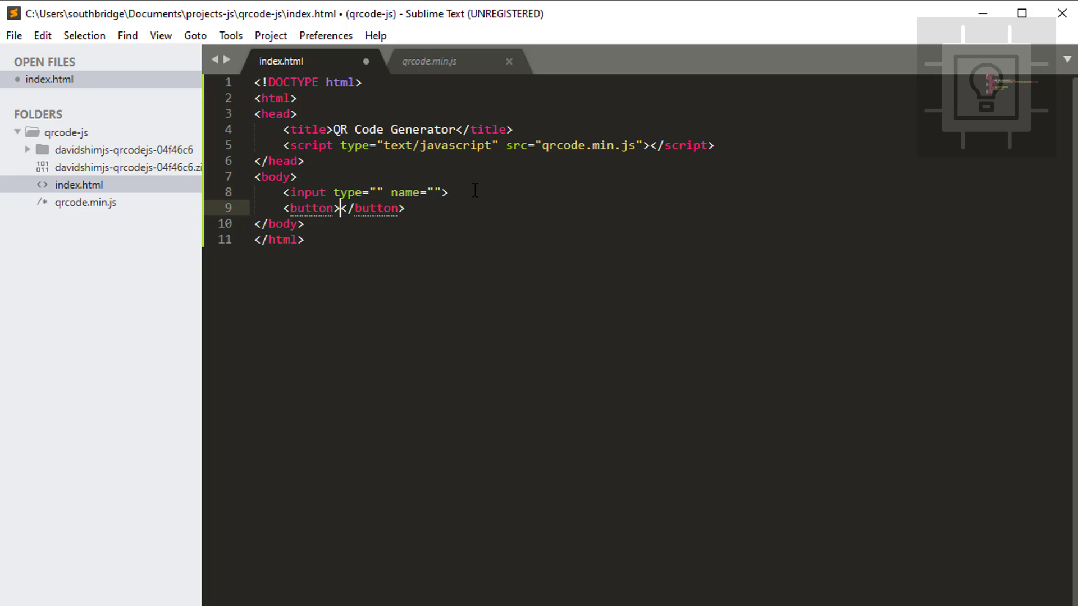
left_click(377, 192)
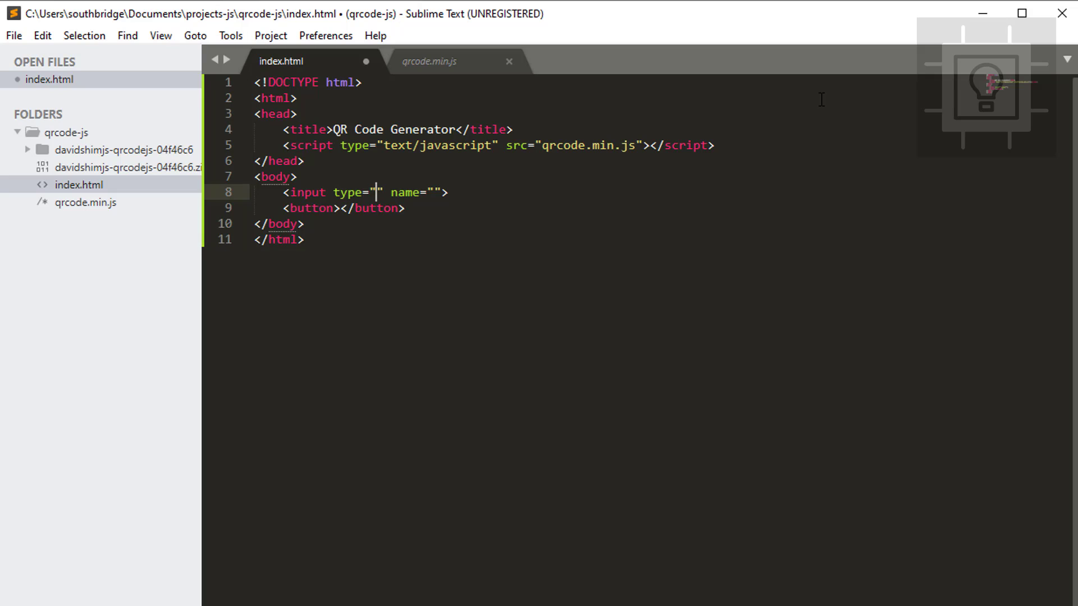
type("text")
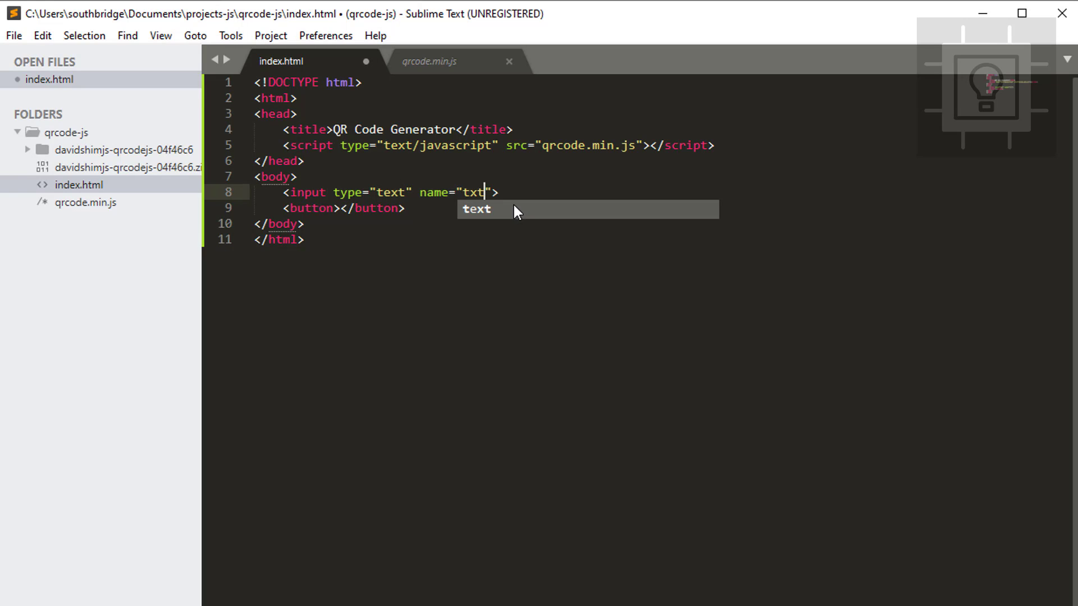
type("_input")
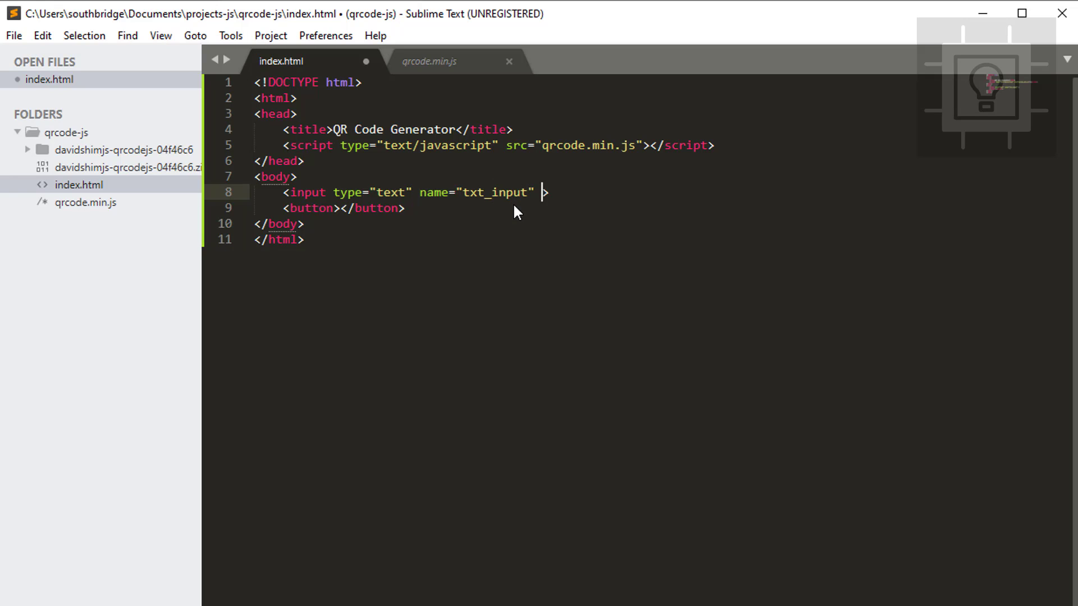
type("id=\"\"")
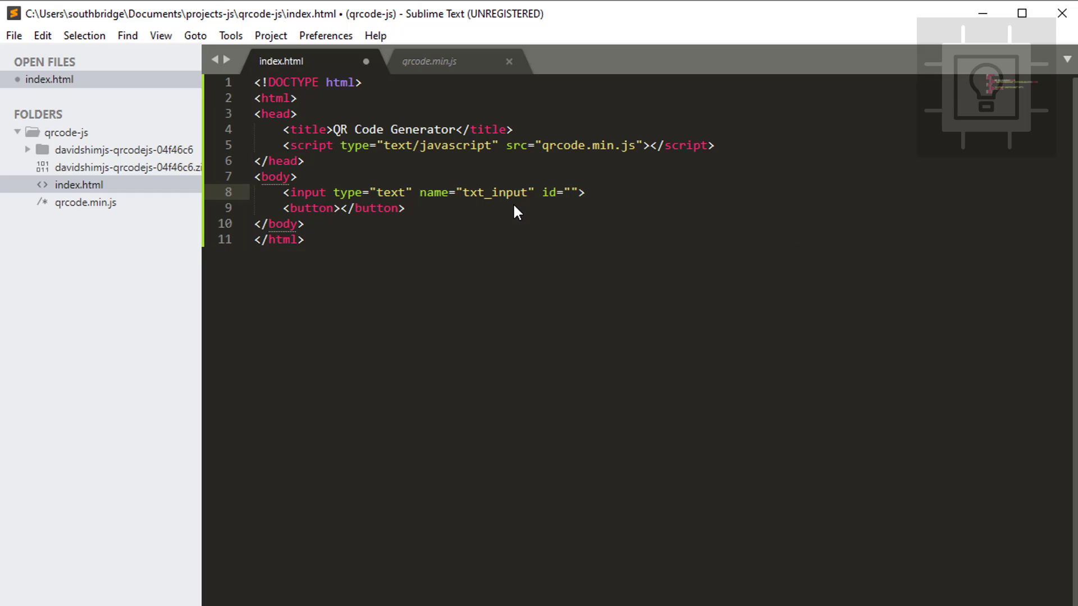
type("txt_input")
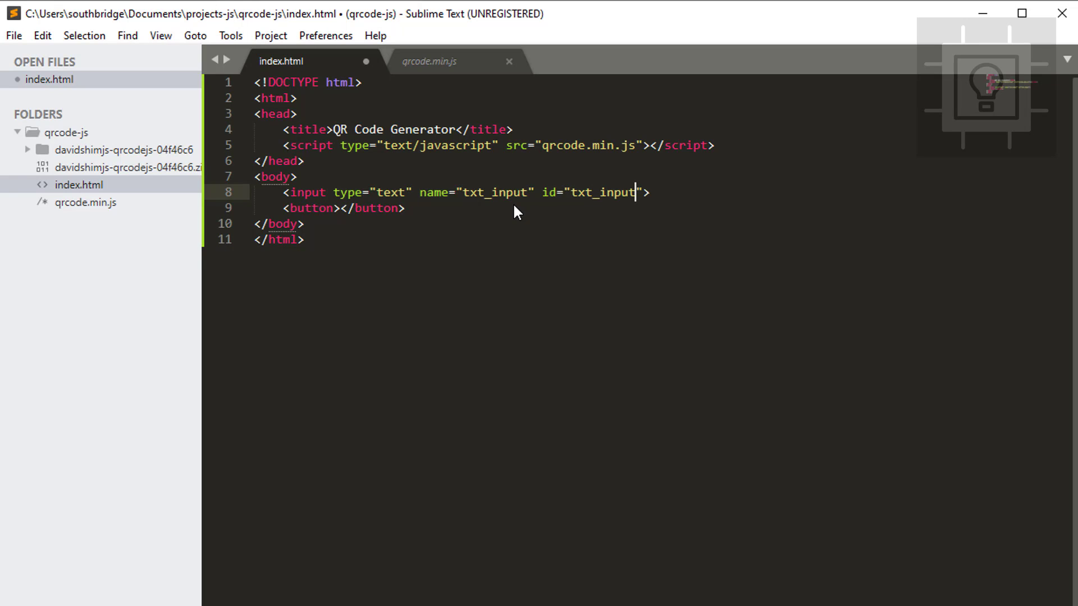
Label the button 'Generate QR Code' and give it id btn_generate.
left_click(406, 208)
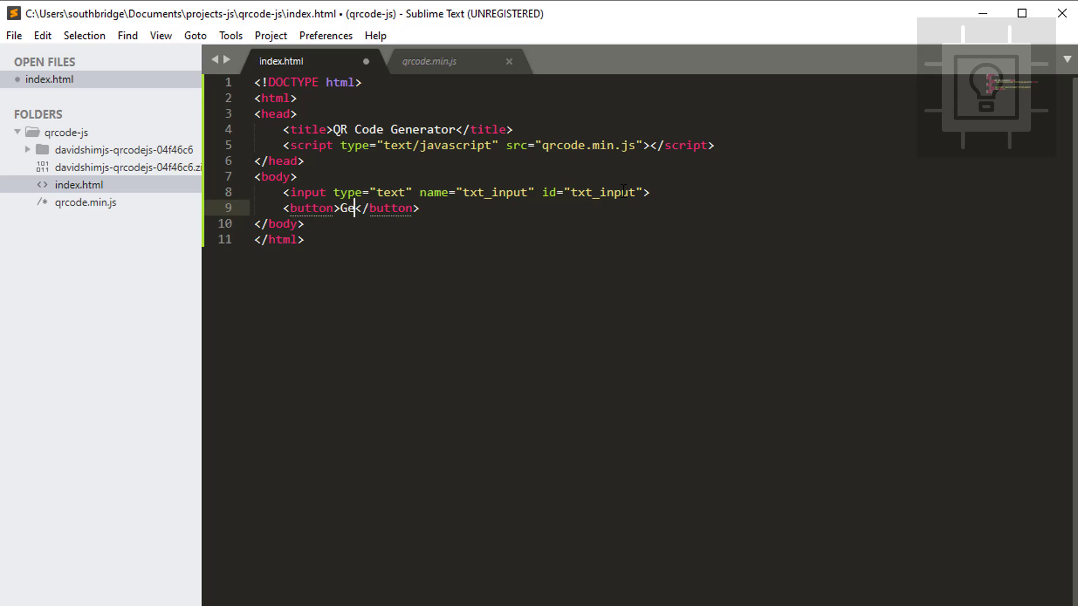
type("nerate QR Cod")
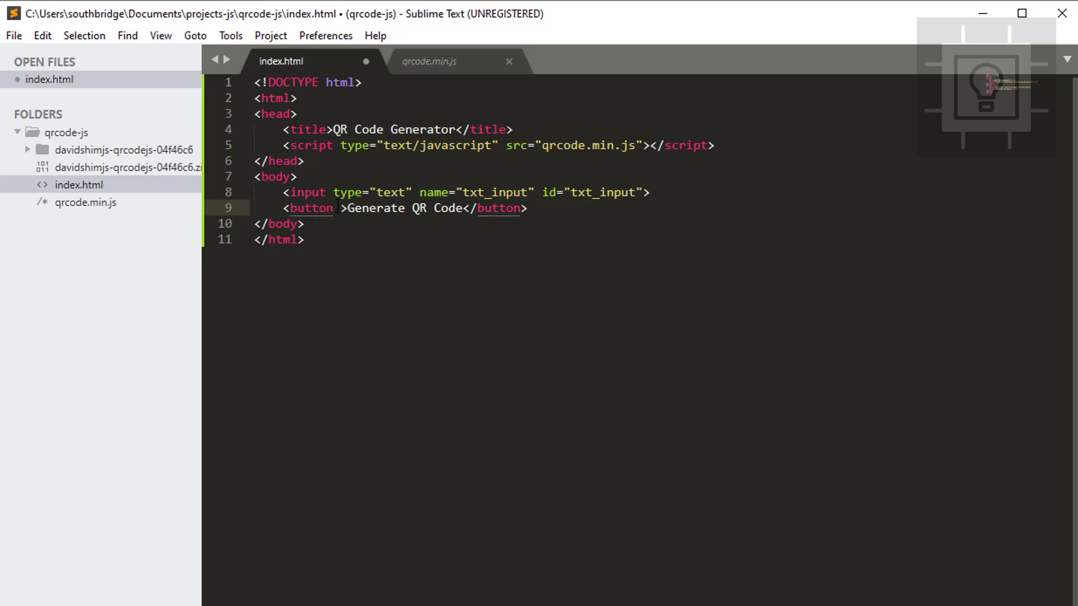
type("id=\"btn\"")
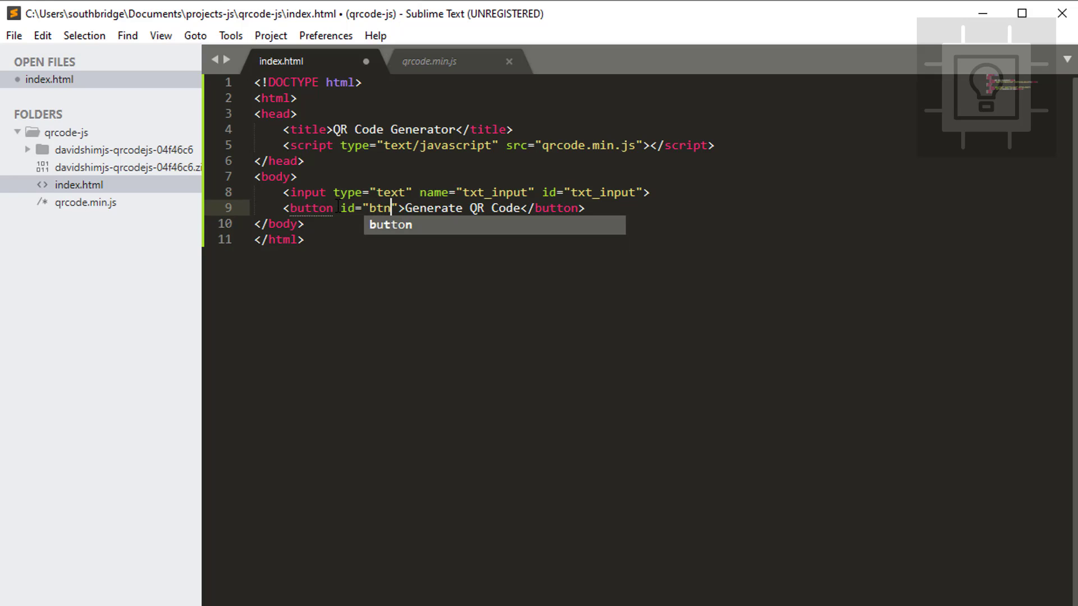
type("_ge")
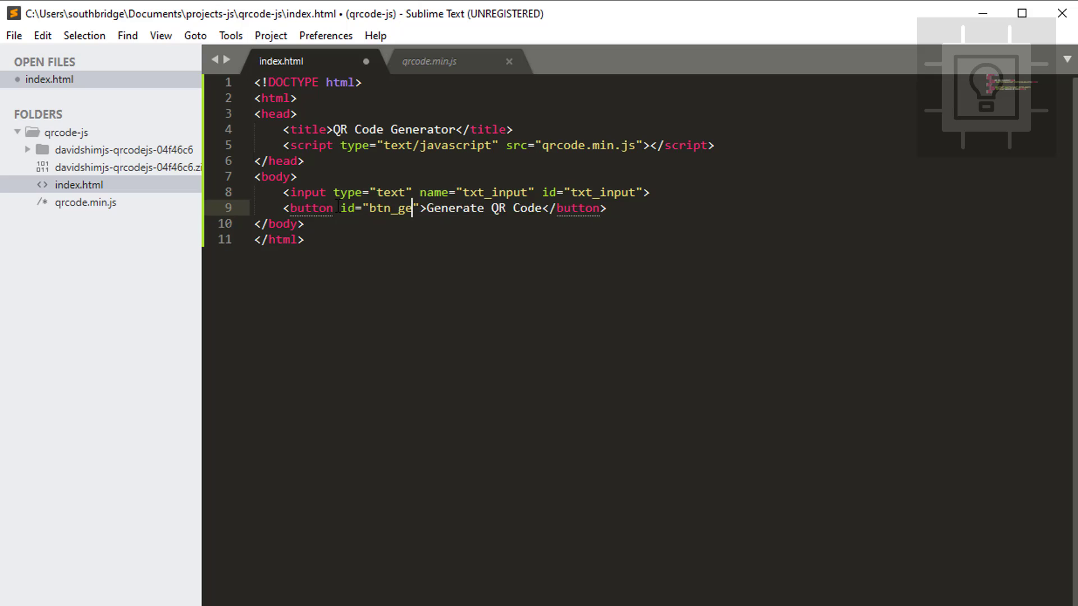
type("nerate")
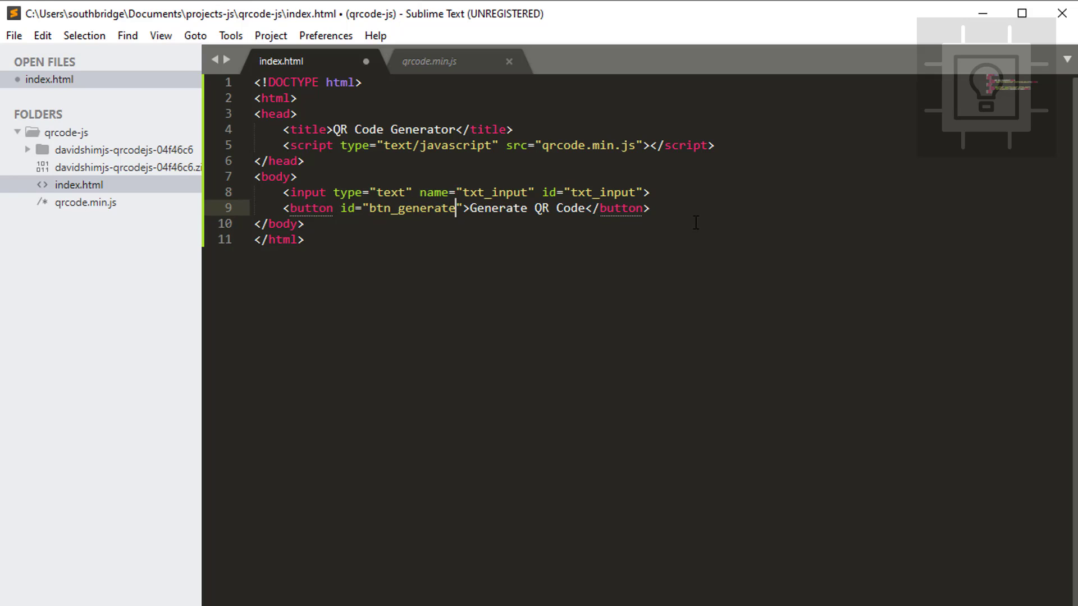
Insert <br><br> and an empty div with id 'qrcode' after the button.
key("Enter")
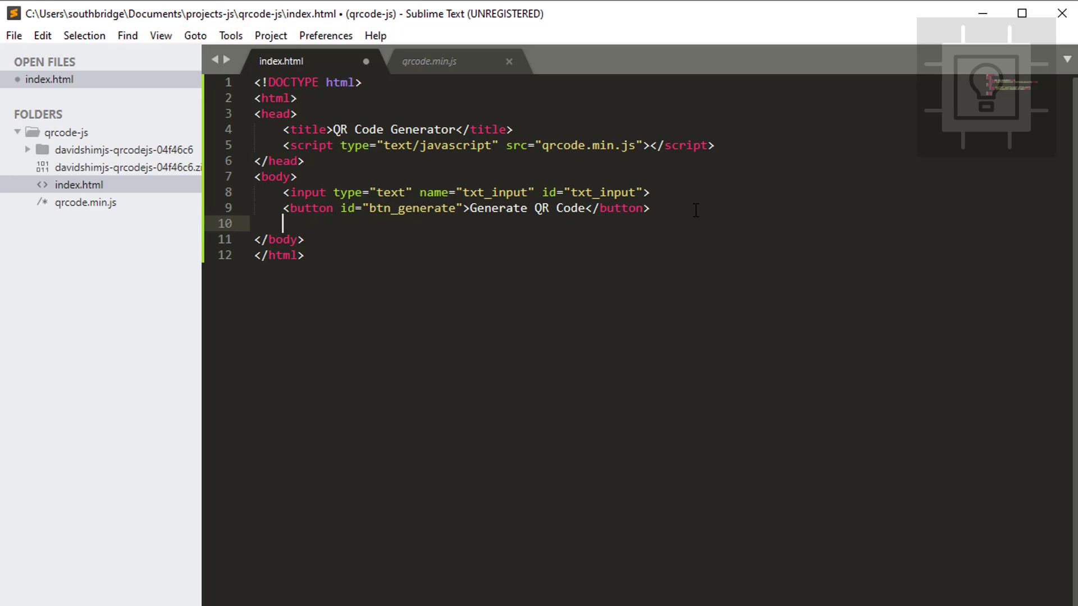
type("<br>")
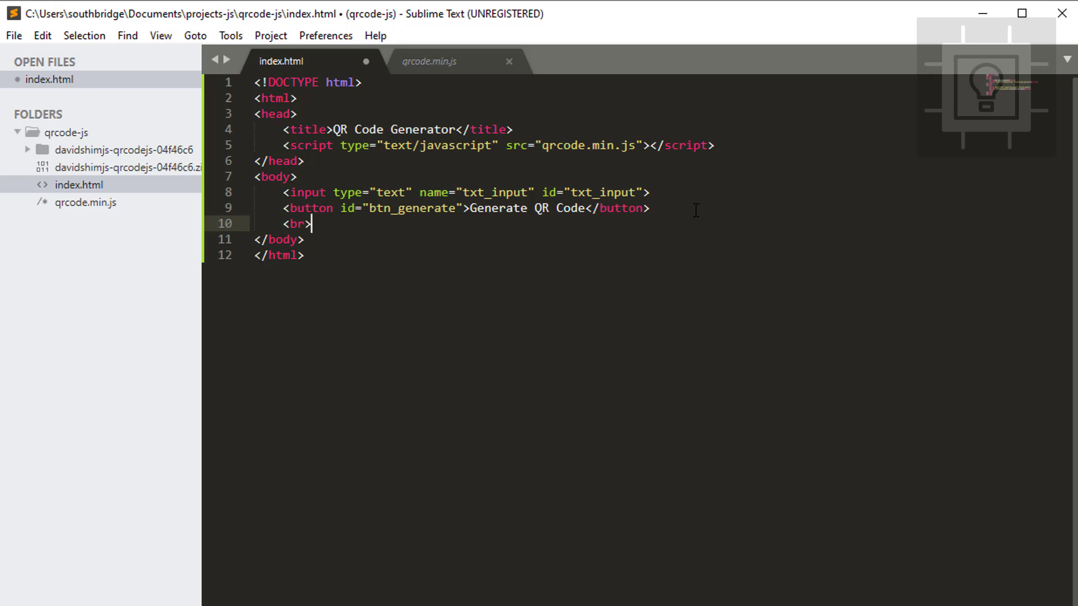
type("<br>")
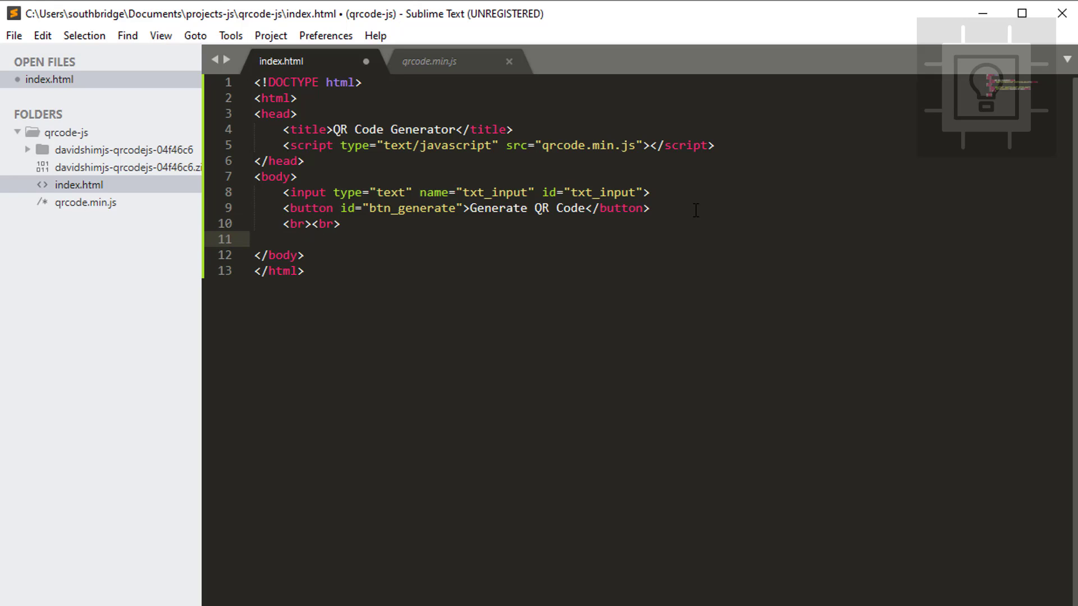
type("div ></div>")
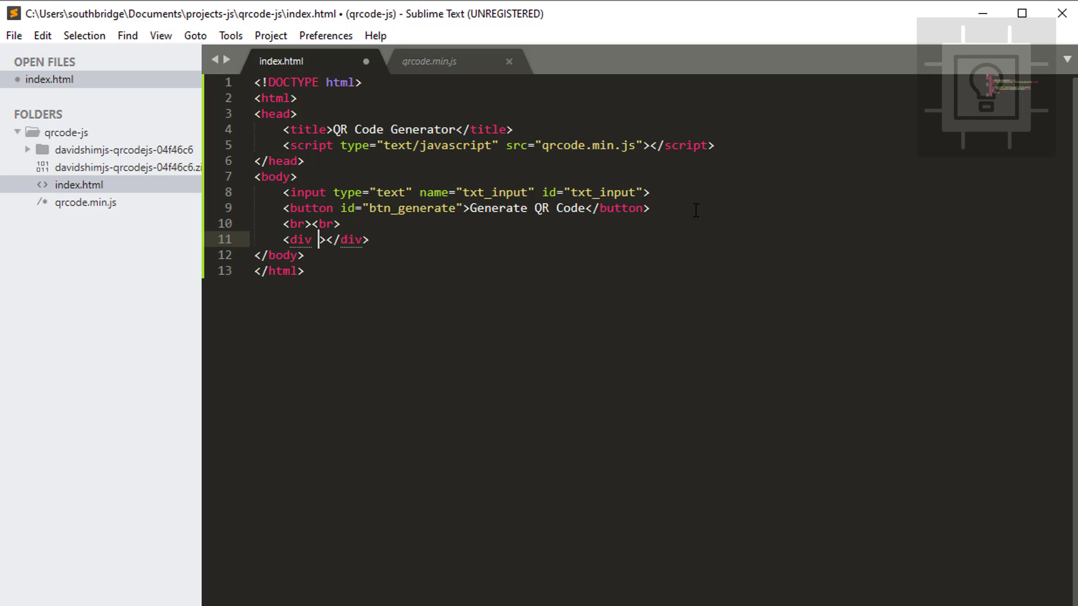
type("i")
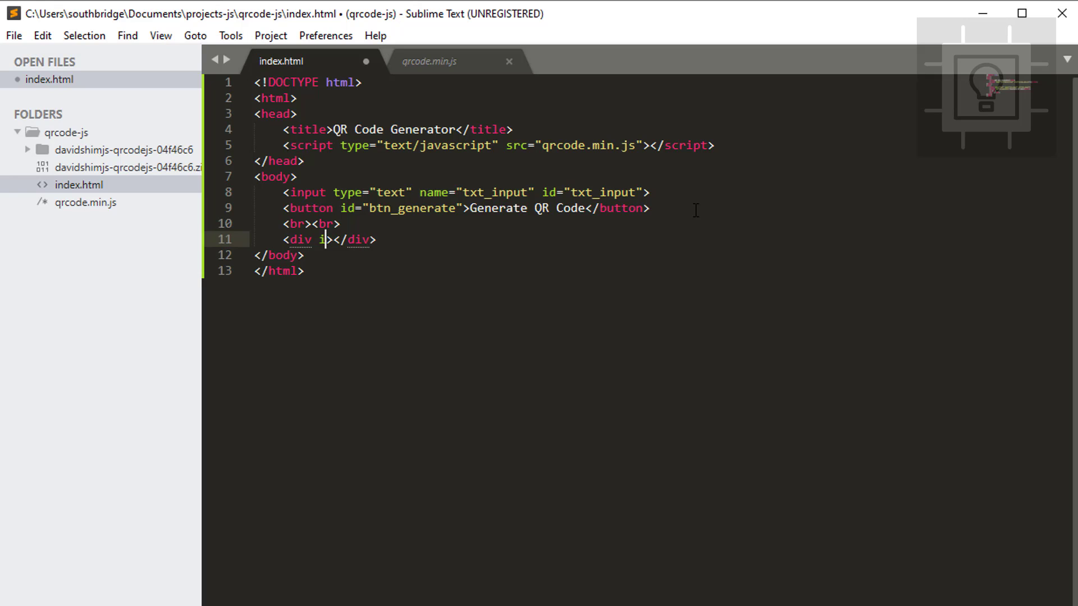
type("d=\"\"")
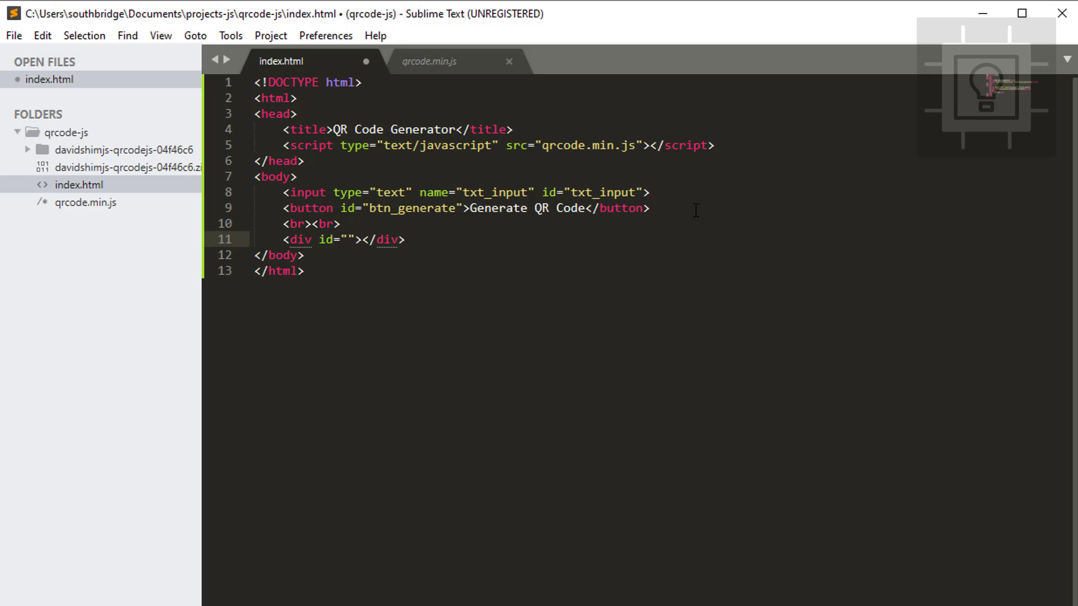
type("qrcode")
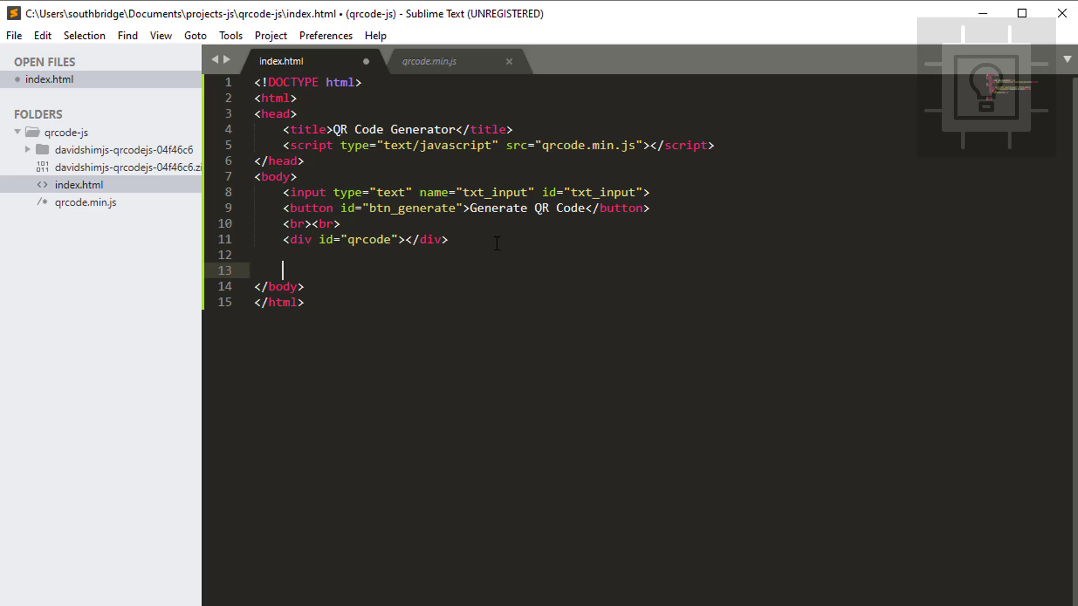
Add a script block that selects btn_generate with document.getElementById.
type("<script type=\"text/javascript\"></script>")
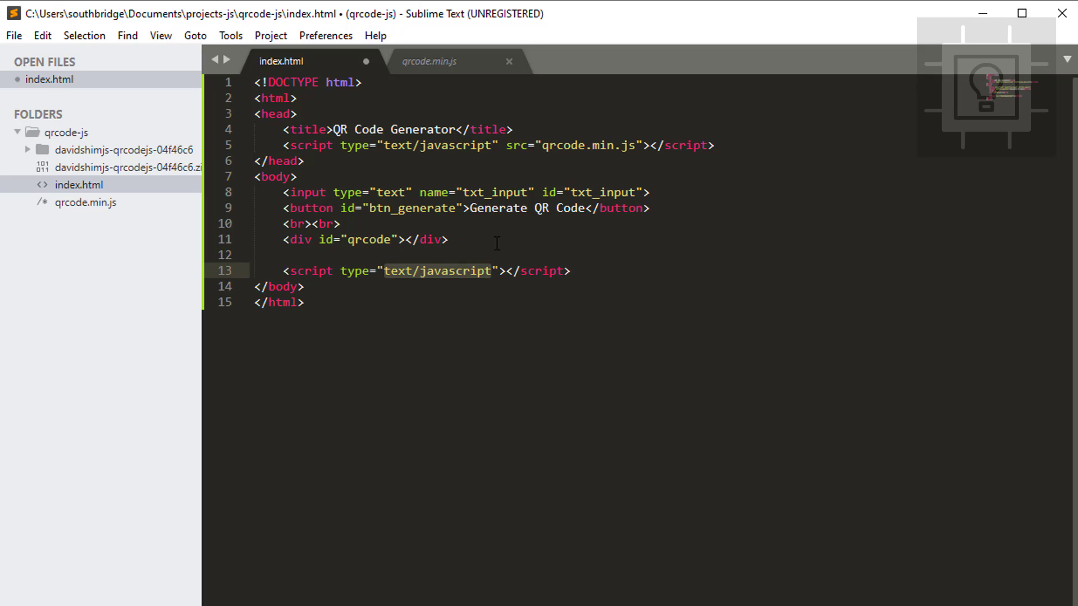
left_click(507, 271)
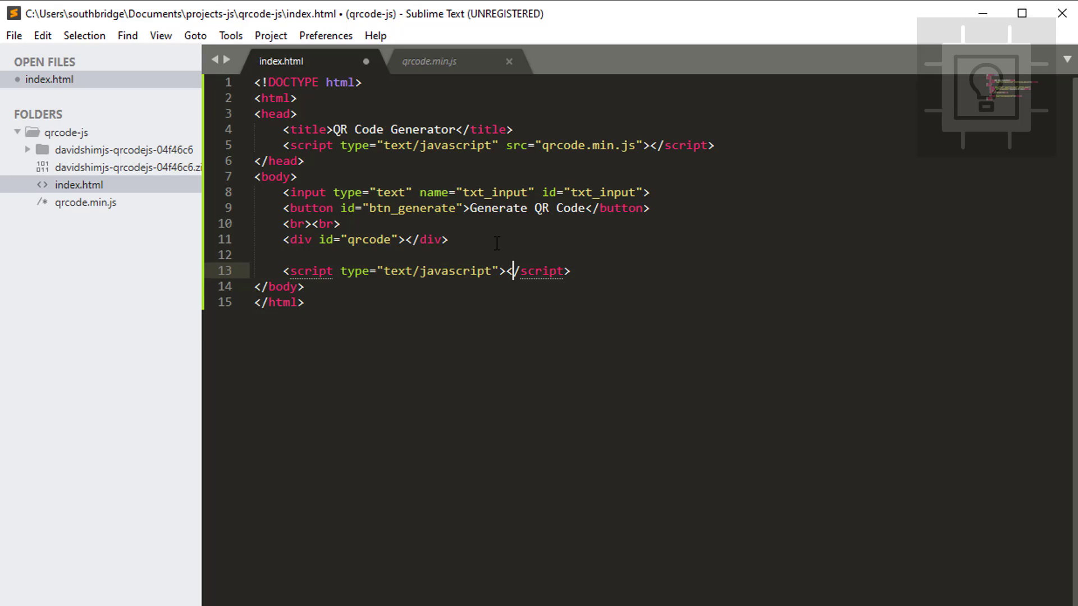
key("Enter")
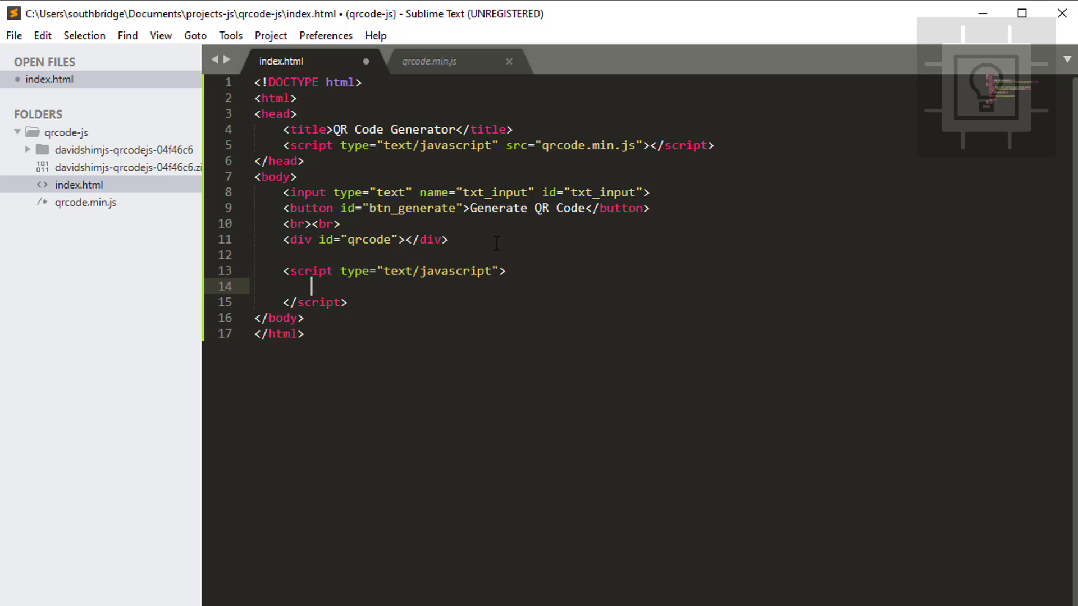
type("d")
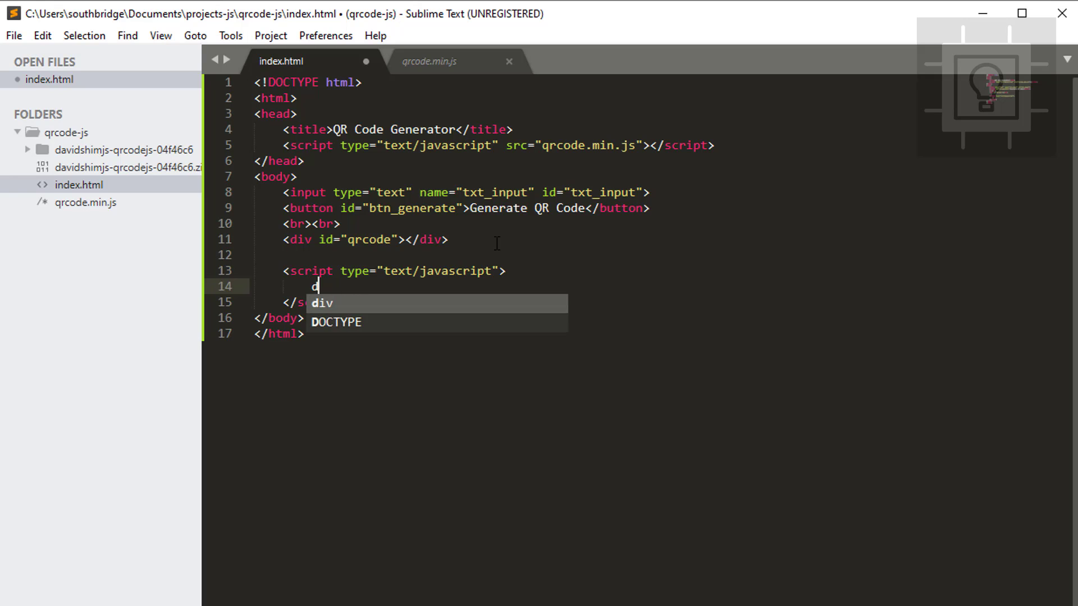
type("ocument.")
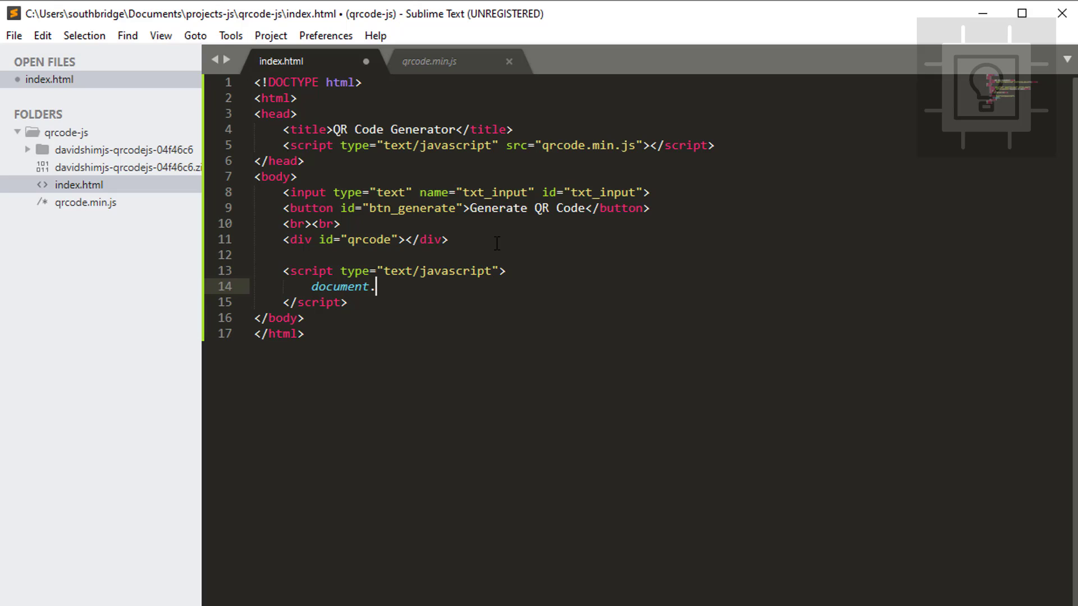
type("getEle")
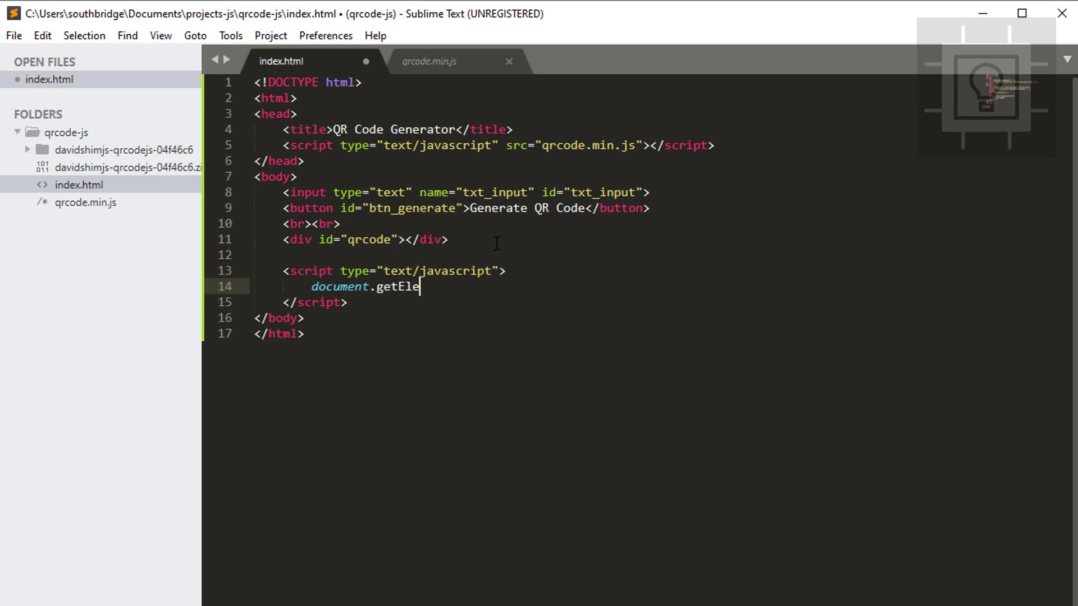
type("mentById")
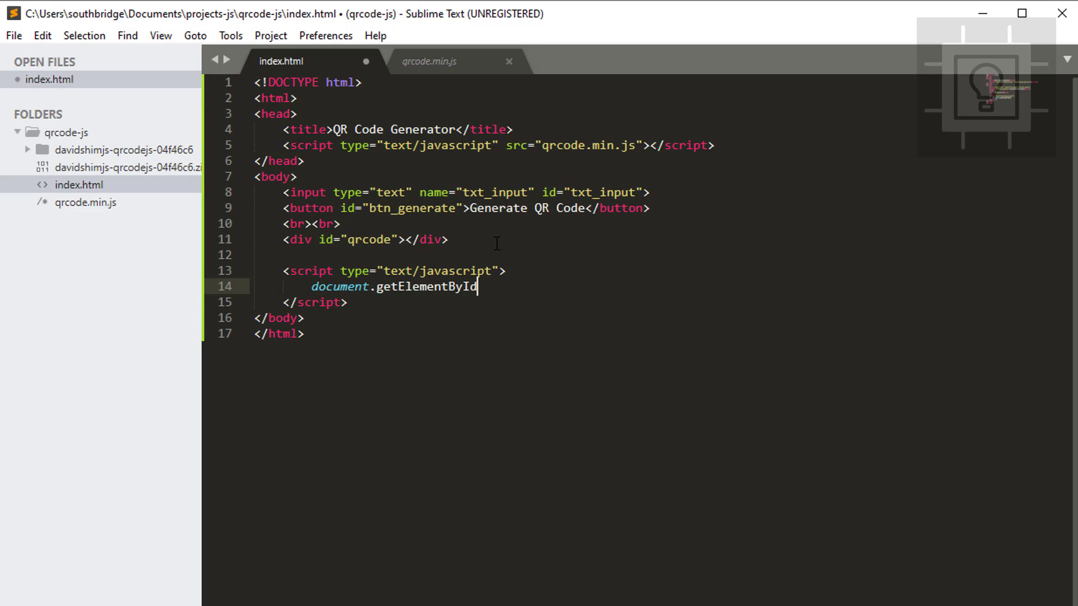
type("()")
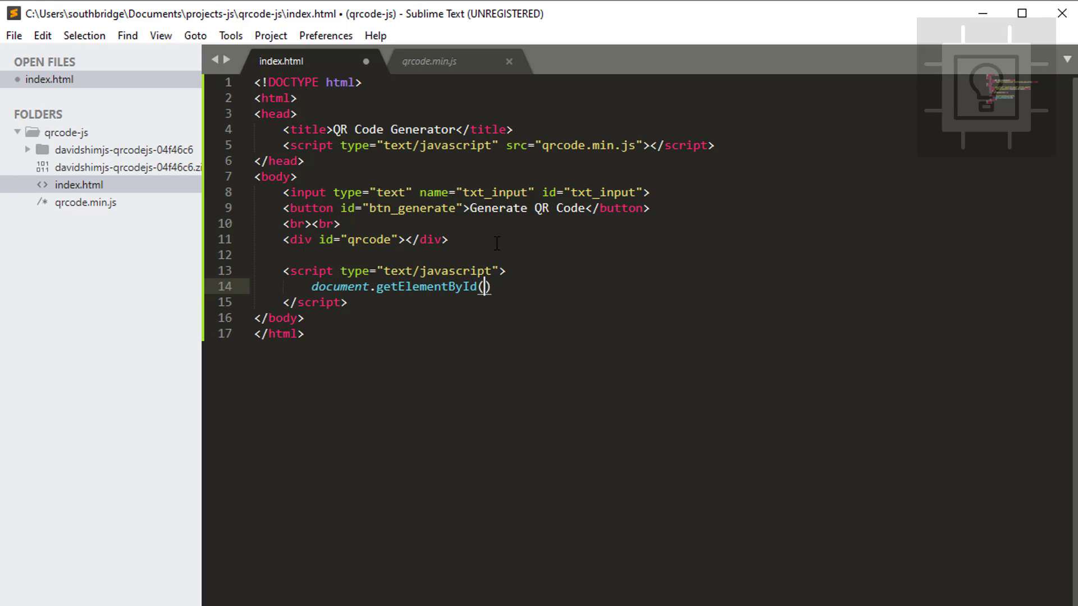
type("\"")
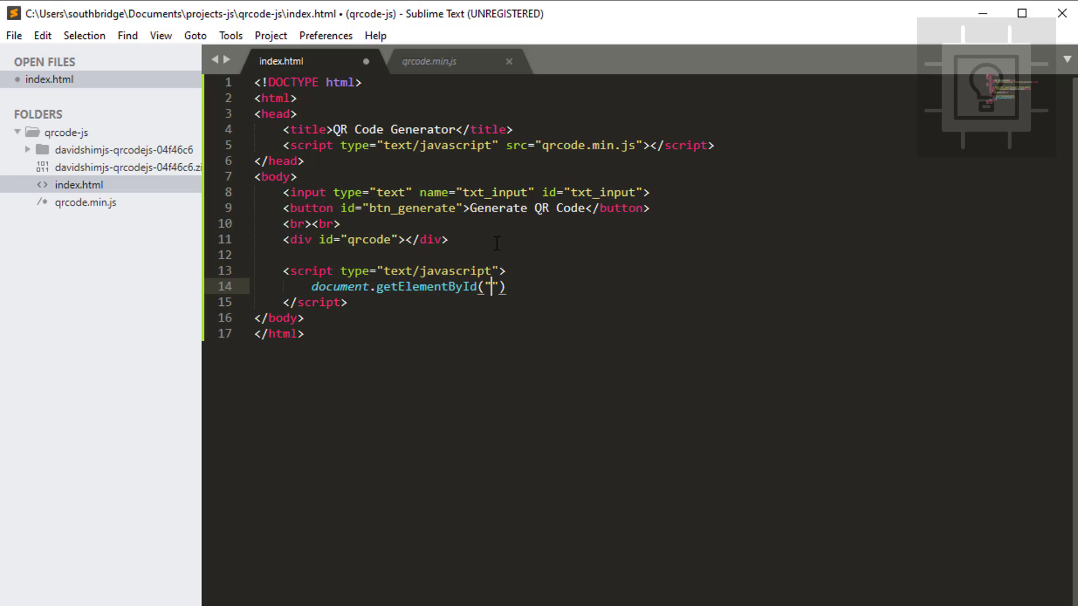
type("btn_generate")
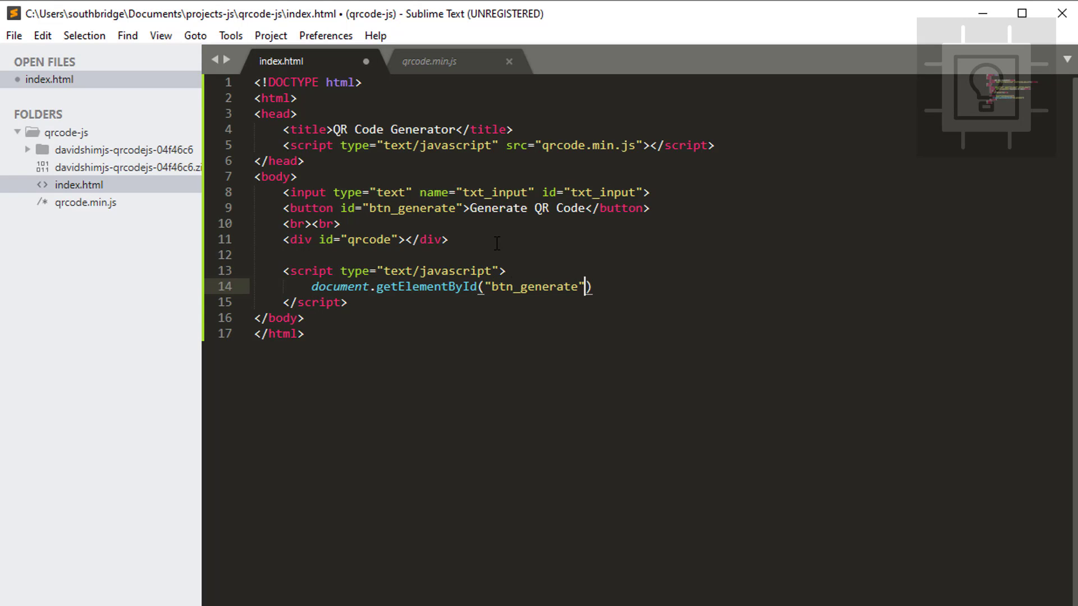
Attach a 'click' event listener with an empty function to btn_generate.
type(".")
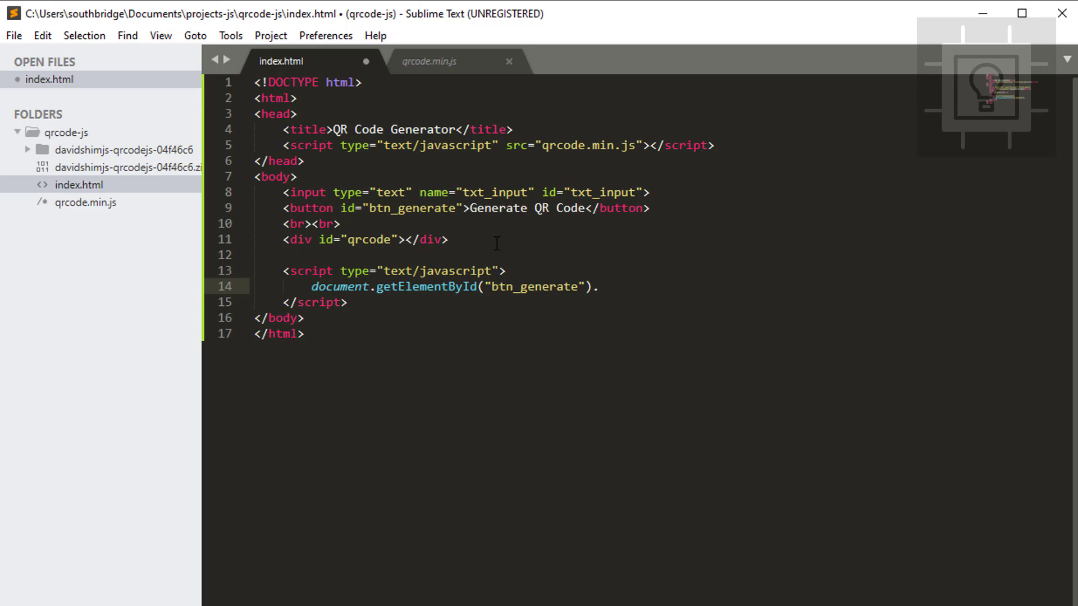
type("addEven")
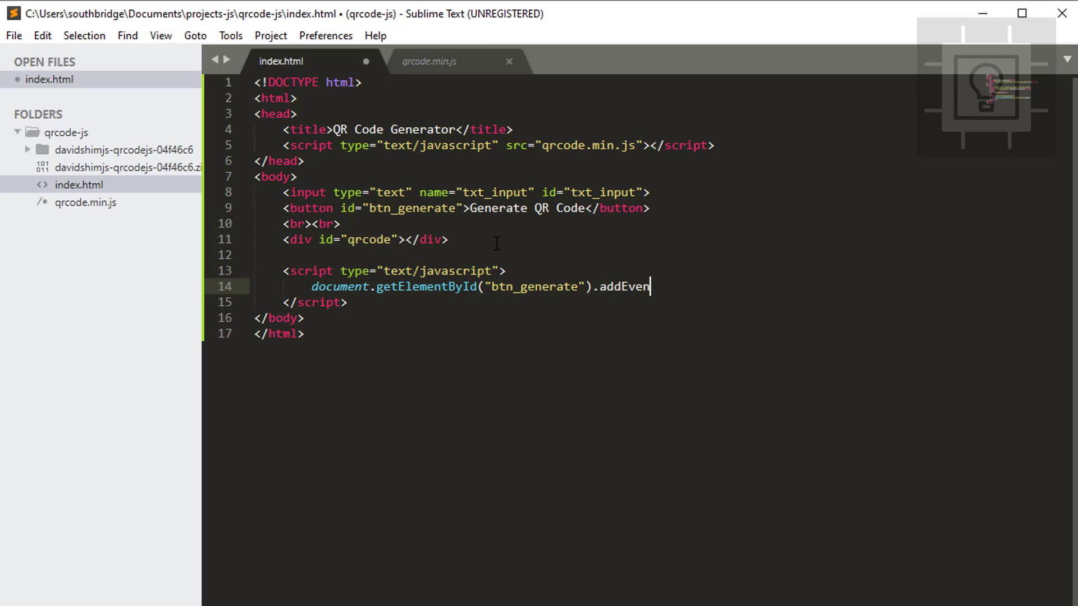
type("tListener")
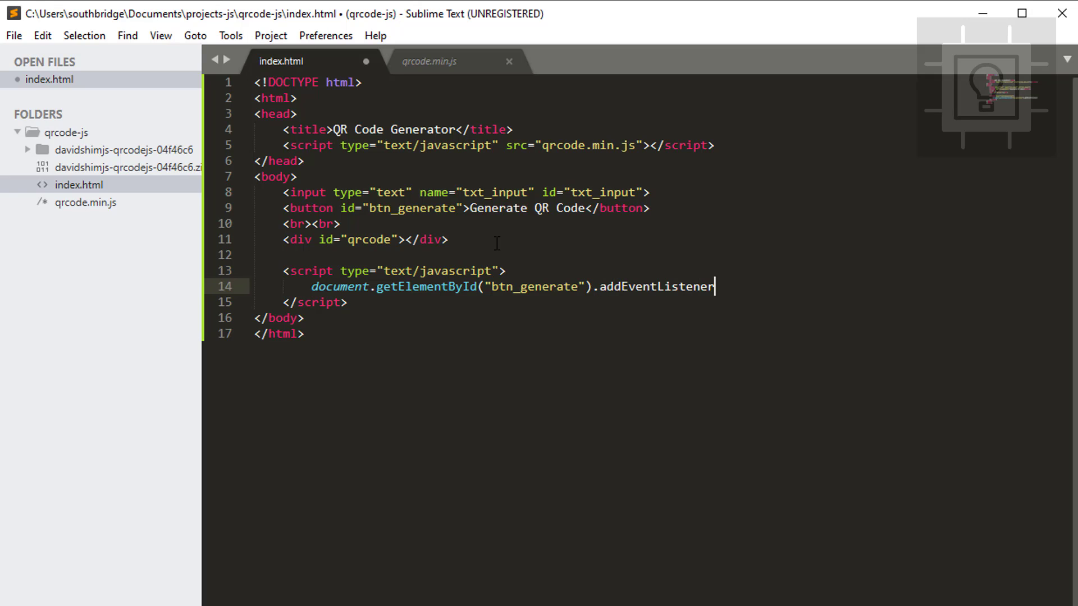
type("()")
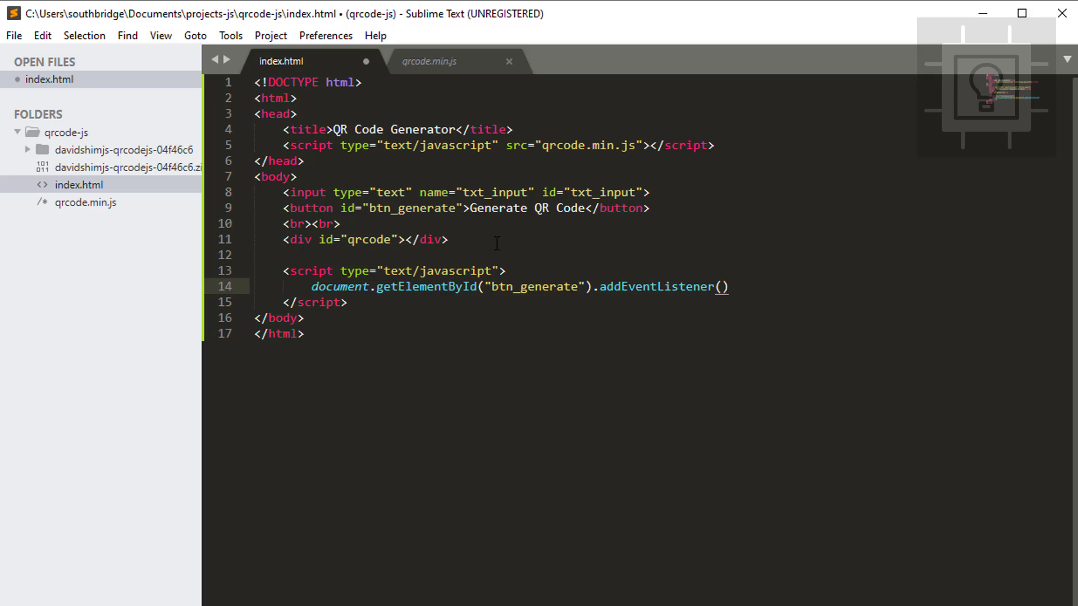
type("\"\"")
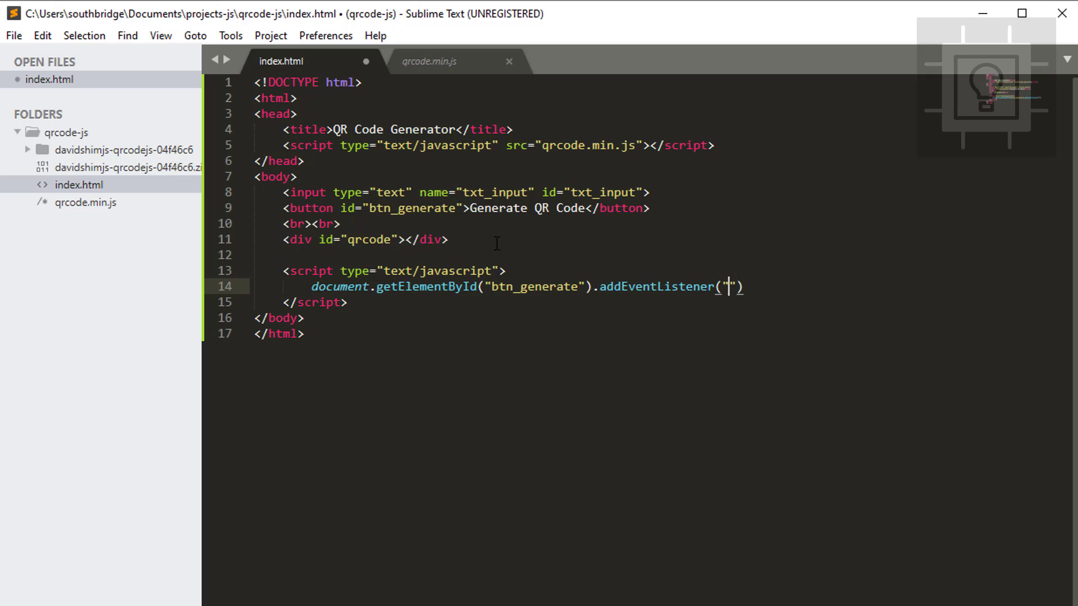
type("click\",")
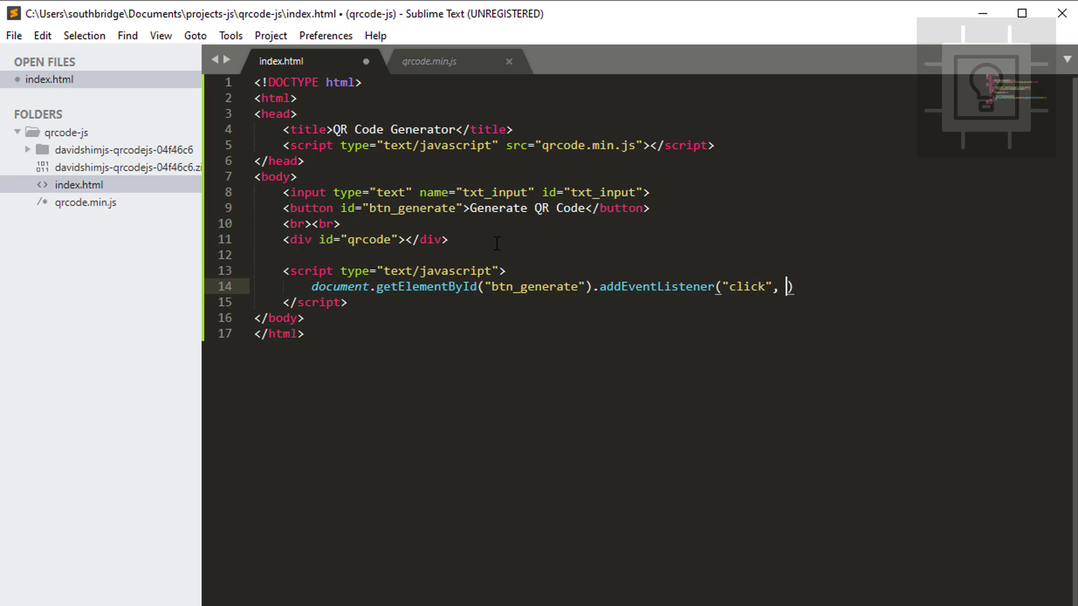
type("function")
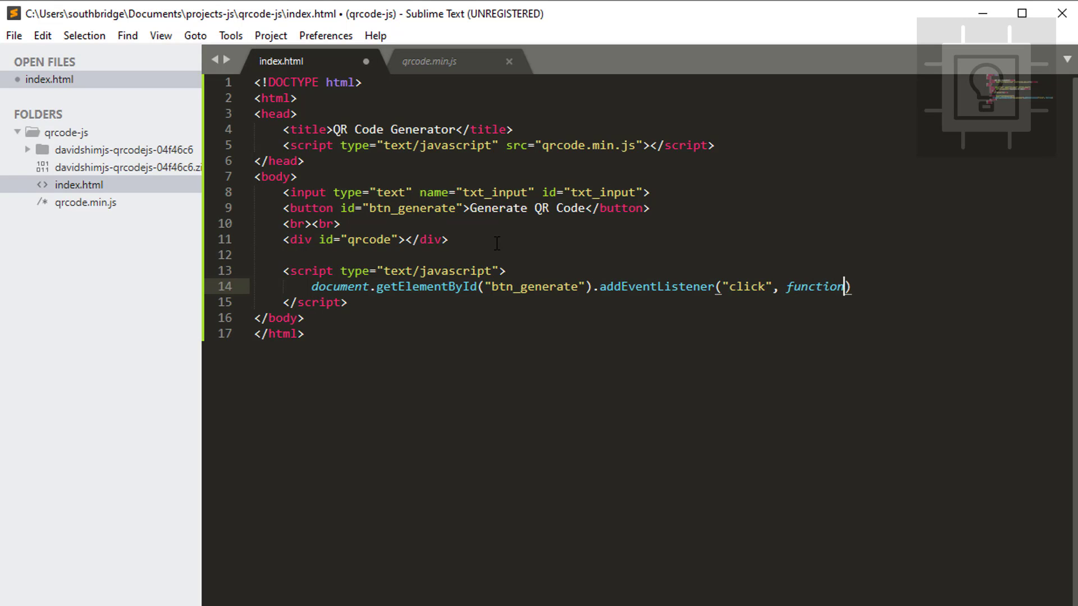
type("() {})")
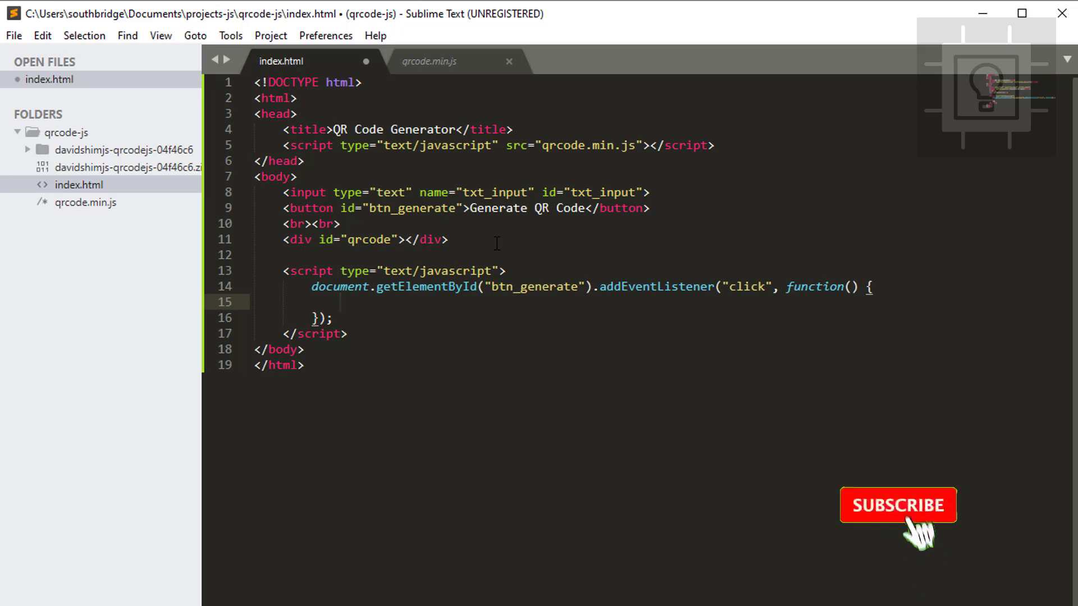
Declare var user_input = document.getElementById("txt_input").value in the handler.
left_click(898, 506)
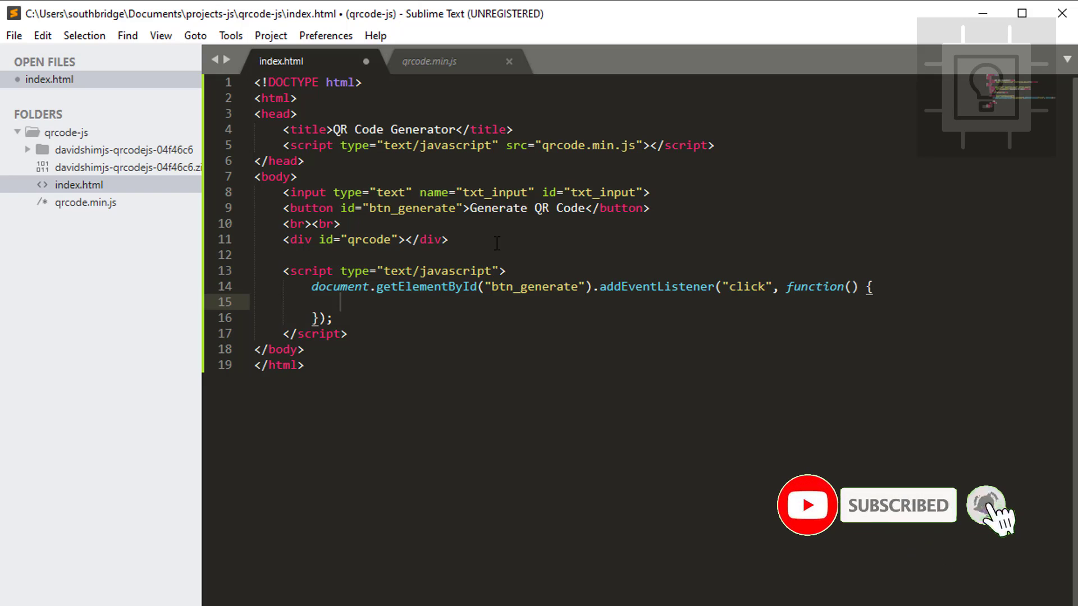
type("var")
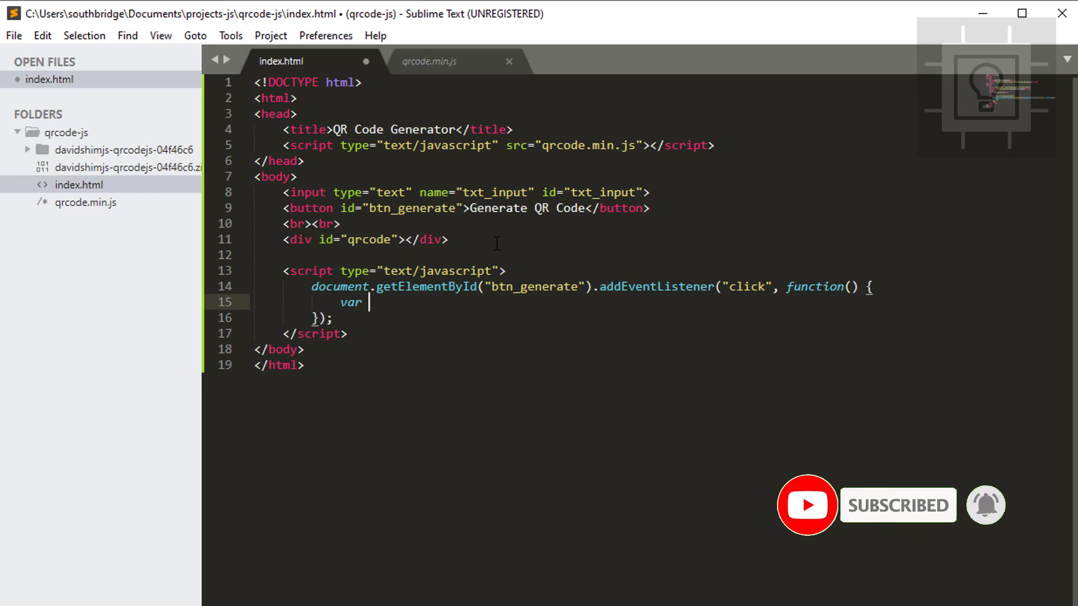
type("u")
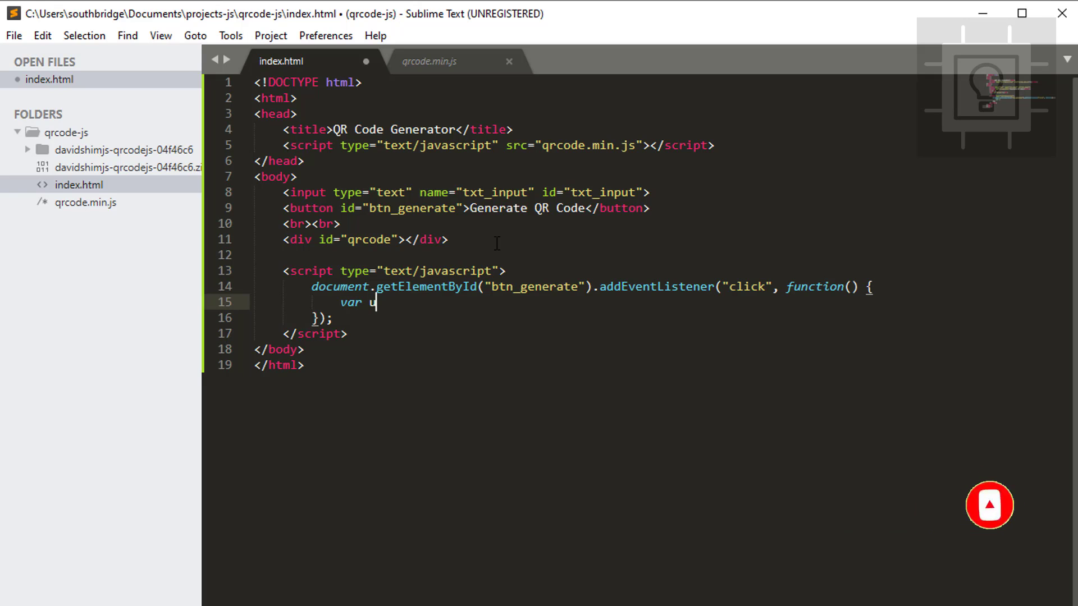
type("ser_")
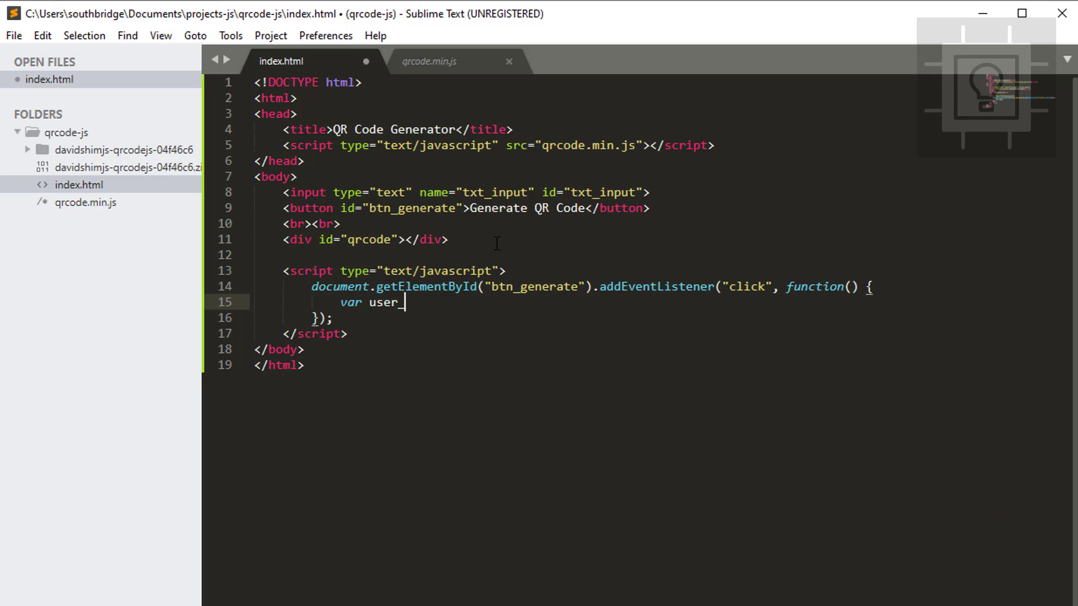
type("_input =")
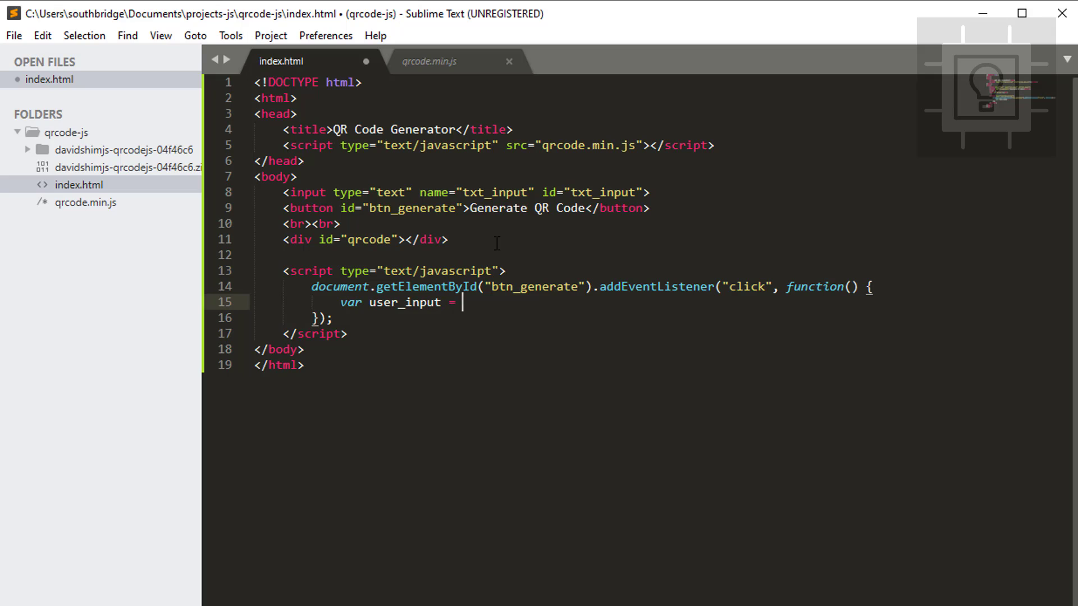
type("document.getElementById")
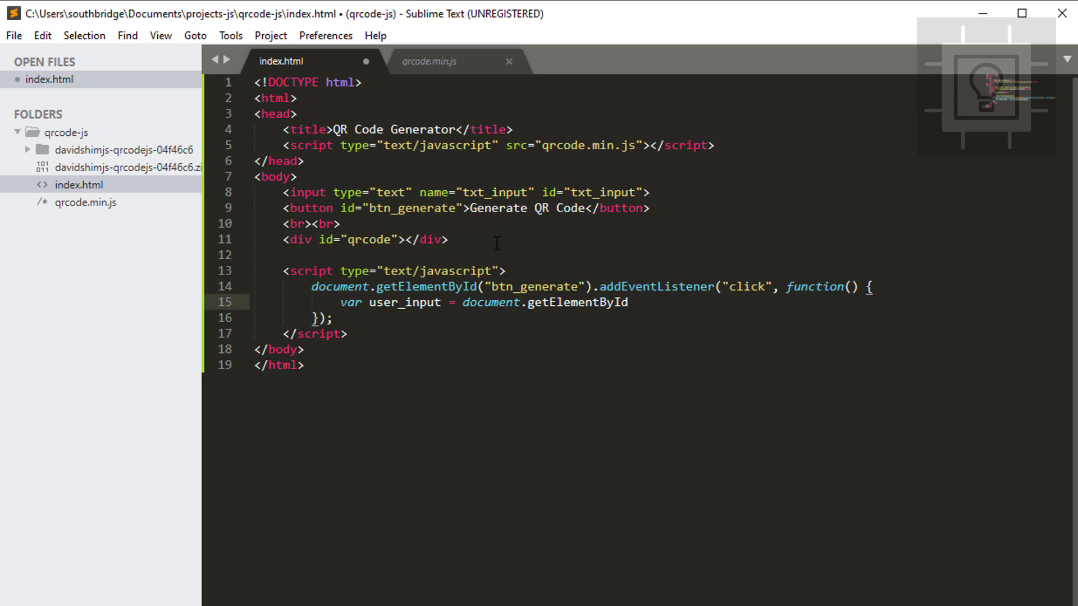
type("(\"\")")
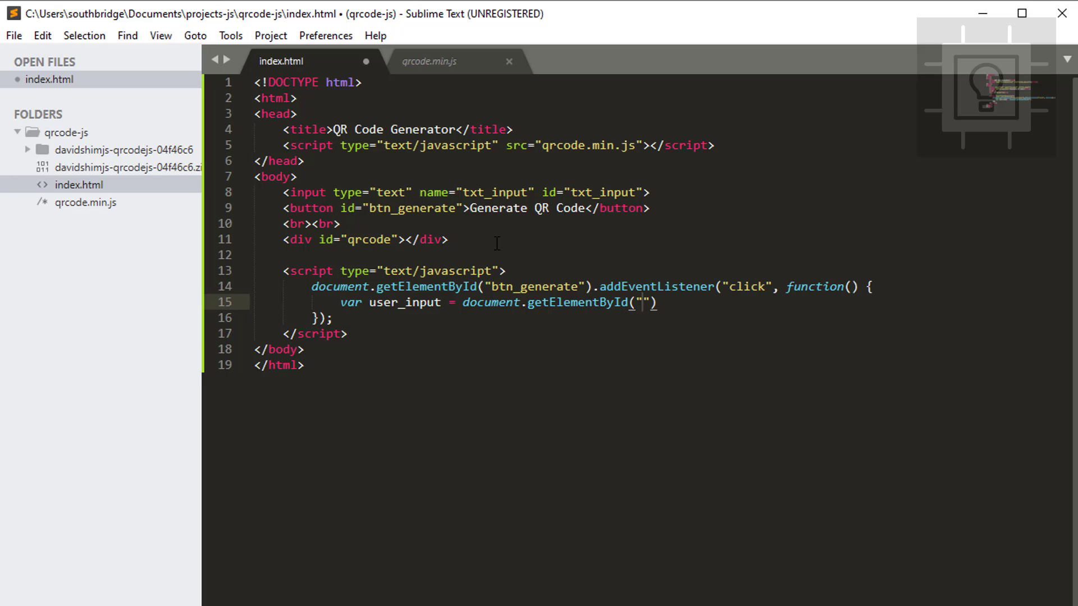
type("txt")
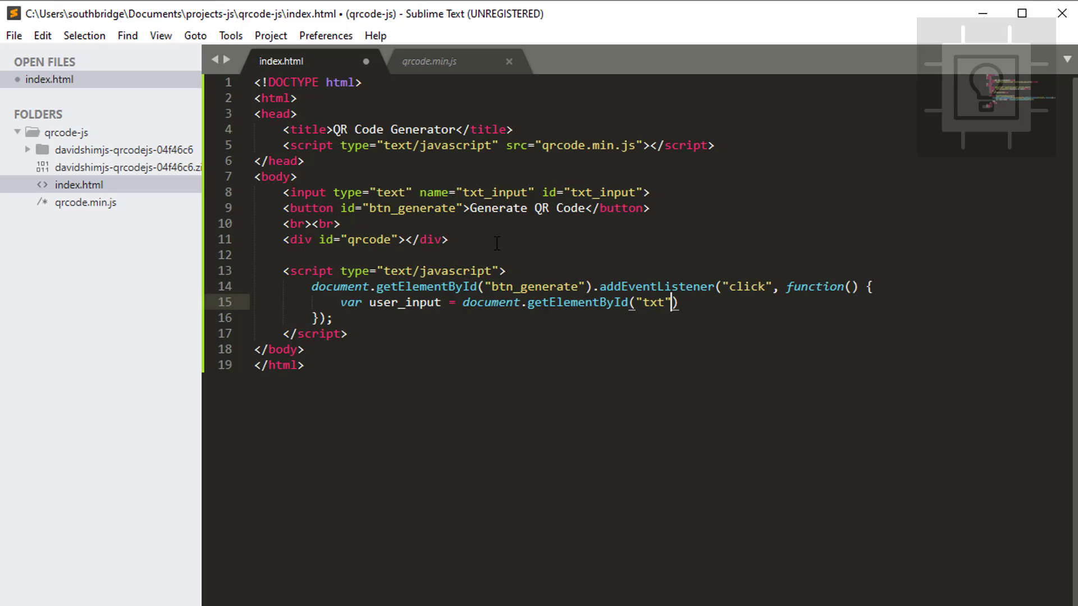
type("_input")
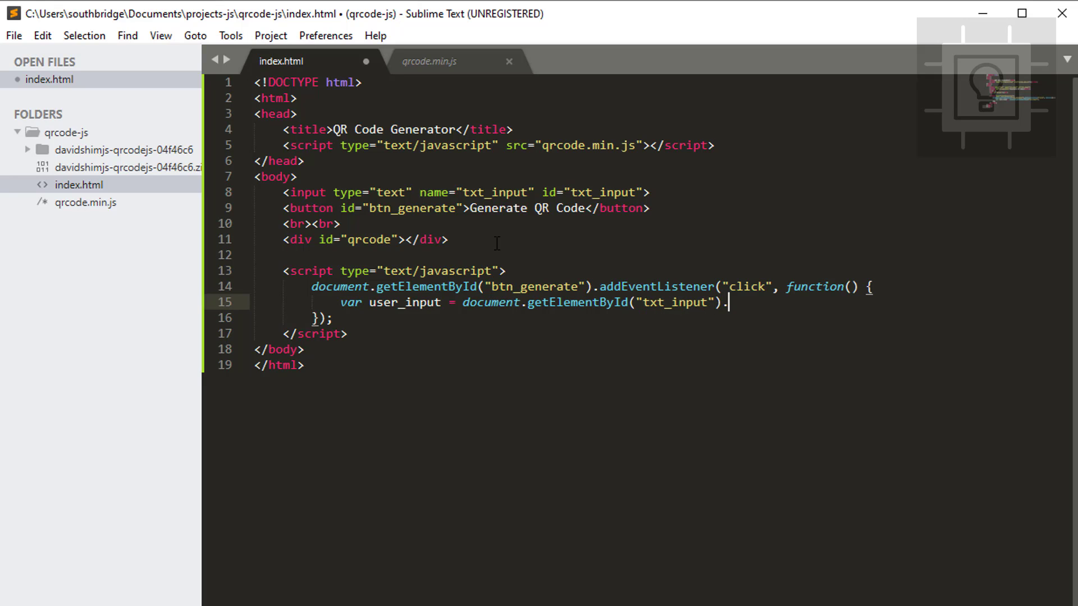
type("value;")
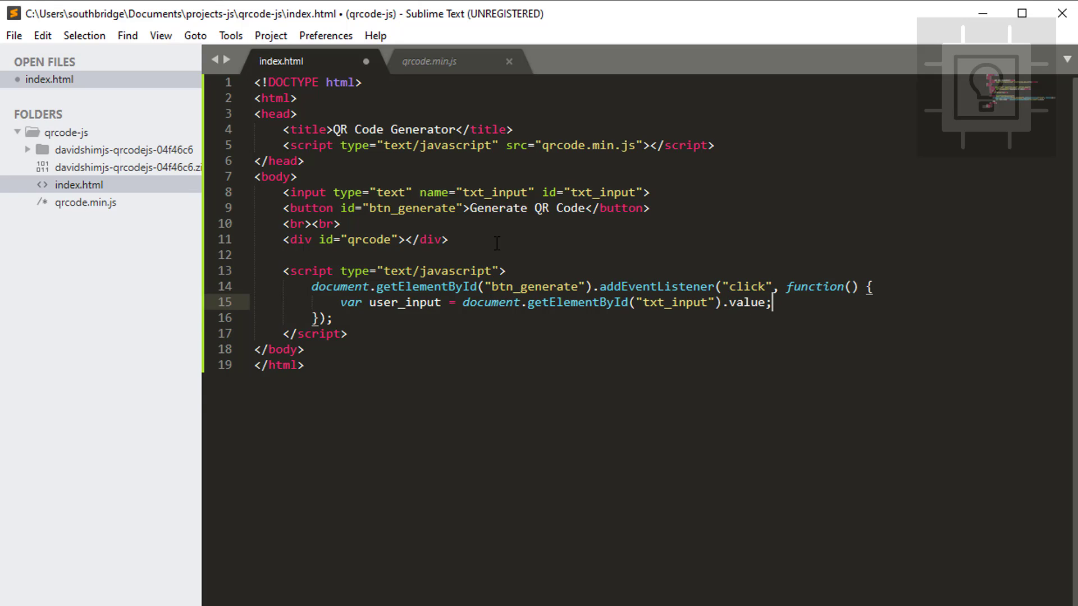
key("Enter")
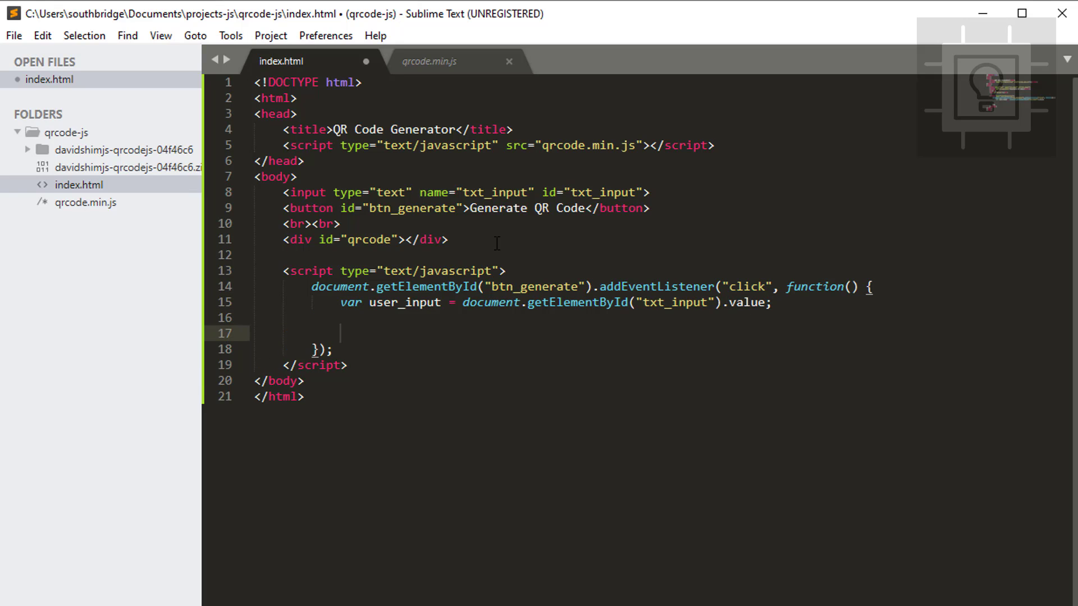
Add new QRCode(document.getElementById("qrcode"), user_input); to the click handler and save index.html.
type("new")
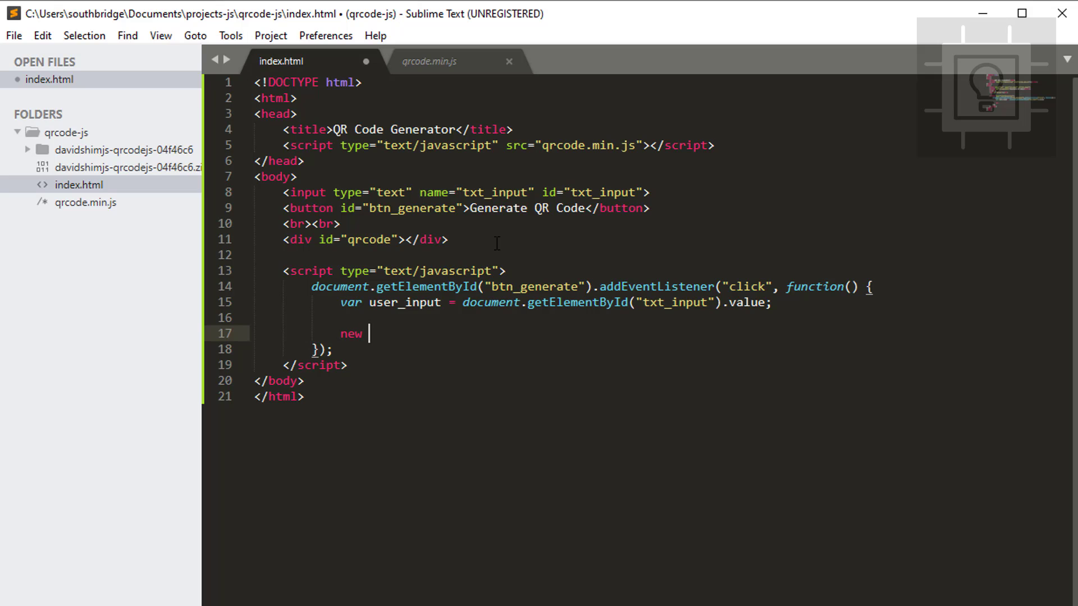
type("QR")
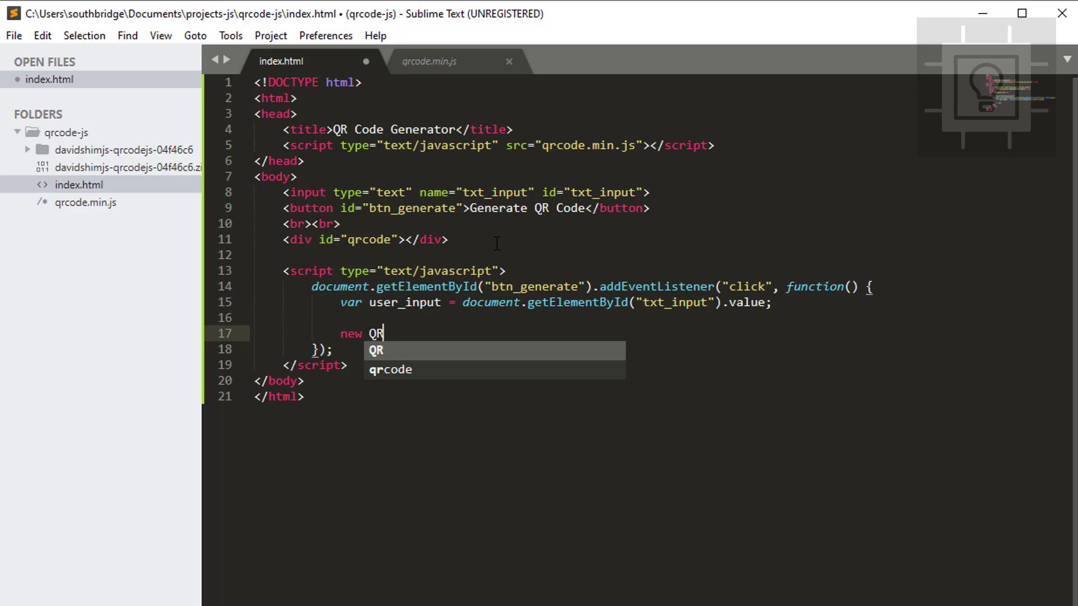
type("C")
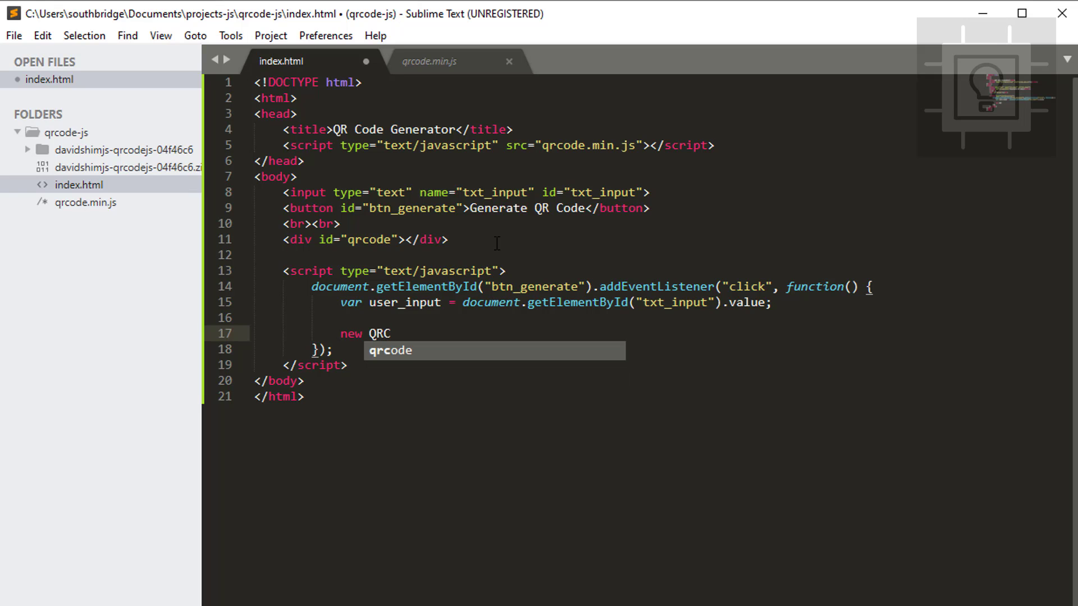
type("ode")
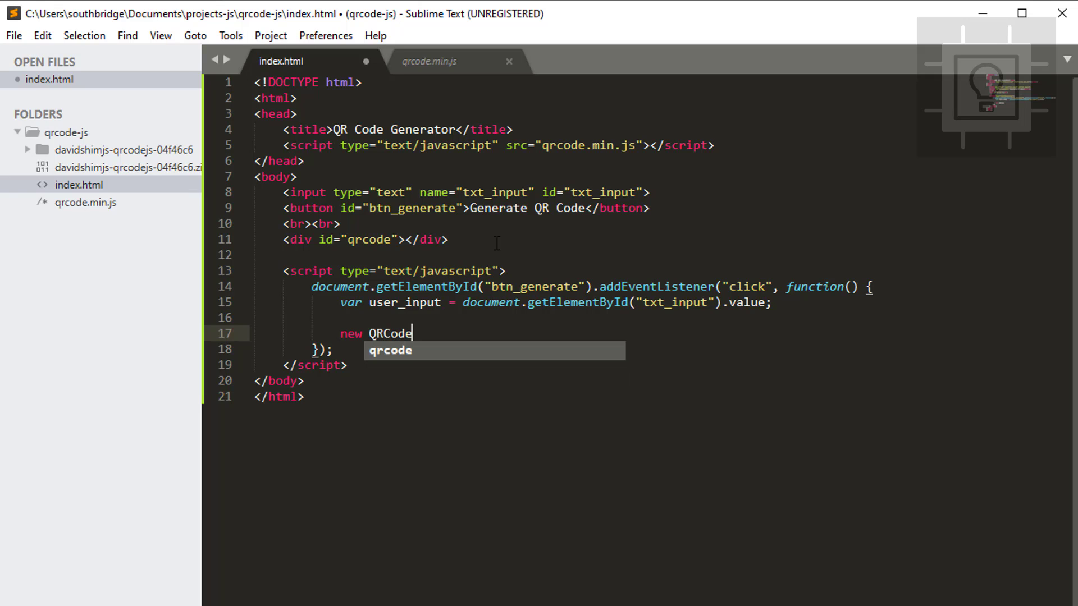
type("()")
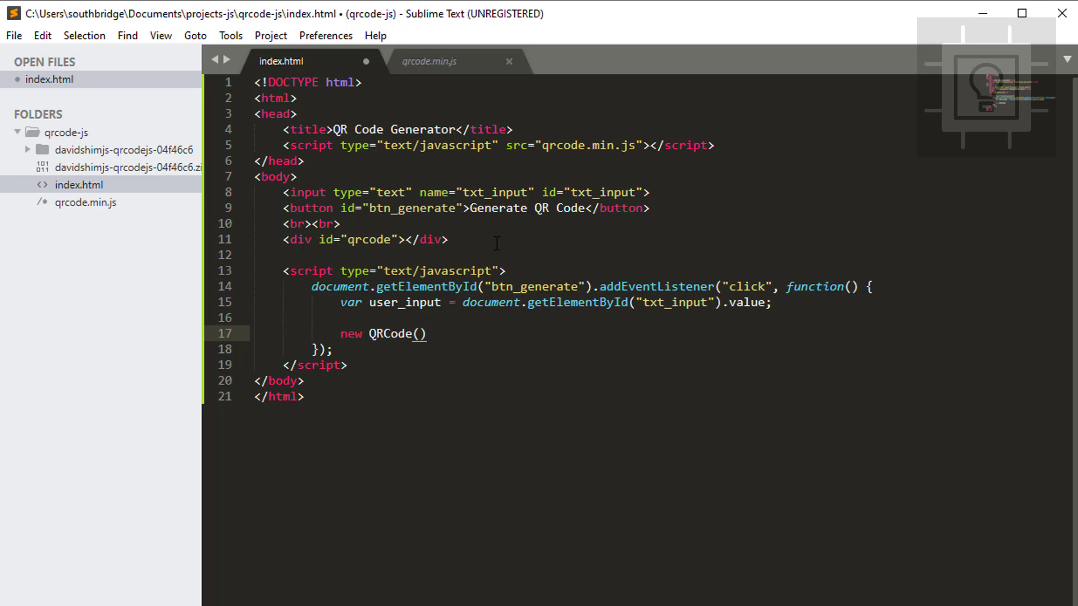
type("document.get")
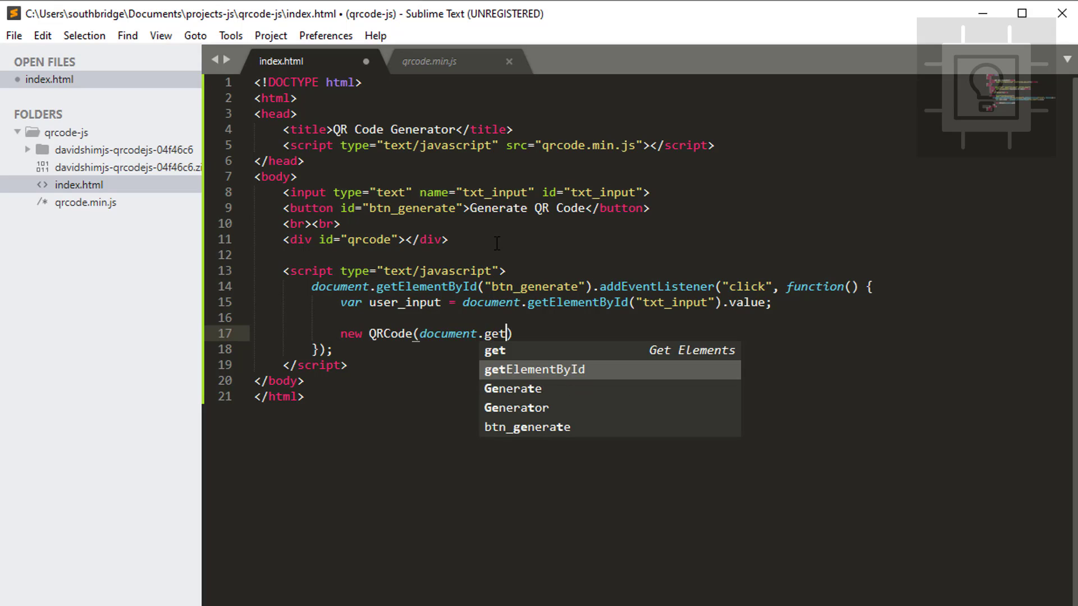
key("Tab")
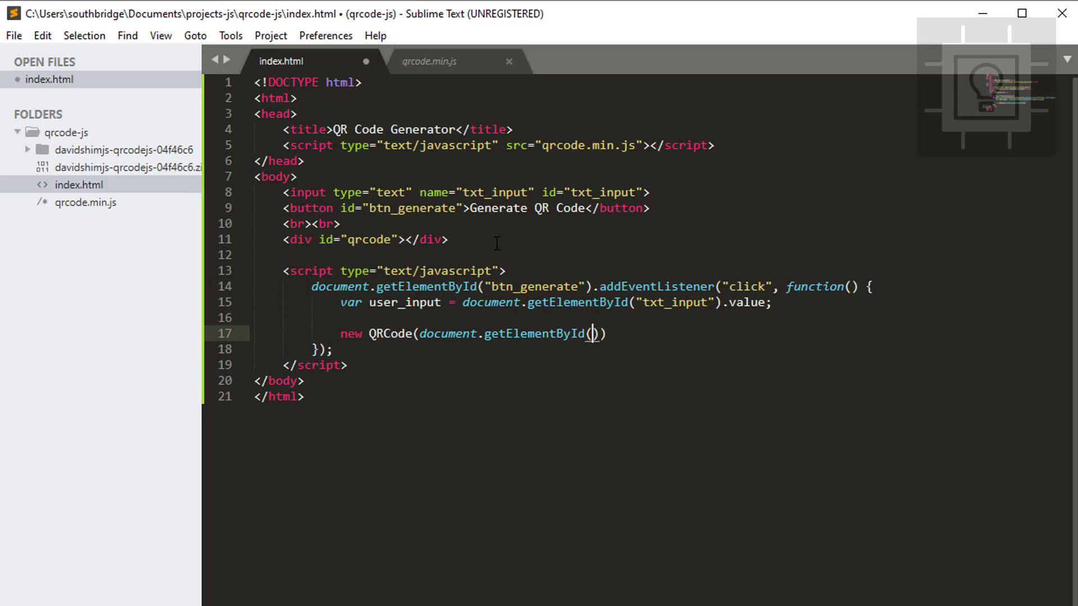
type("\"\"")
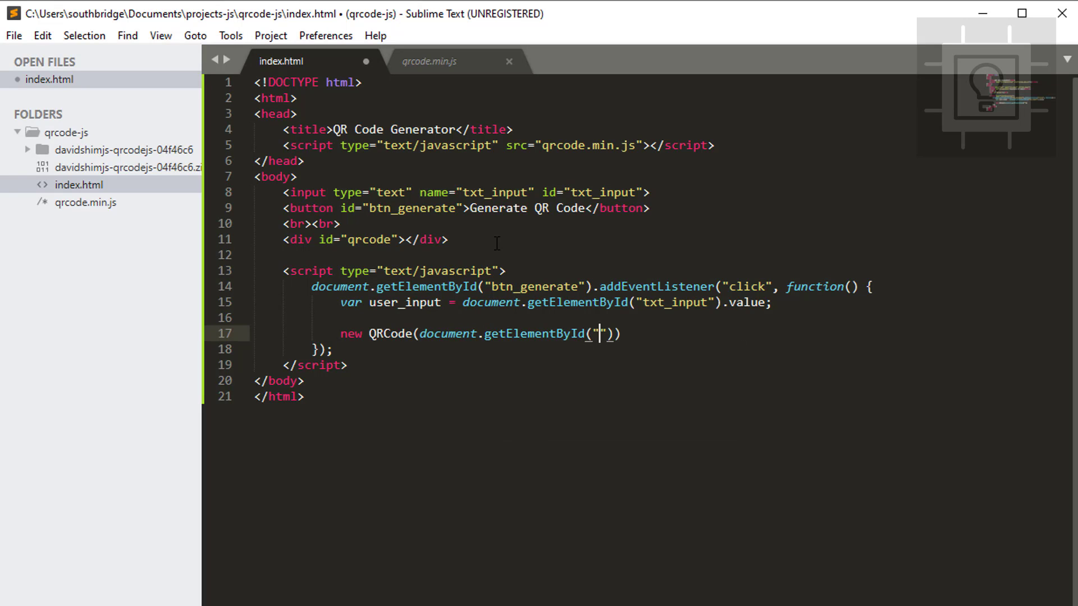
type("qrcode")
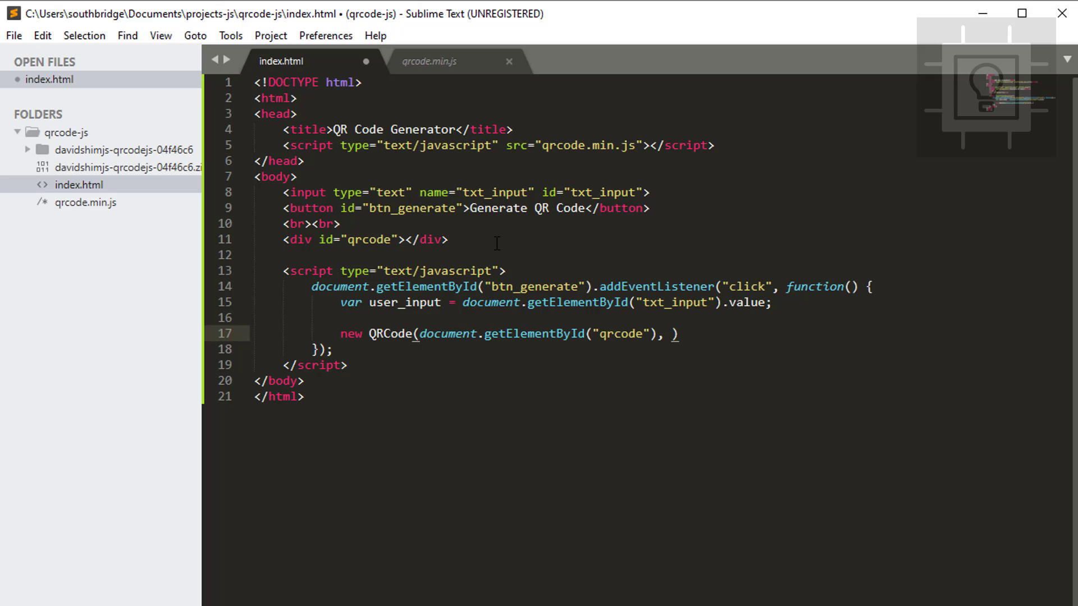
type("user_input")
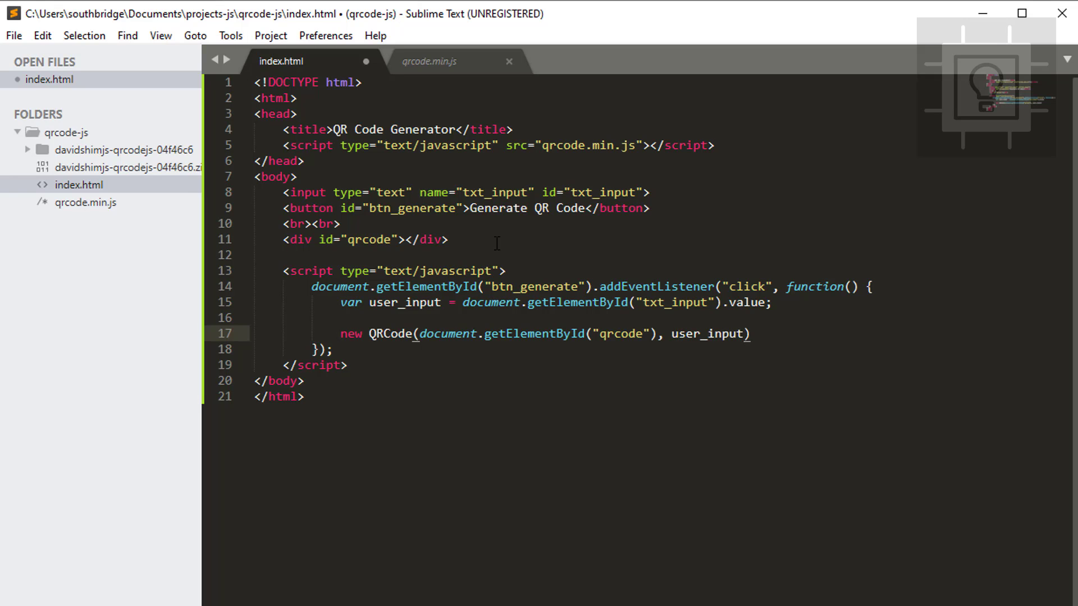
type(";")
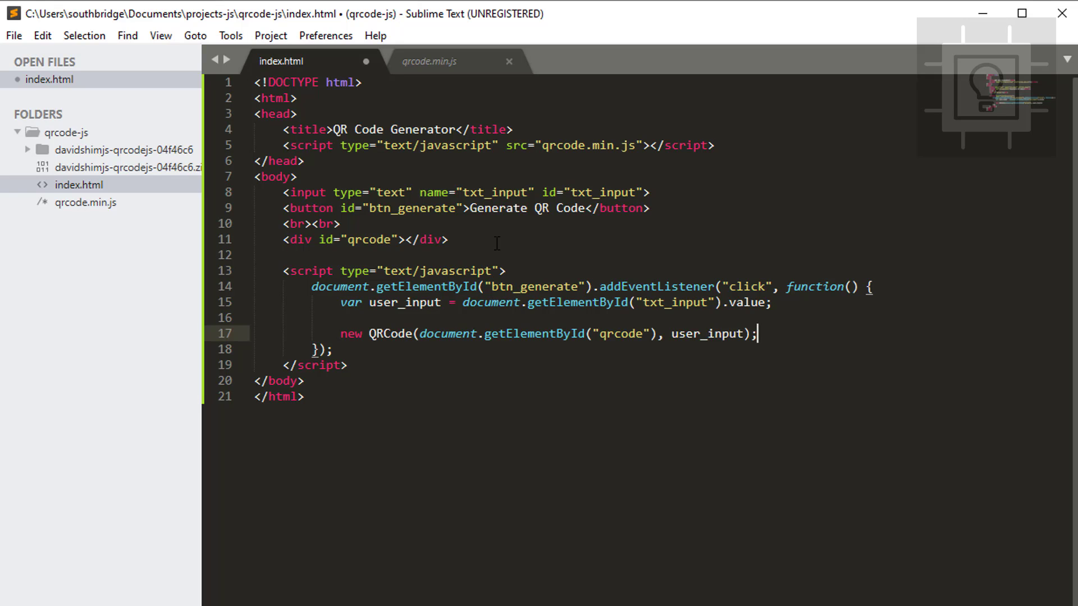
key("enter")
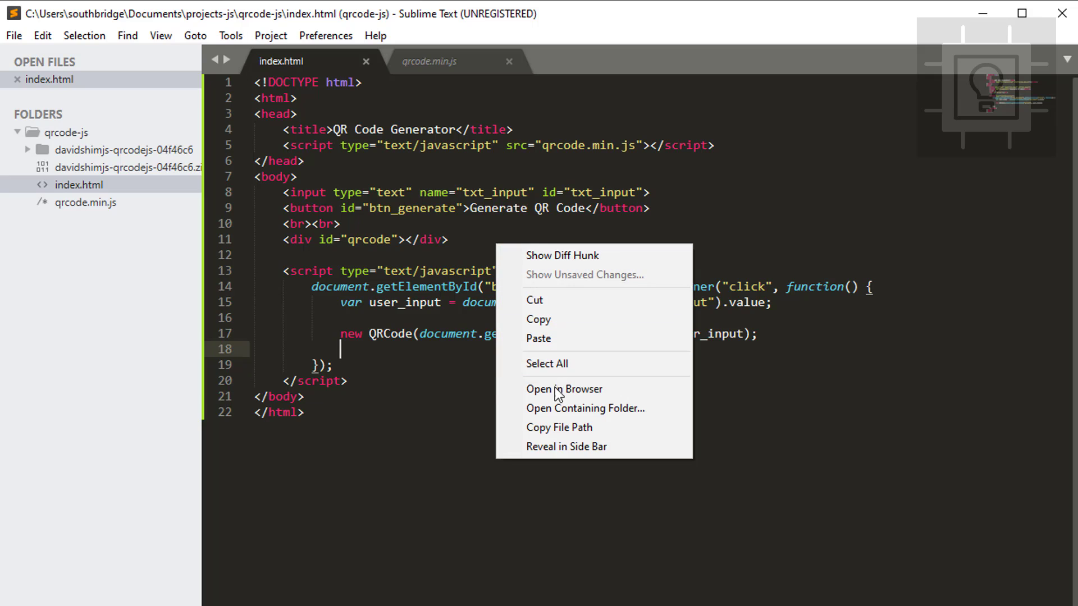
left_click(563, 390)
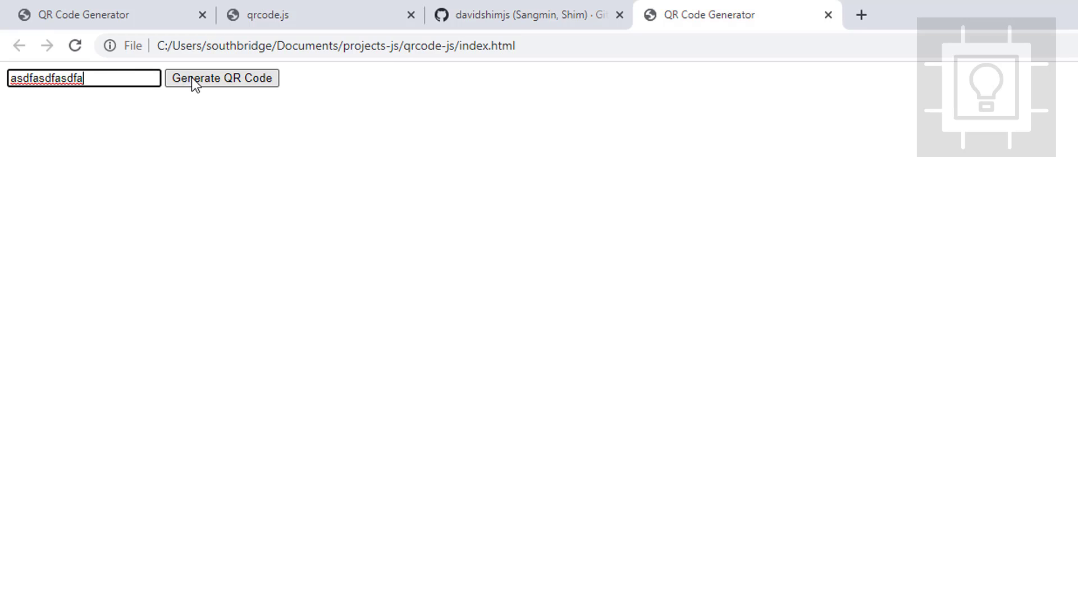
mouse_move(203, 96)
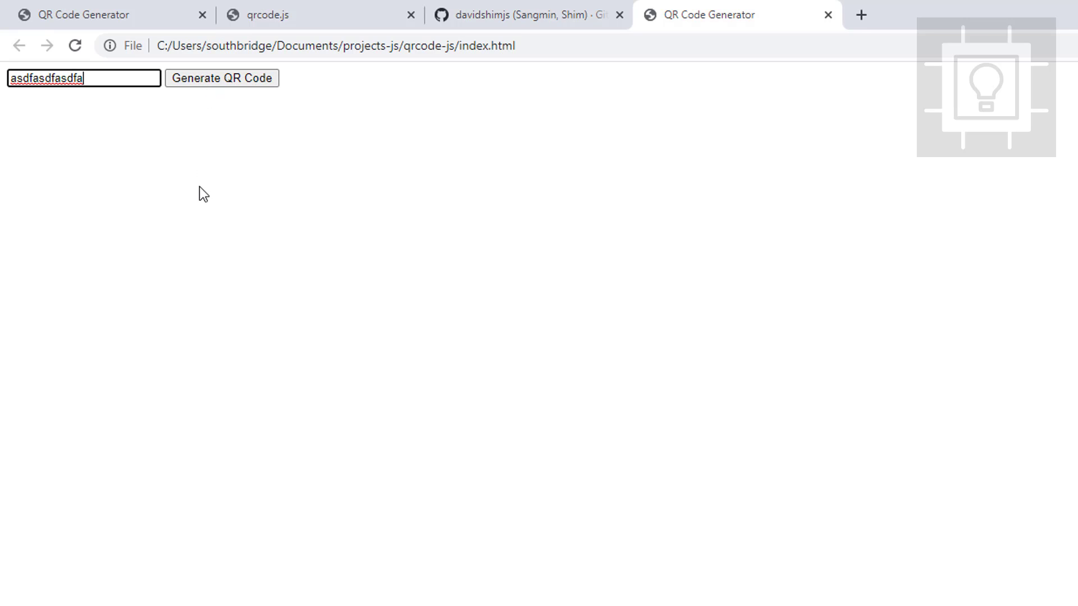
left_click(222, 78)
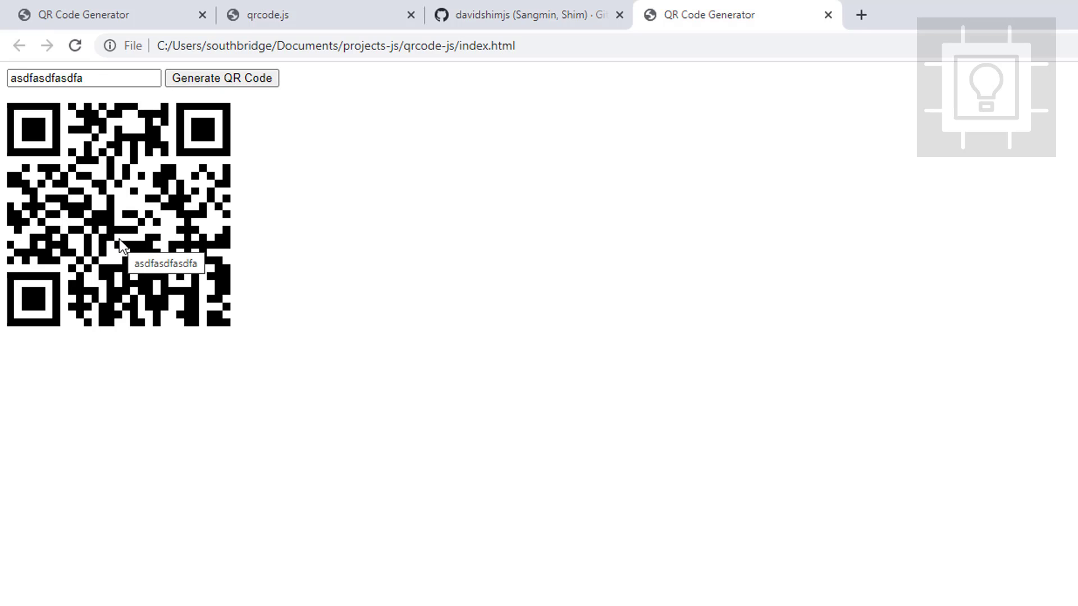
mouse_move(124, 237)
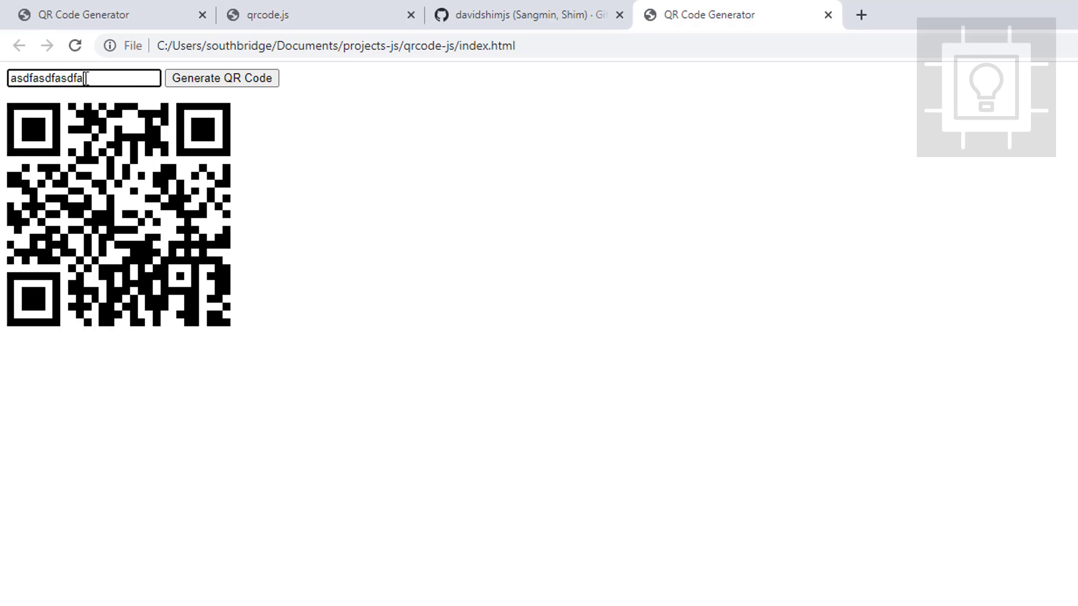
type("123412341234")
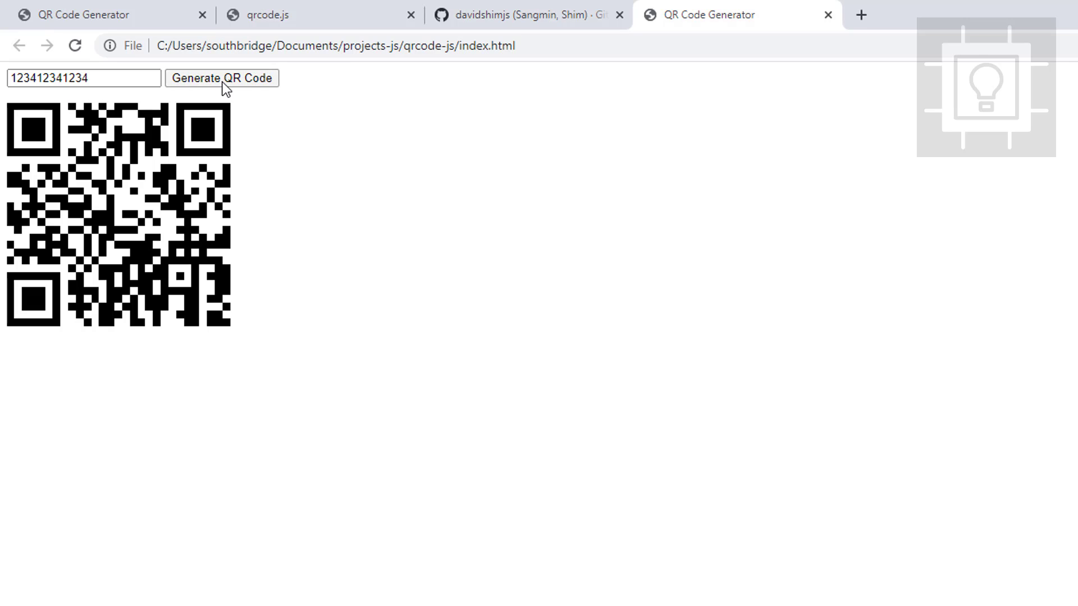
left_click(223, 78)
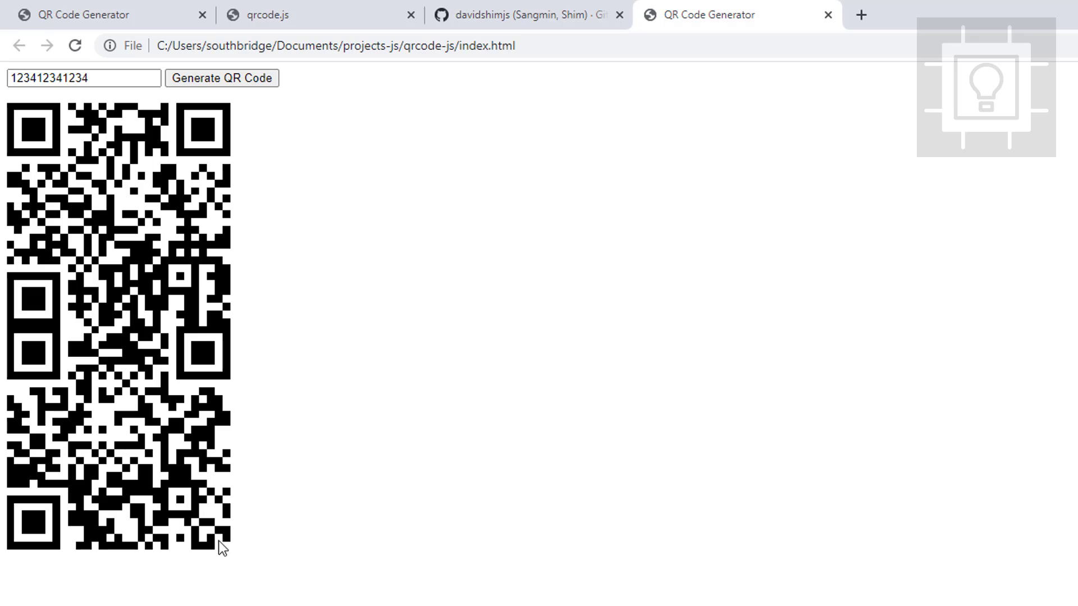
mouse_move(170, 515)
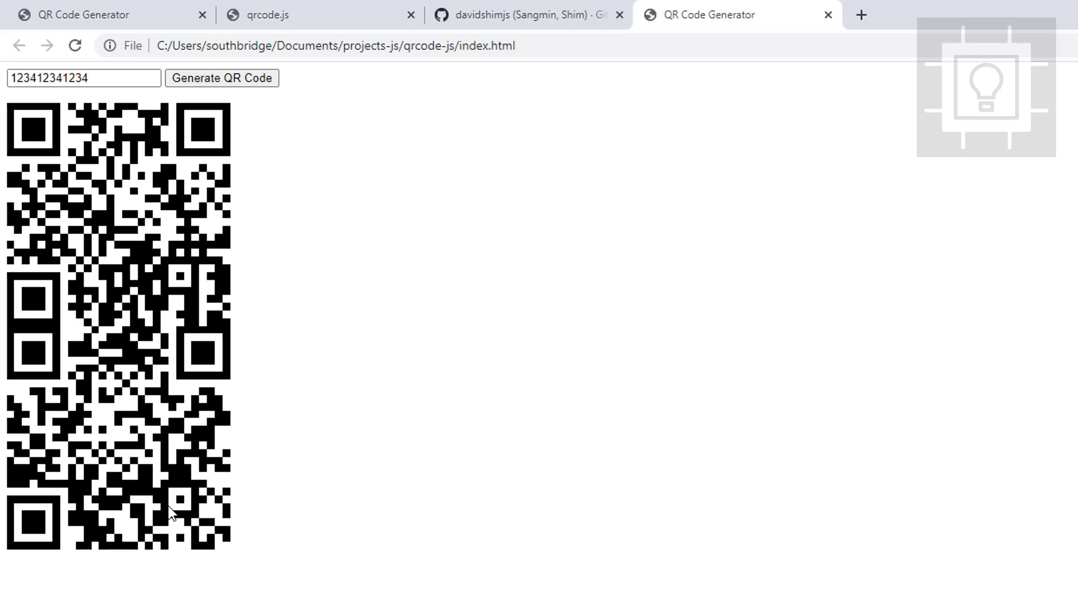
mouse_move(194, 487)
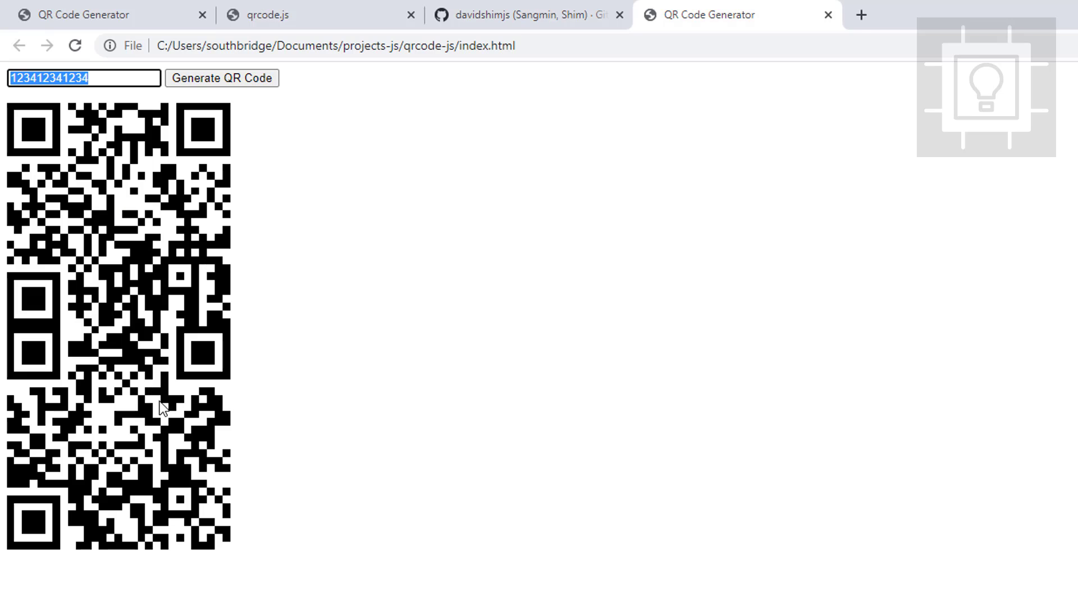
mouse_move(47, 158)
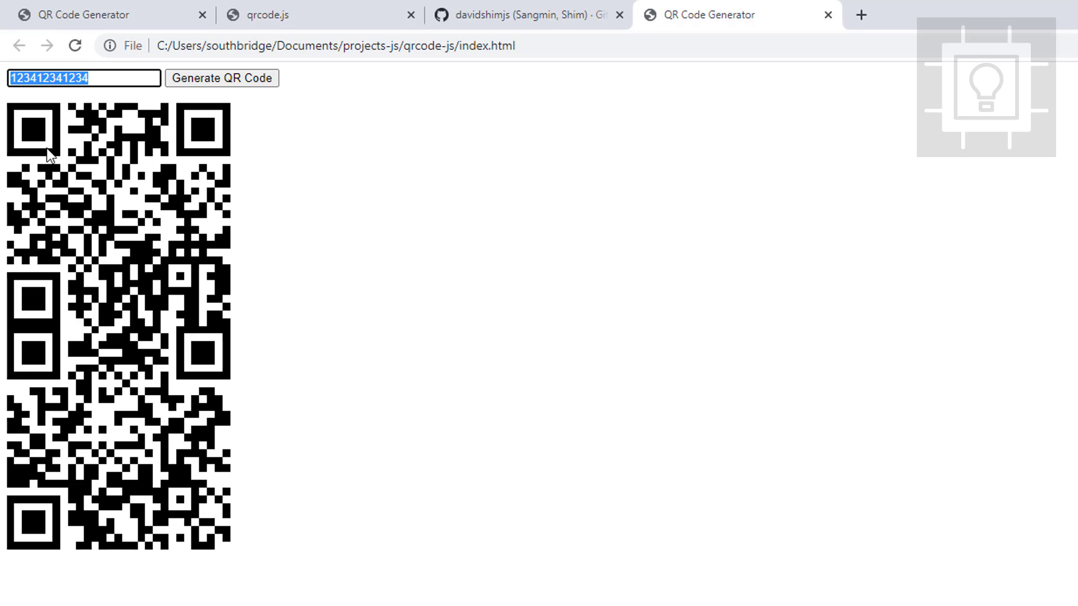
mouse_move(112, 77)
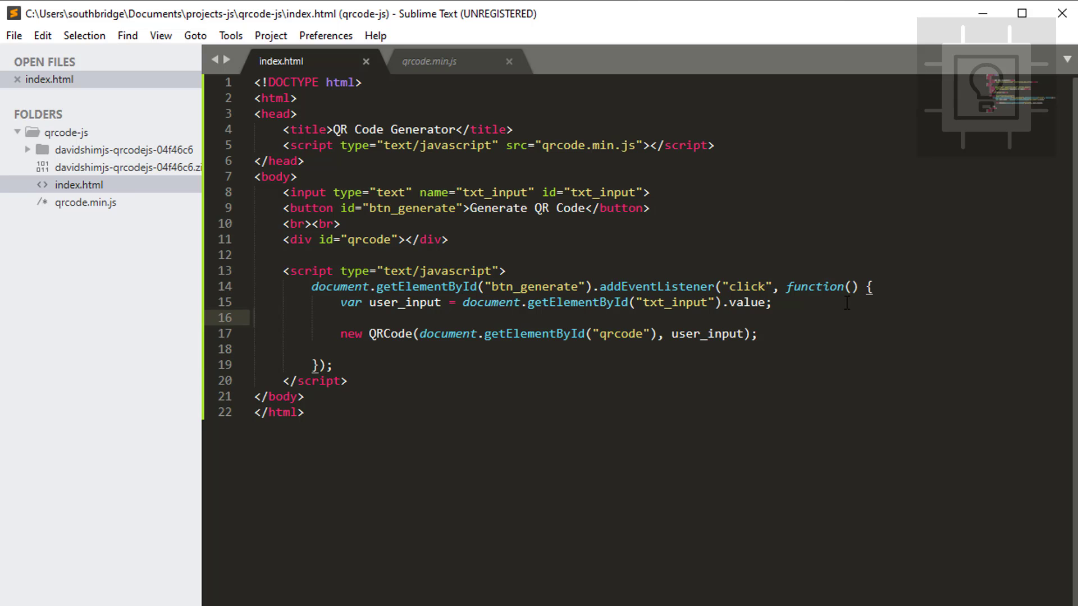
Insert document.getElementById("qrcode").innerHTML = "" at the top of the click handler.
left_click(860, 286)
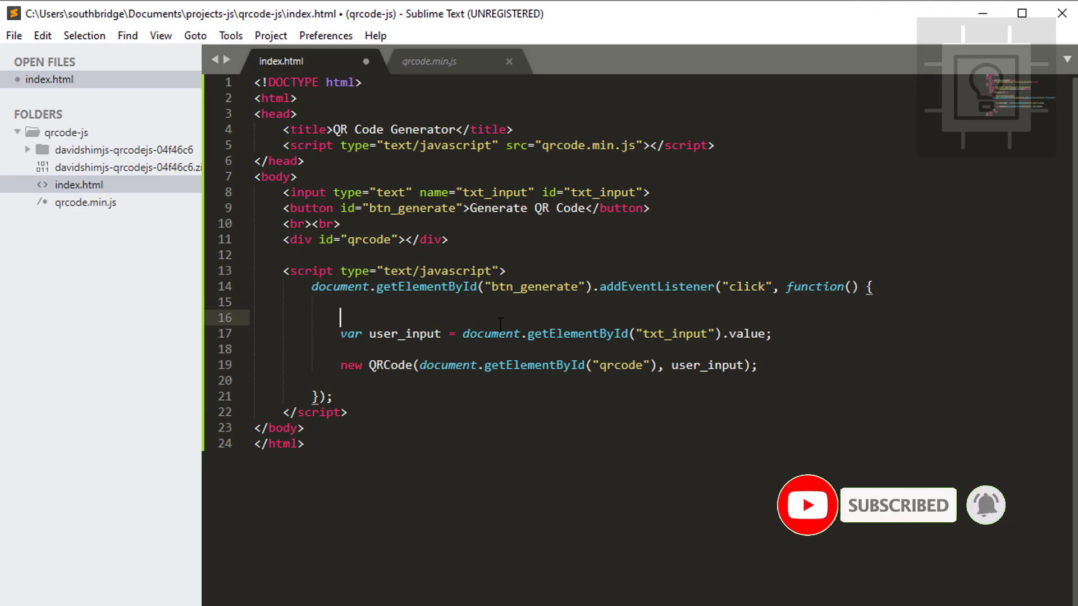
type("doc")
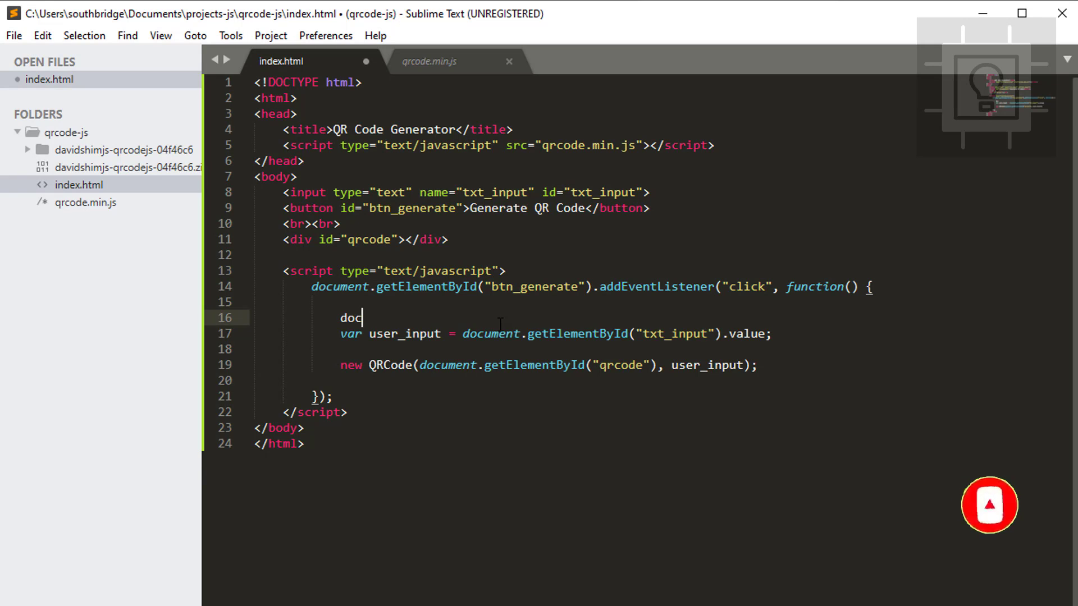
type("ument.")
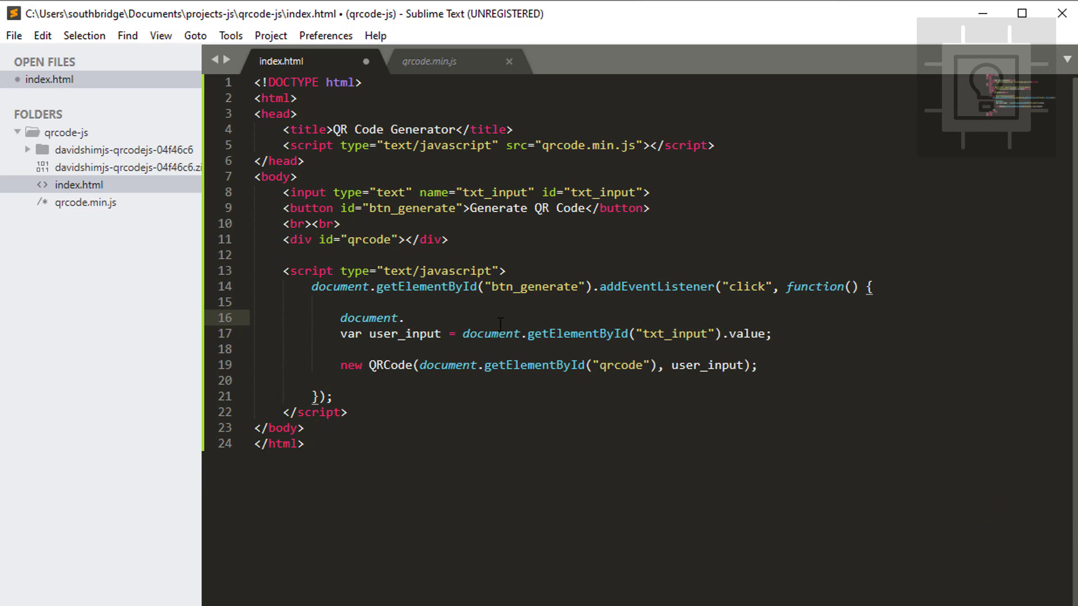
type("getElementById()")
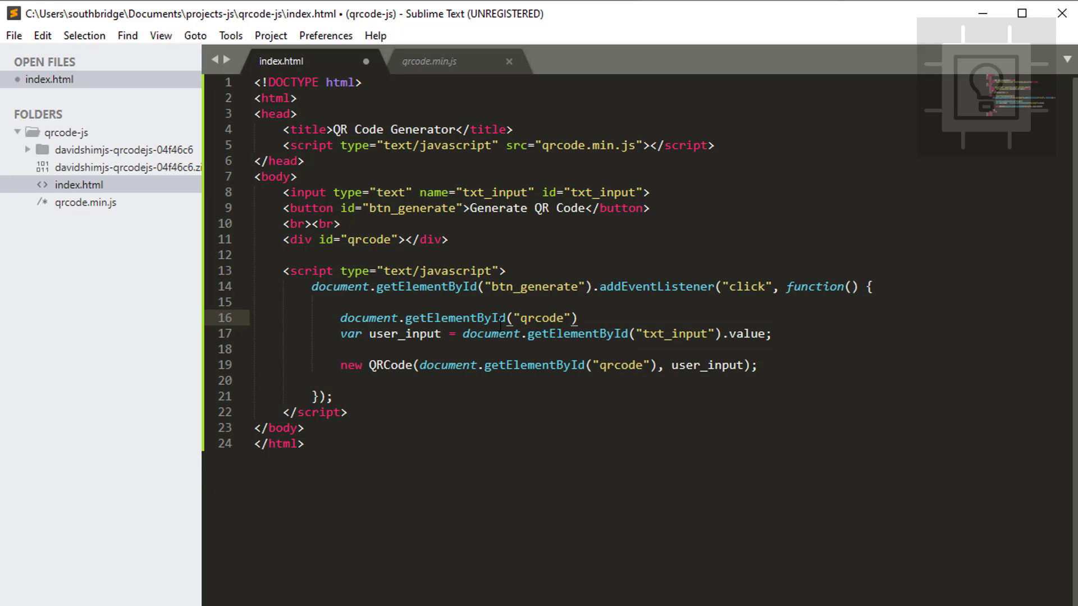
type(".inner")
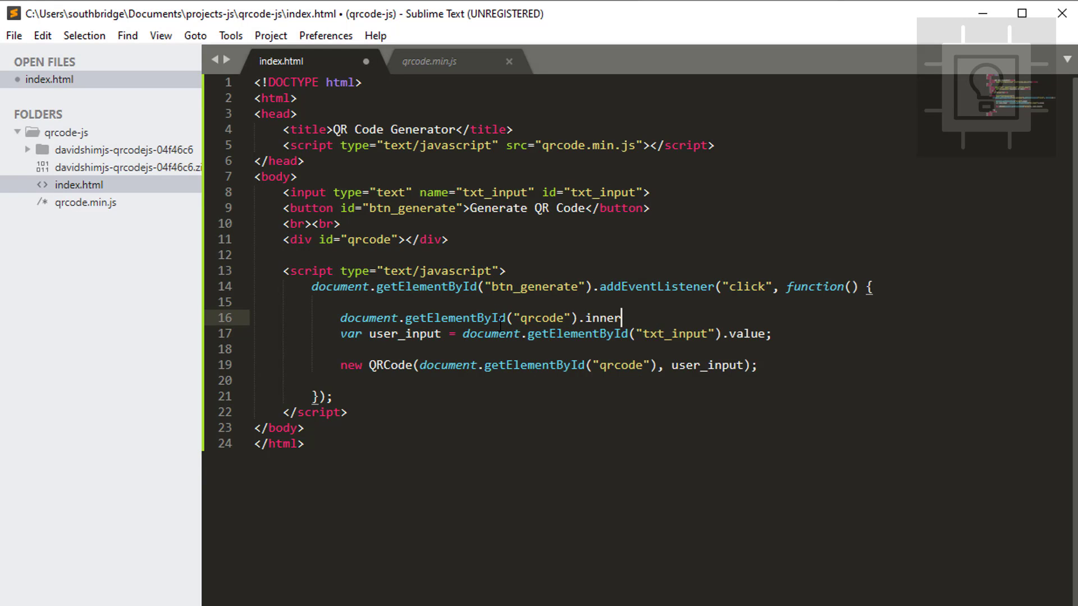
type("HTML")
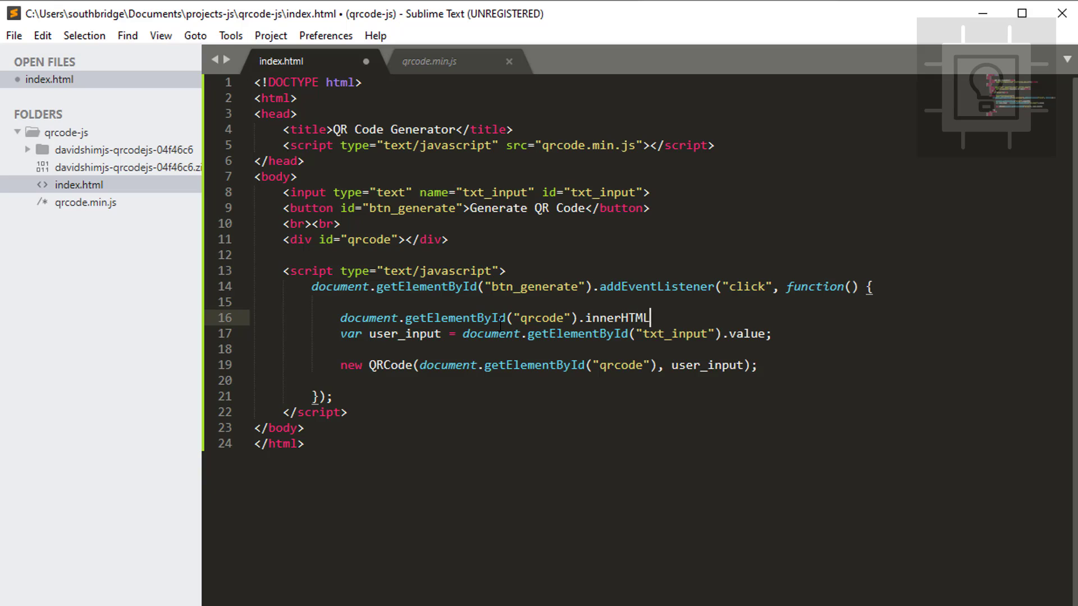
type("= \"\"")
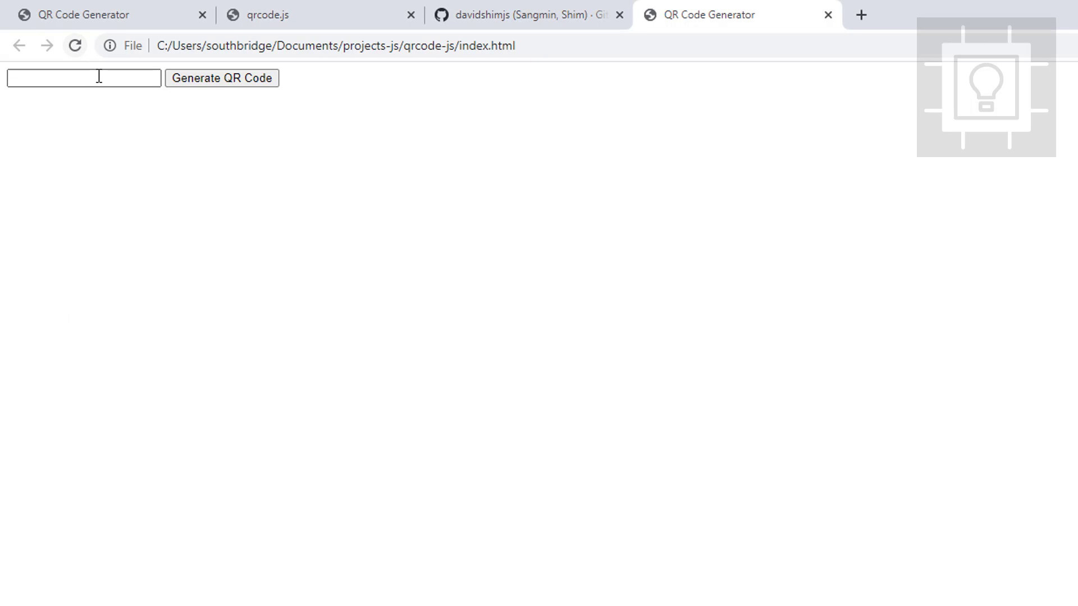
type("asdfasdfasdf")
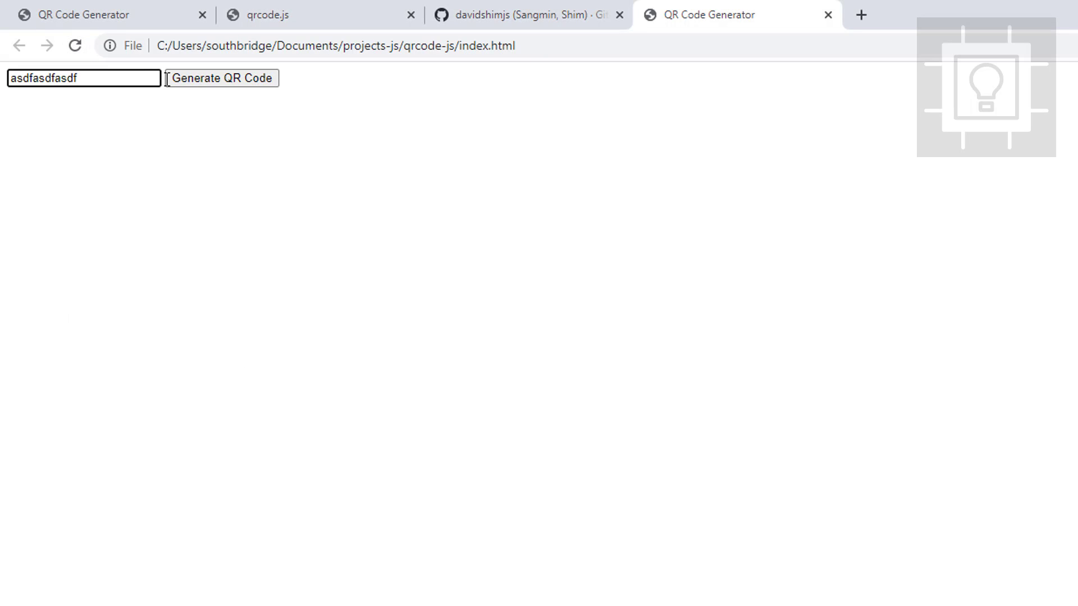
left_click(222, 78)
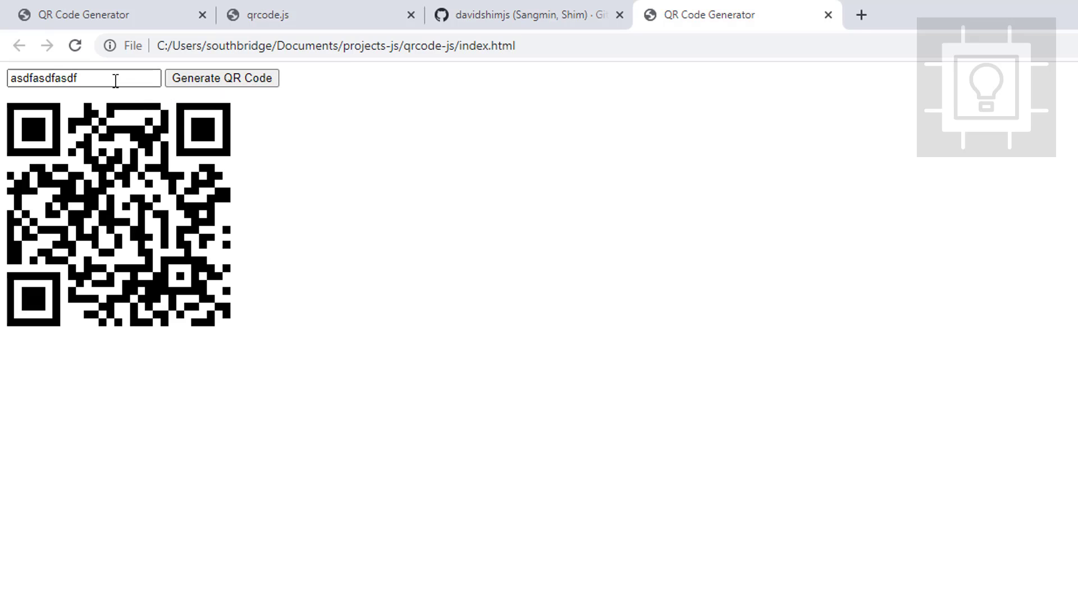
type("21341234124122")
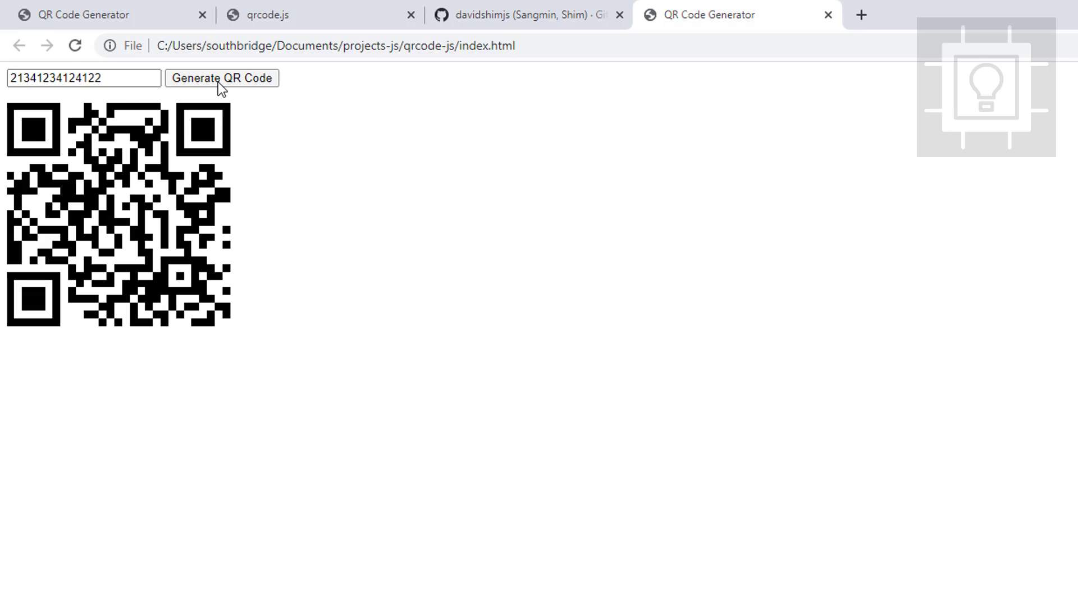
left_click(221, 78)
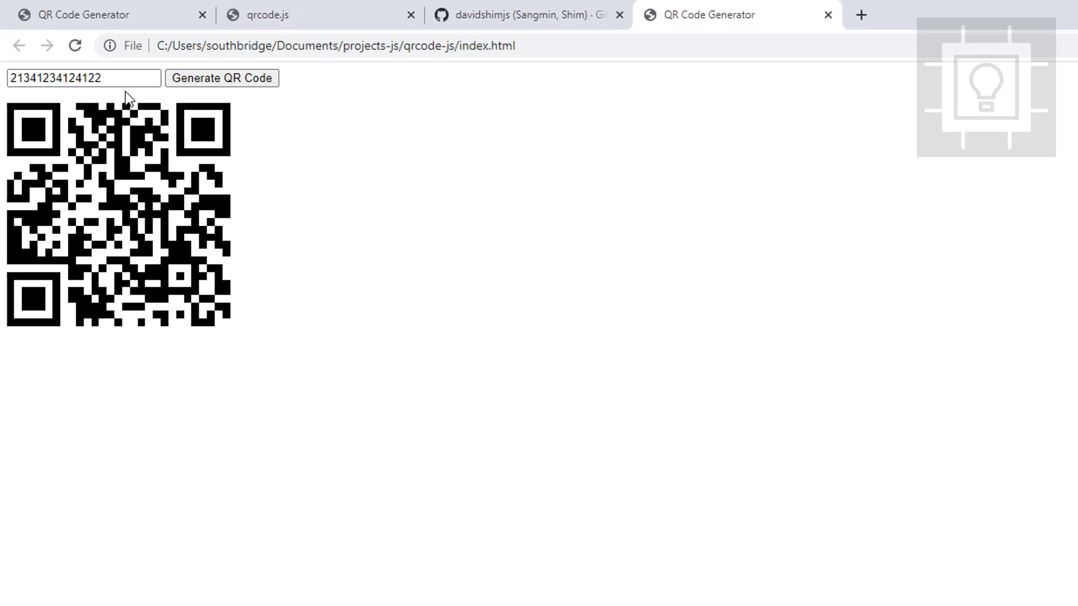
Replace the input text and regenerate codes for asdfasdfasdf and 234254, checking each replaces the last.
triple_click(82, 78)
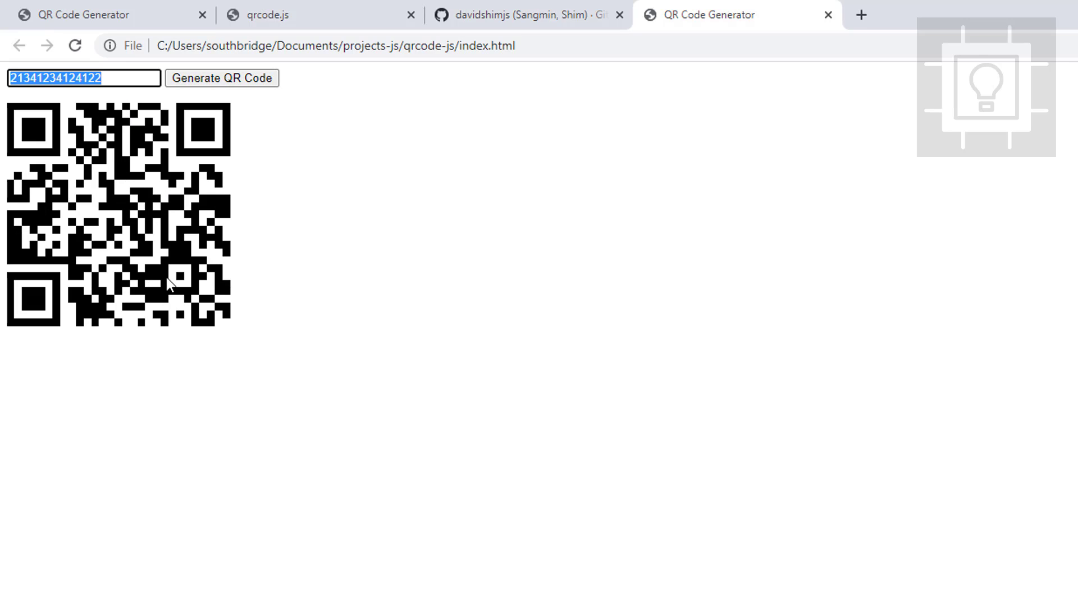
mouse_move(185, 277)
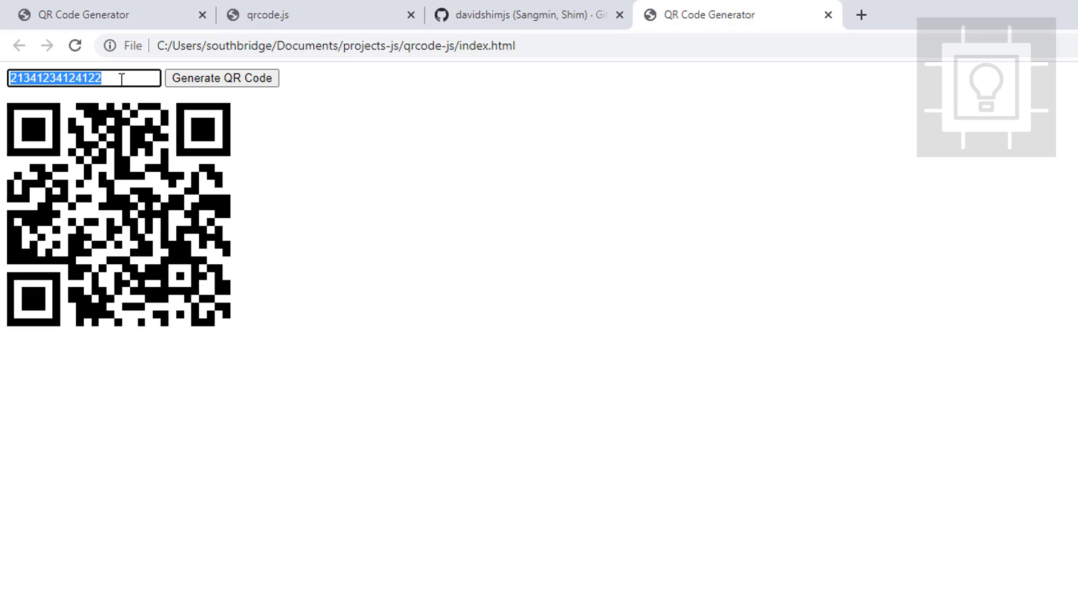
mouse_move(275, 175)
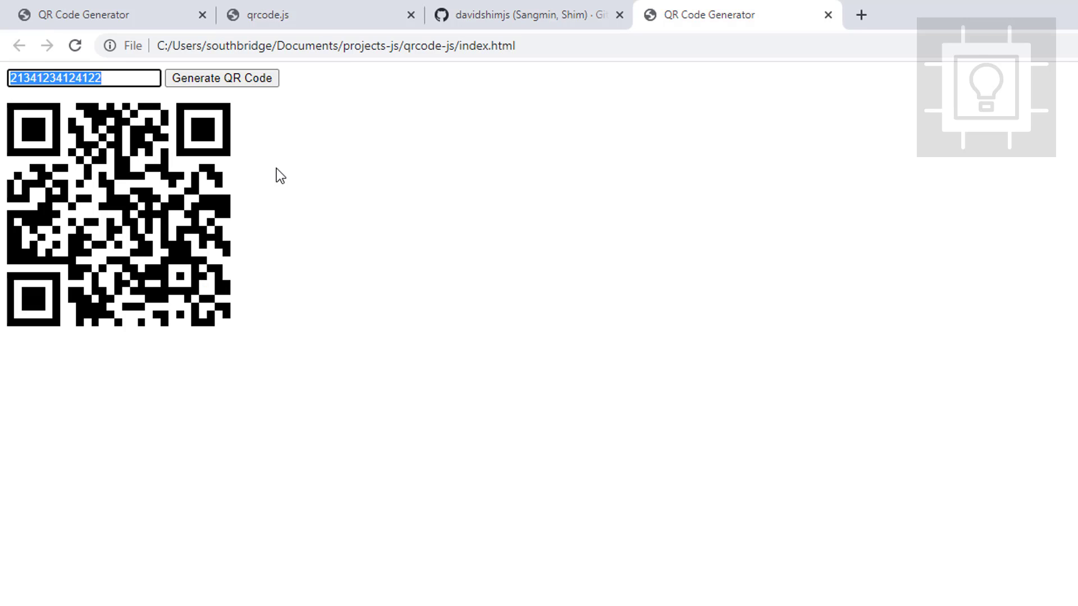
type("asdfasdfasdf")
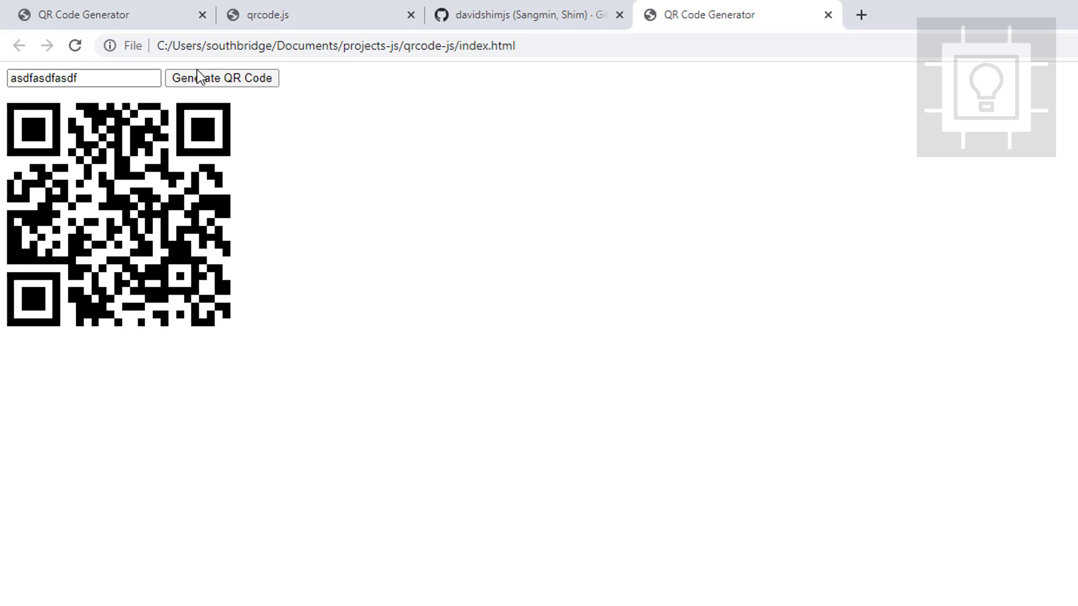
left_click(223, 78)
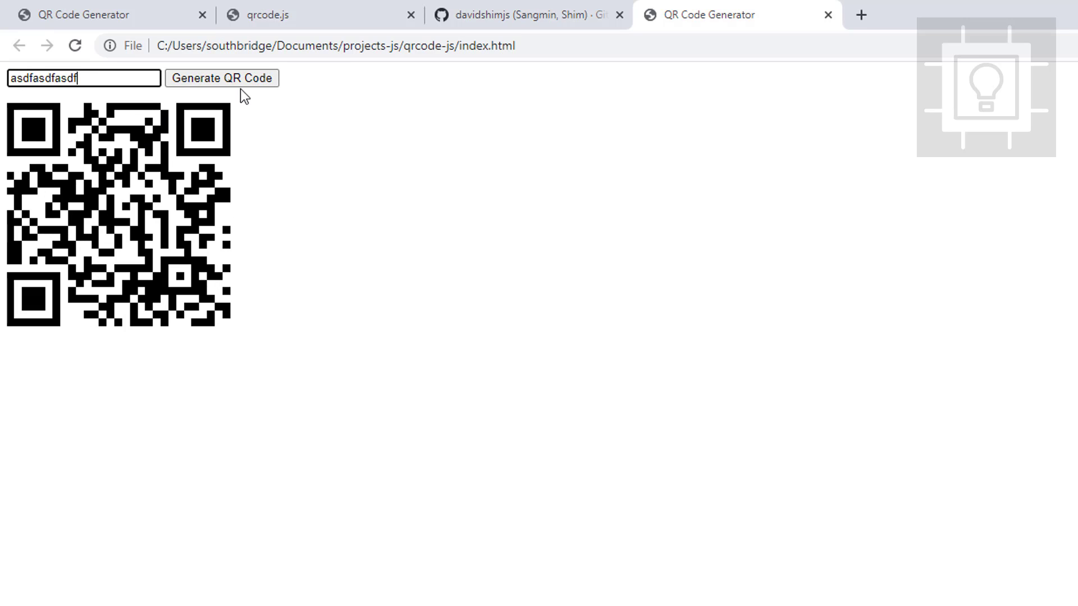
type("234254")
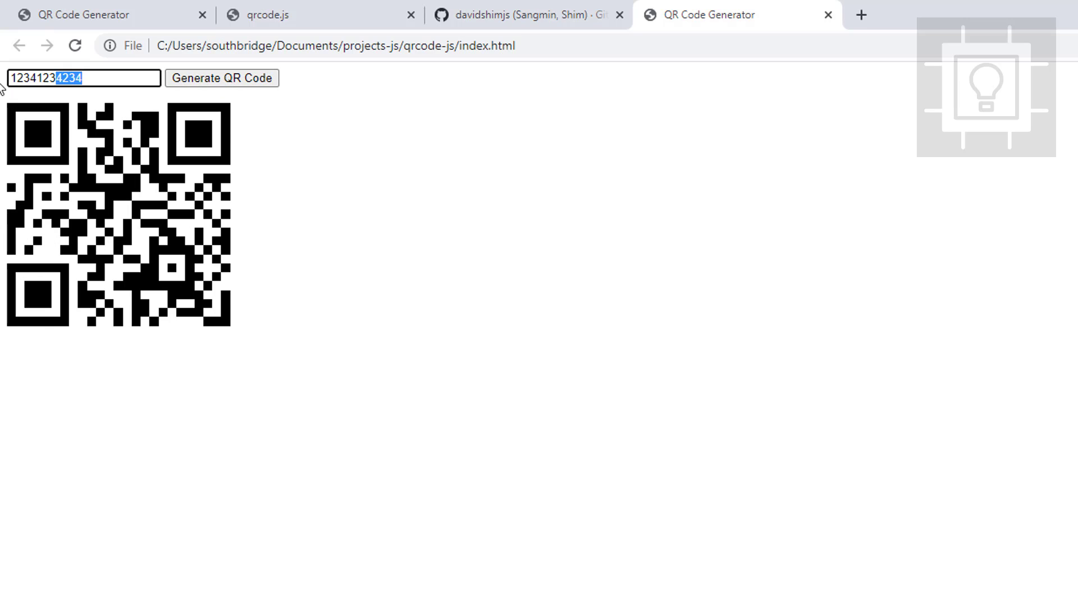
left_click(222, 78)
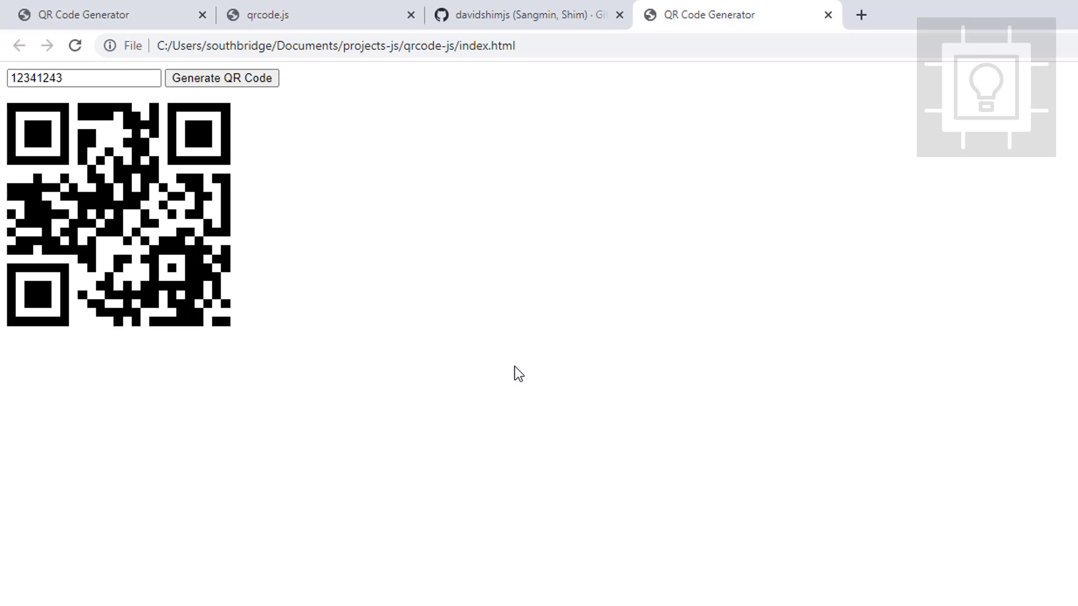
mouse_move(584, 468)
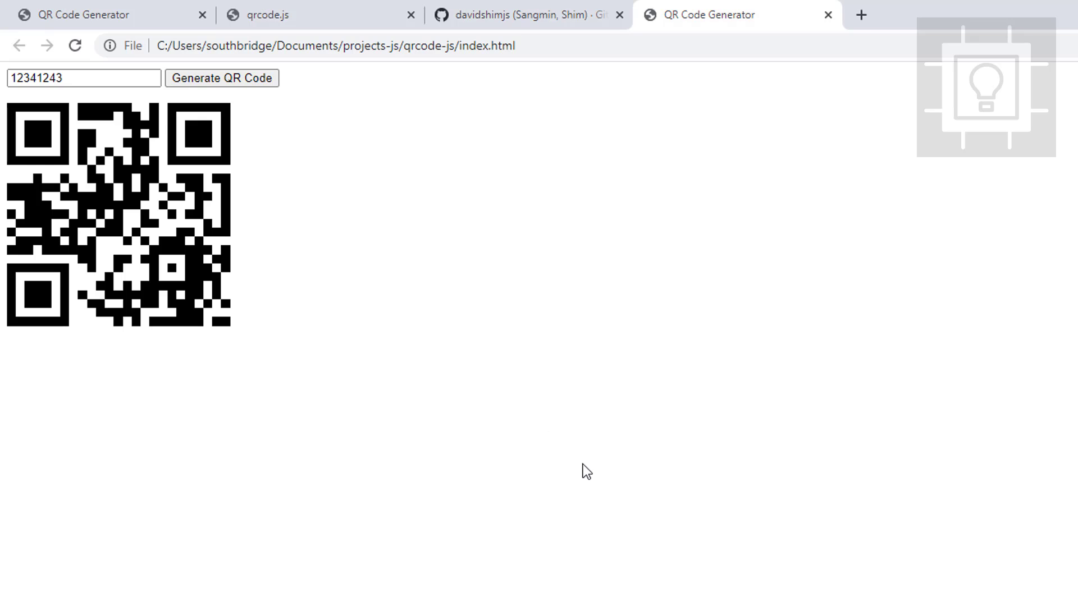